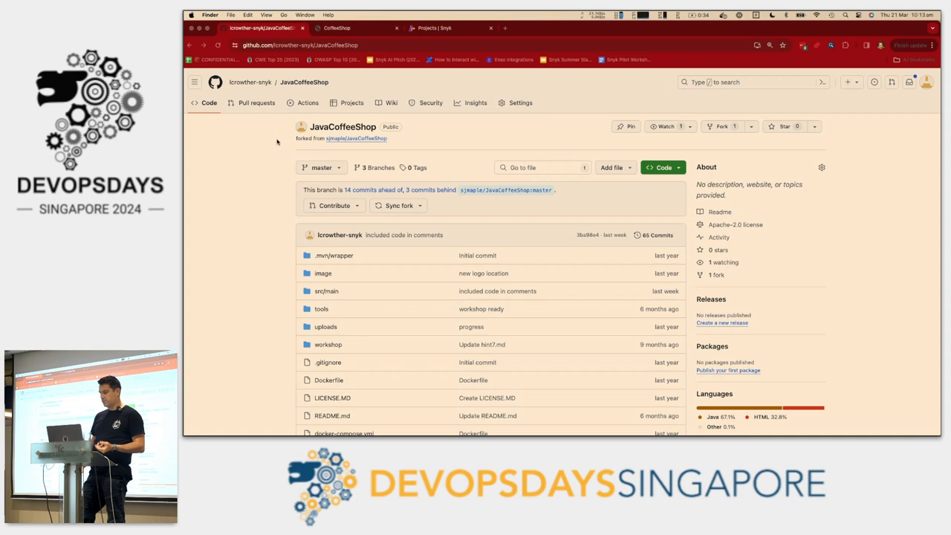
- Open HomeController.java via Search Everywhere, show the null-returning searchProduct stub, then return to Chrome
scroll(down, 3)
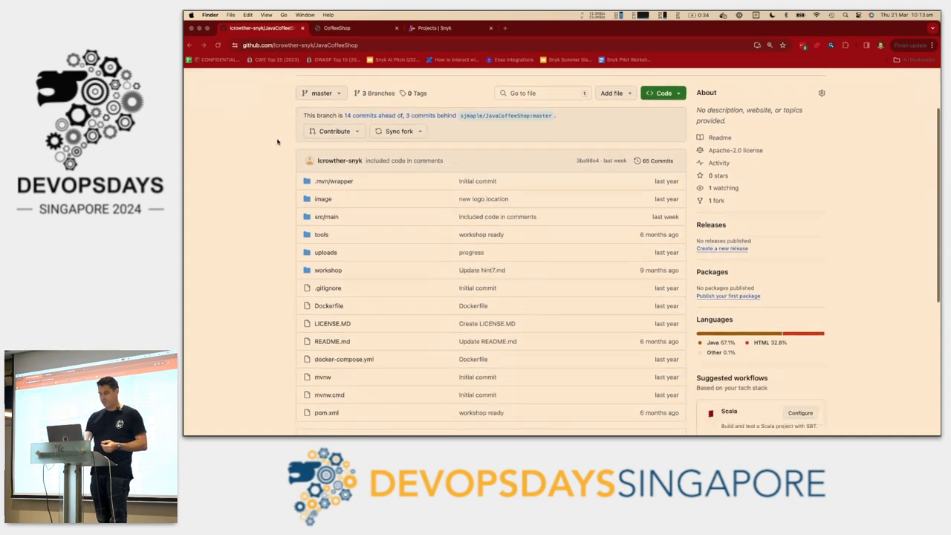
scroll(down, 3)
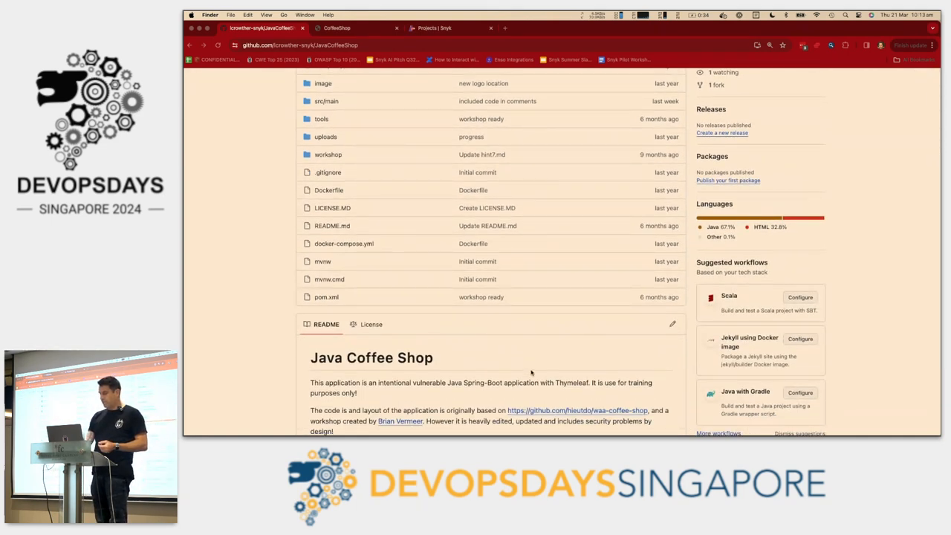
scroll(up, 3)
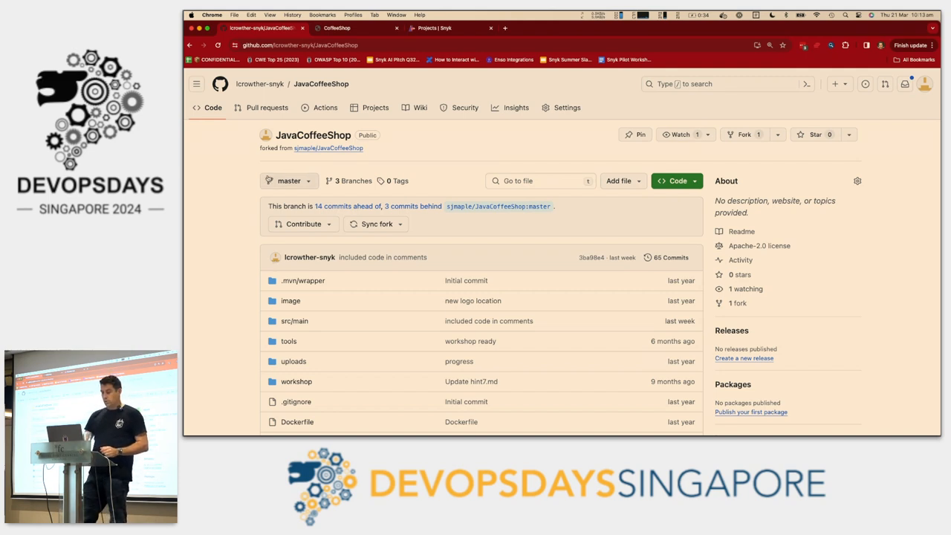
click(267, 108)
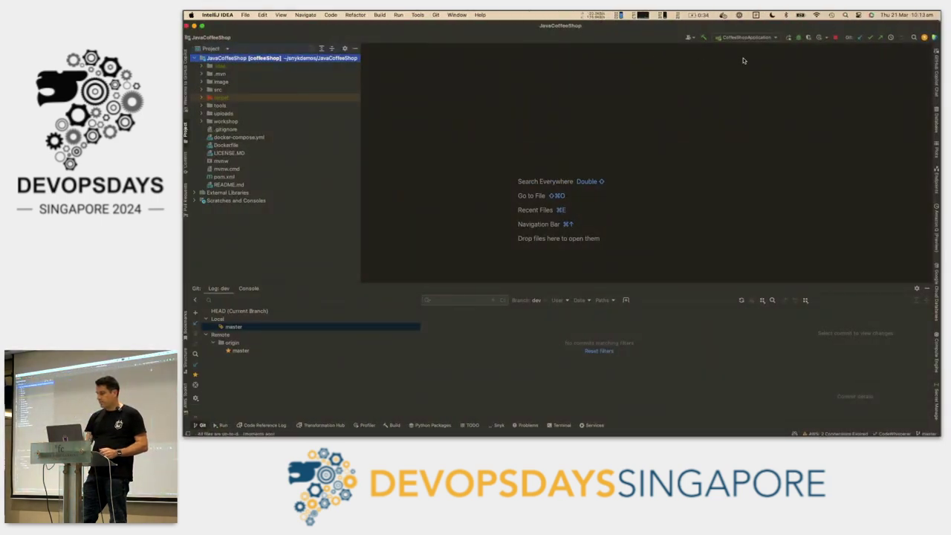
mouse_move(564, 133)
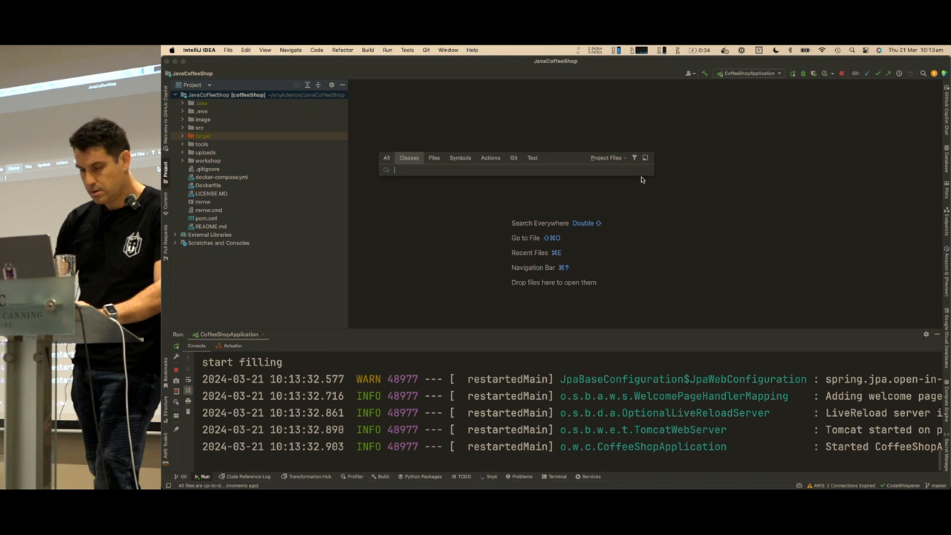
text(ho)
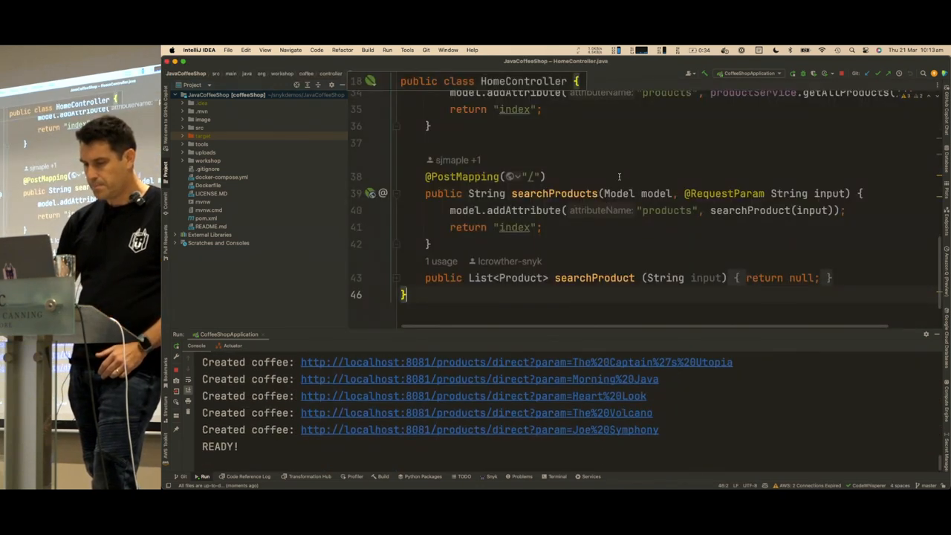
scroll(up, 3)
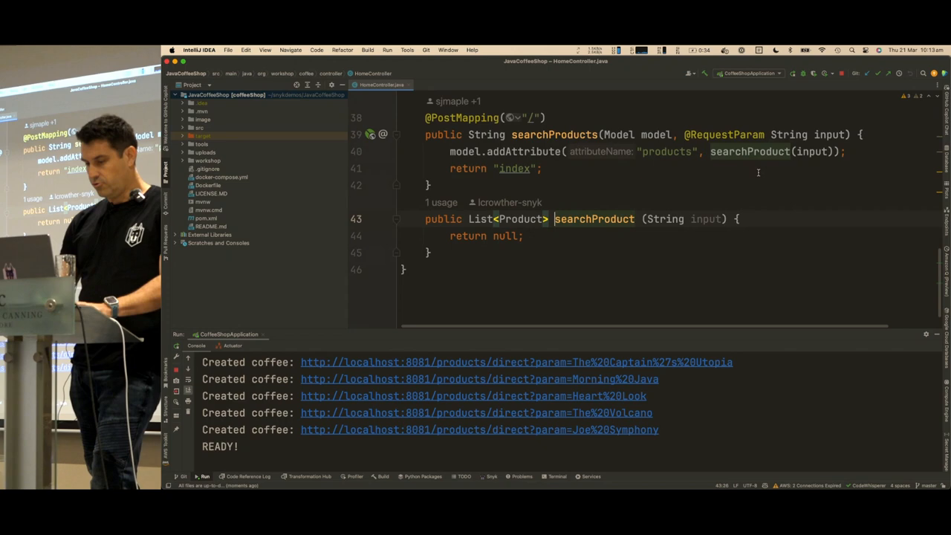
click(580, 236)
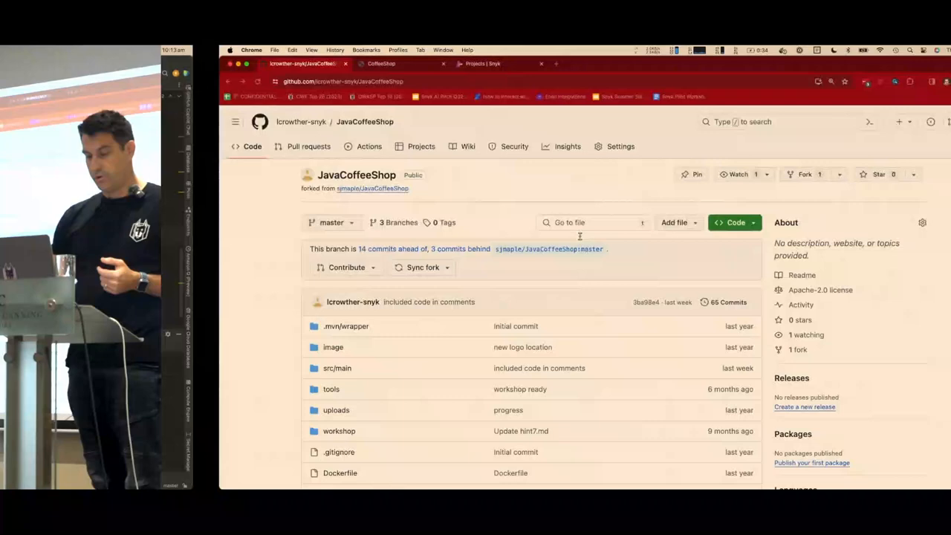
- Bring up the CoffeeShop products page and focus the Search Products field
click(323, 63)
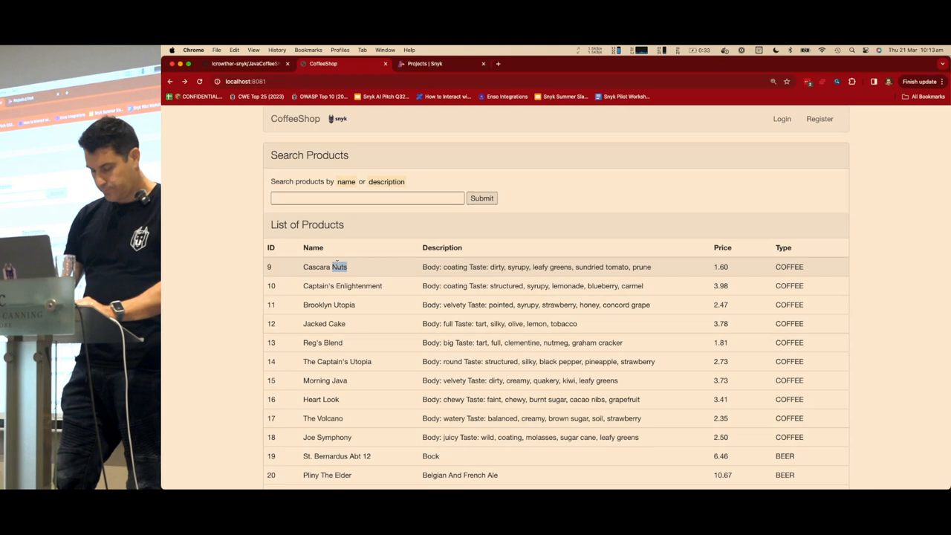
click(367, 198)
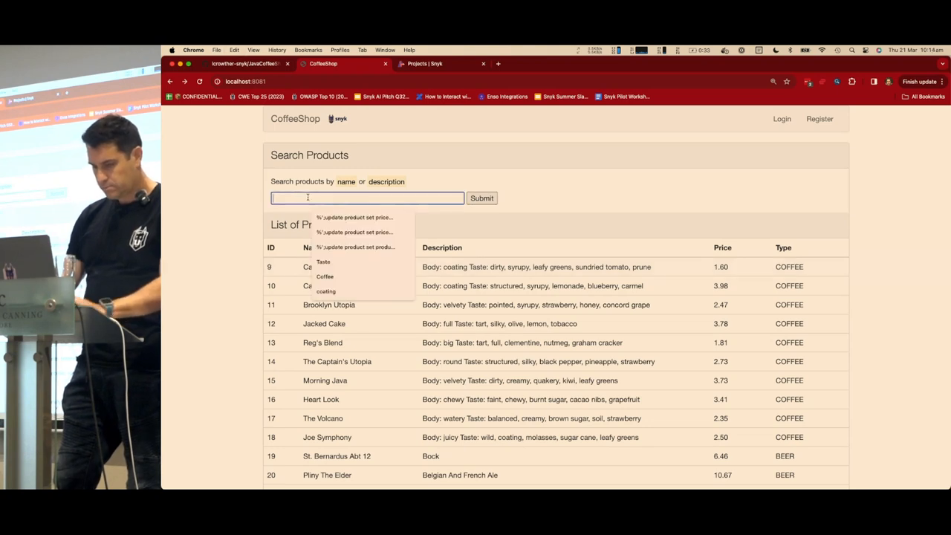
click(481, 197)
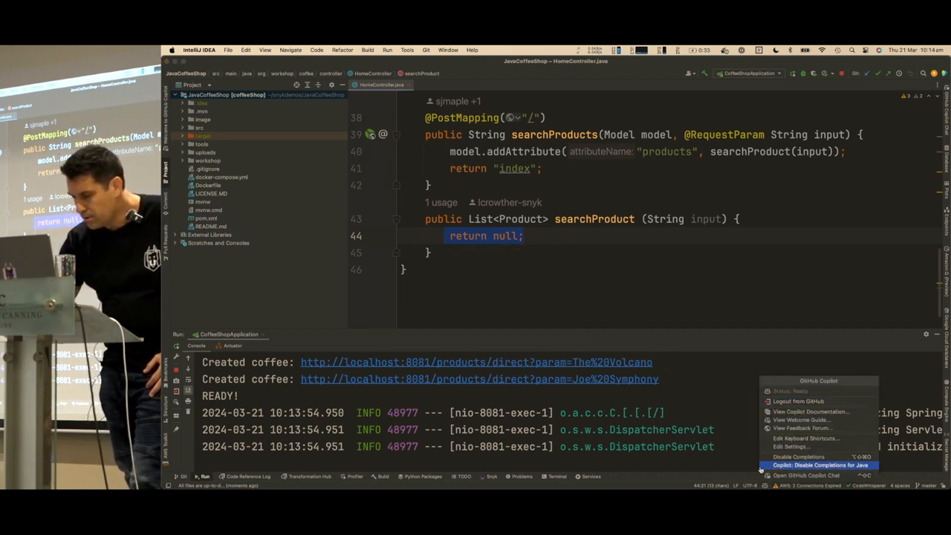
mouse_move(789, 446)
text(//)
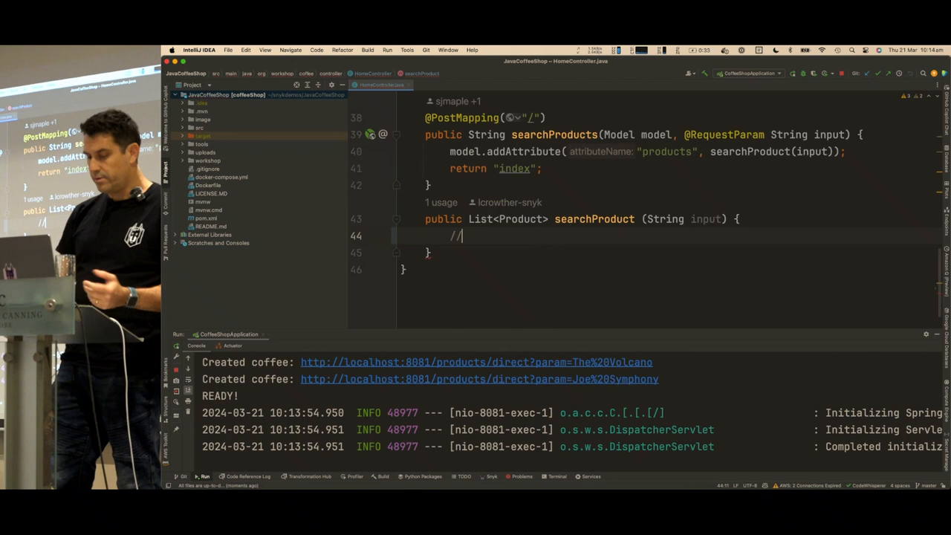
- Write a SELECT string concatenating input into product_name OR description LIKE clauses
text(c)
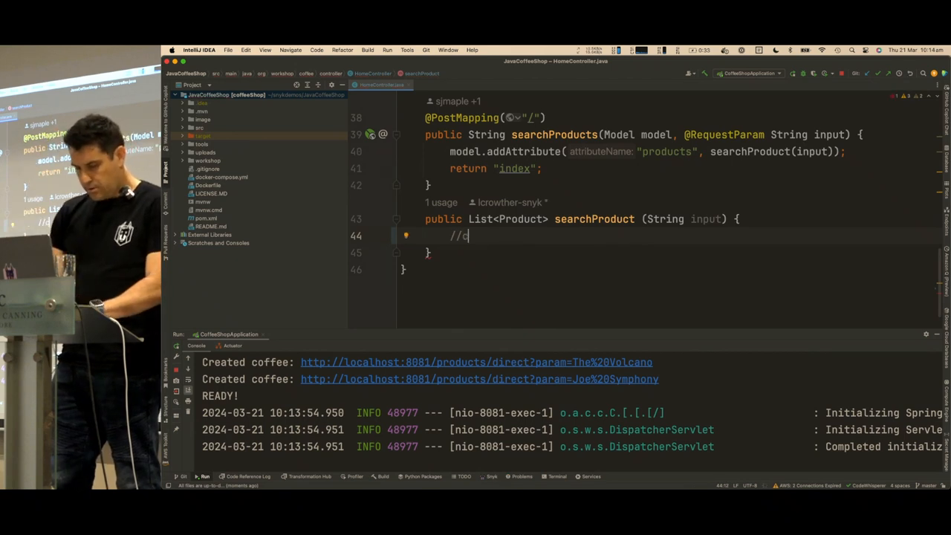
text(reate sql query)
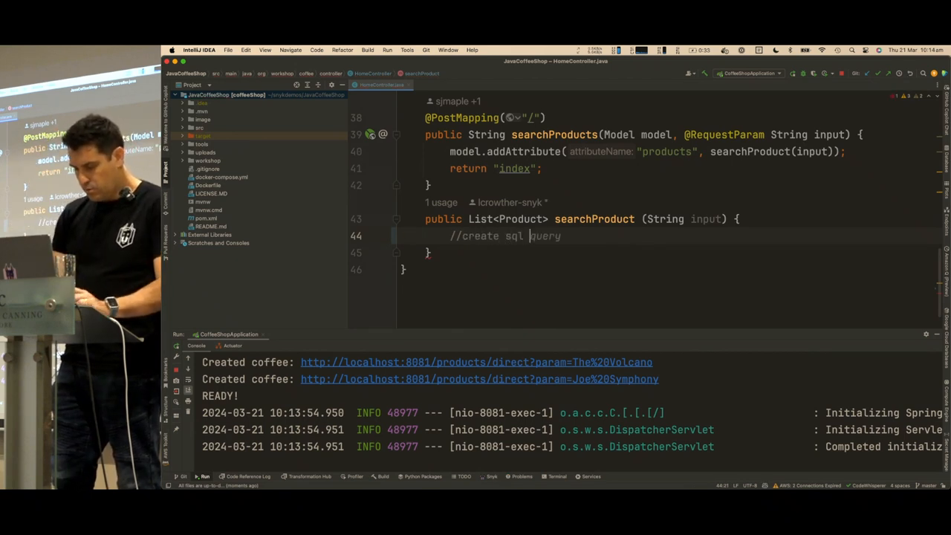
text(to search for products)
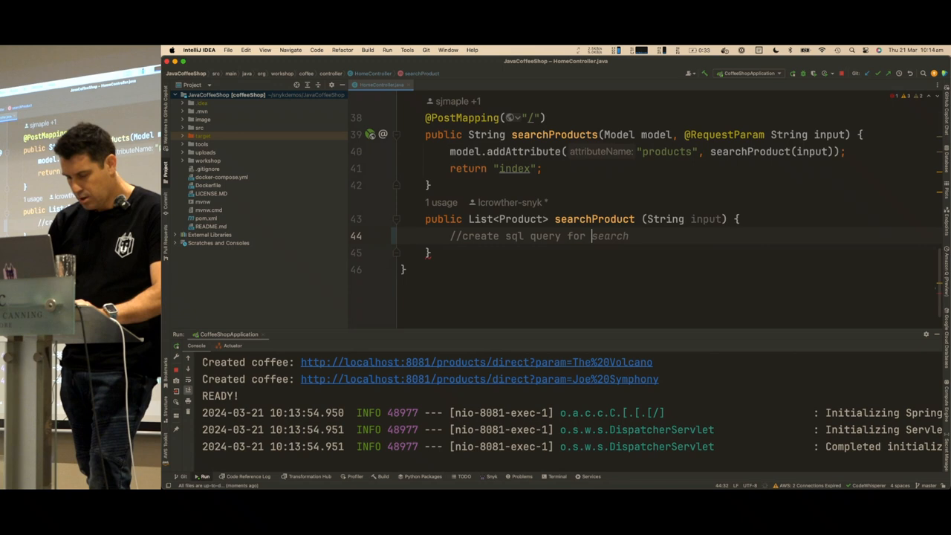
text(prod)
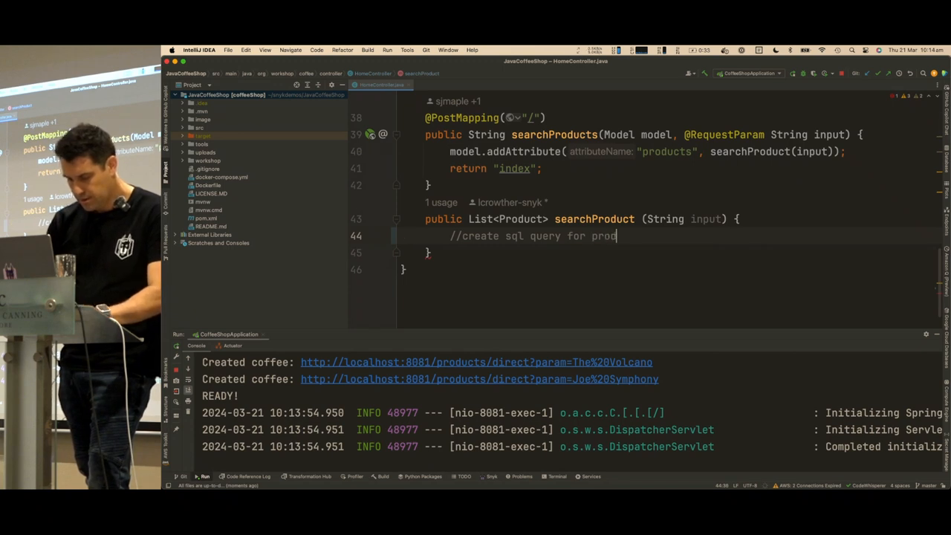
text(uct_name)
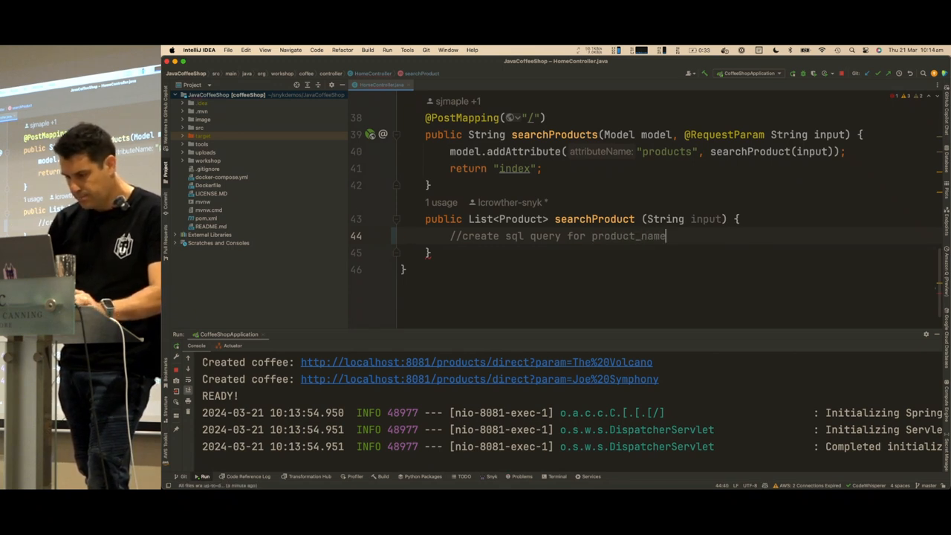
text(OR description)
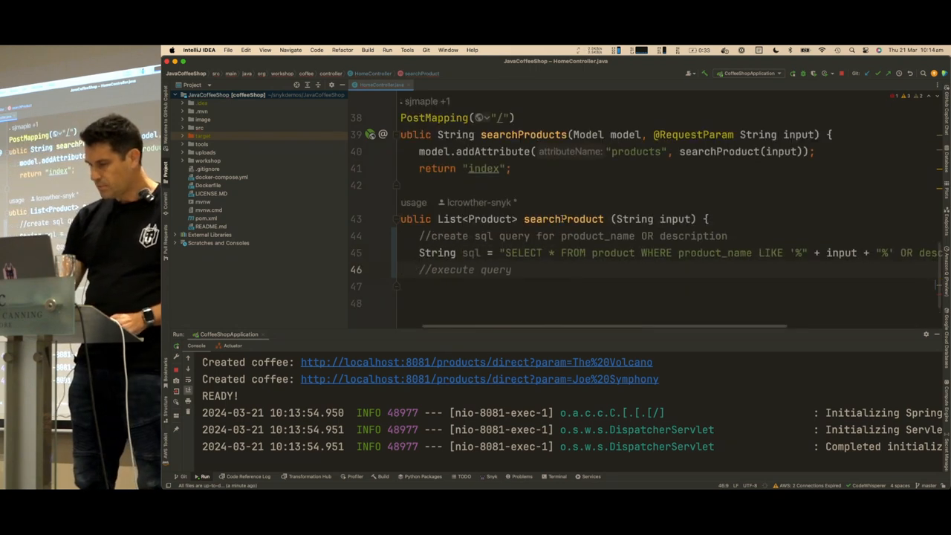
scroll(right, 3)
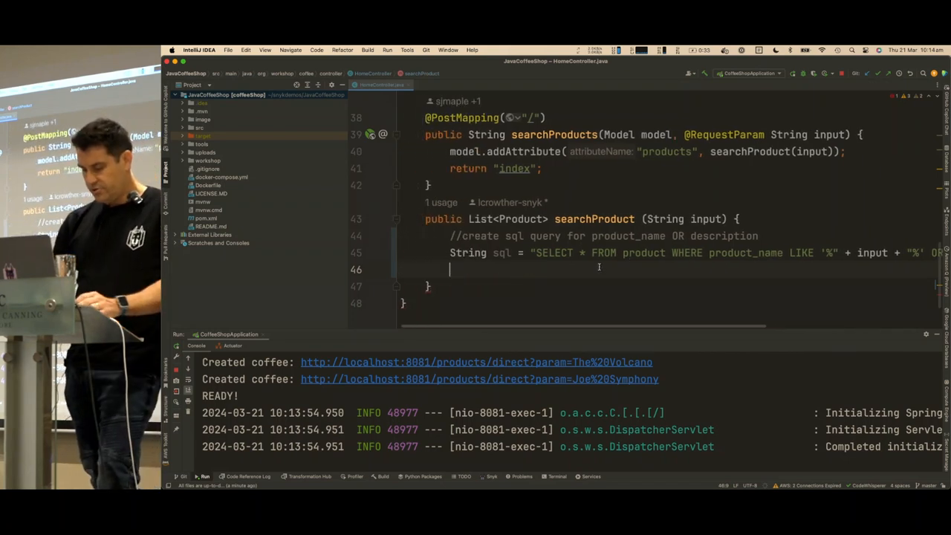
- Execute the SQL with em.createNativeQuery(sql, Product.class).getResultList() and return products
text(//execute query)
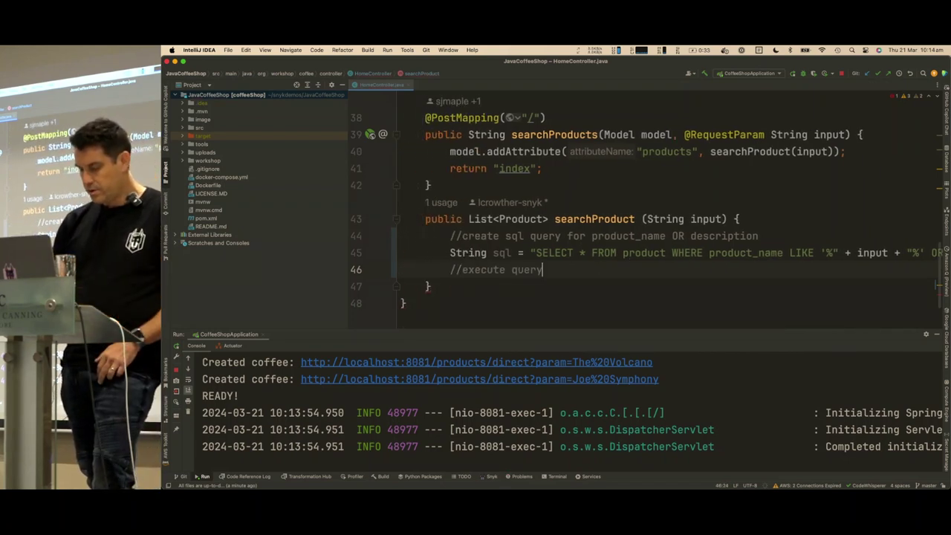
text(List<Product> products = em.createNativeQuery(sql, Product.class).getResultList();)
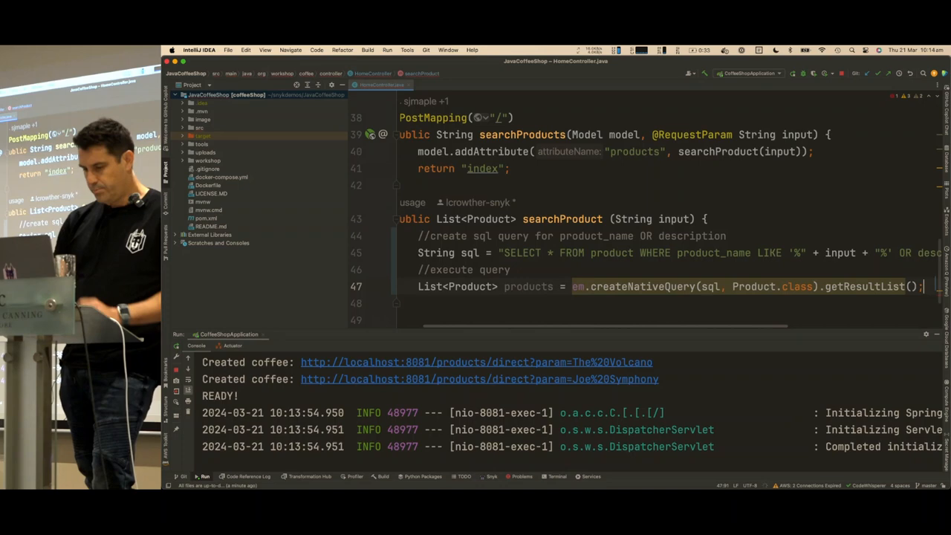
text(return products;)
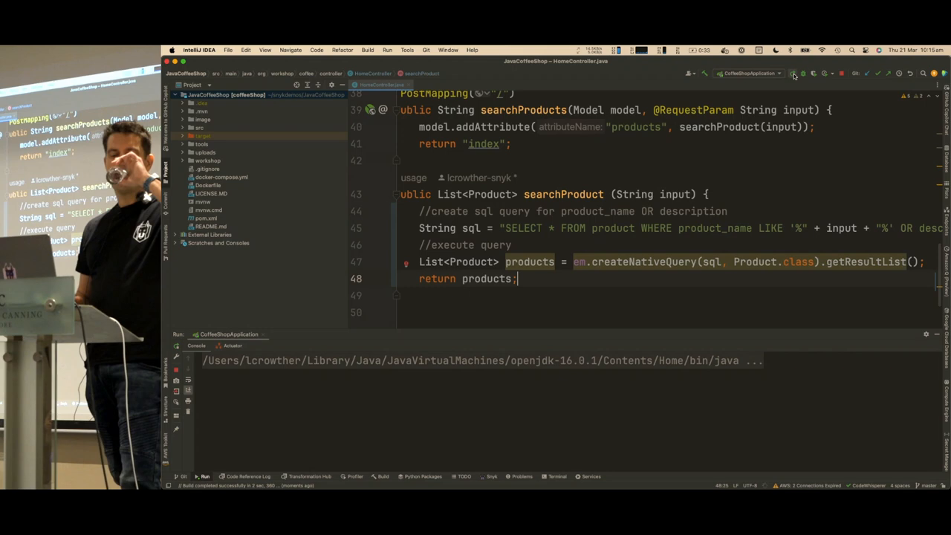
- Rerun CoffeeShopApplication so the new search code is rebuilt and started
click(793, 73)
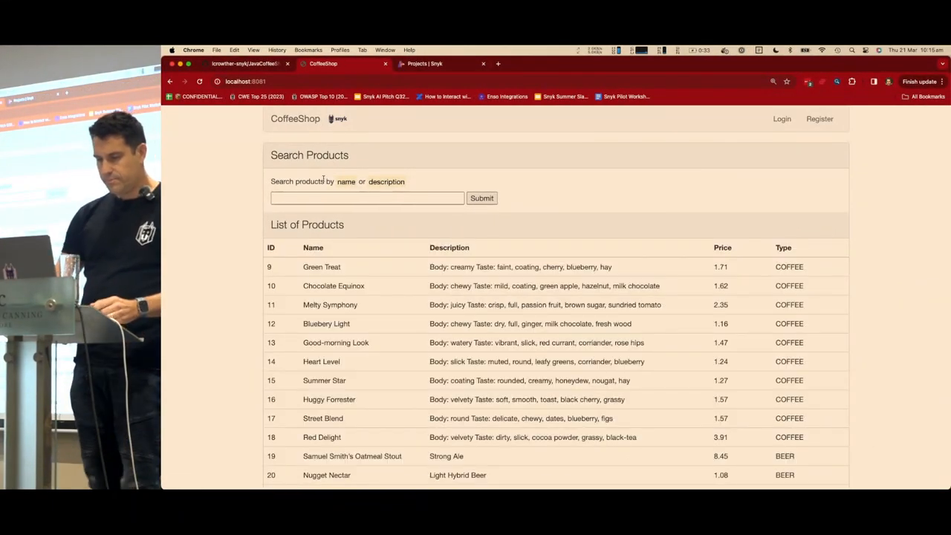
- Search the products for 'Equinox', then for 'Taste', leaving only ten coffees listed
double_click(355, 285)
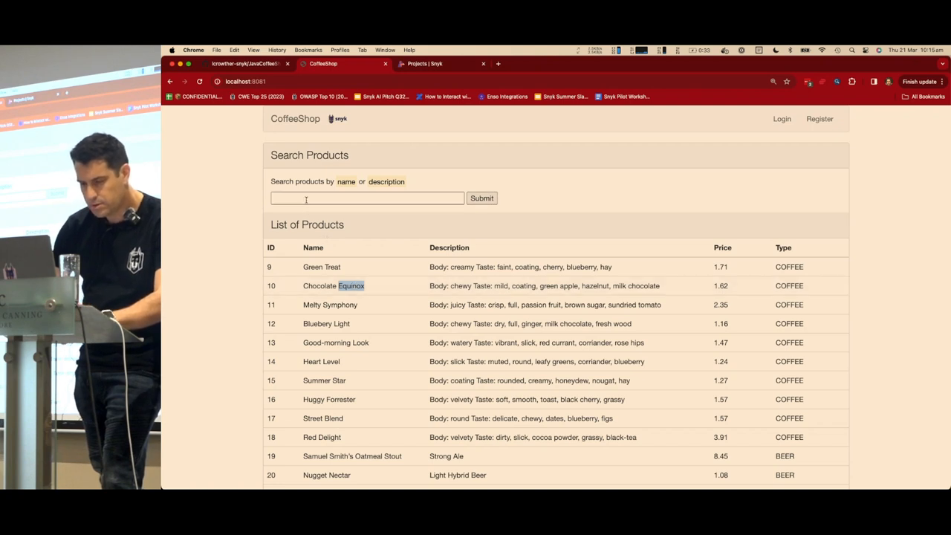
text(Equinox)
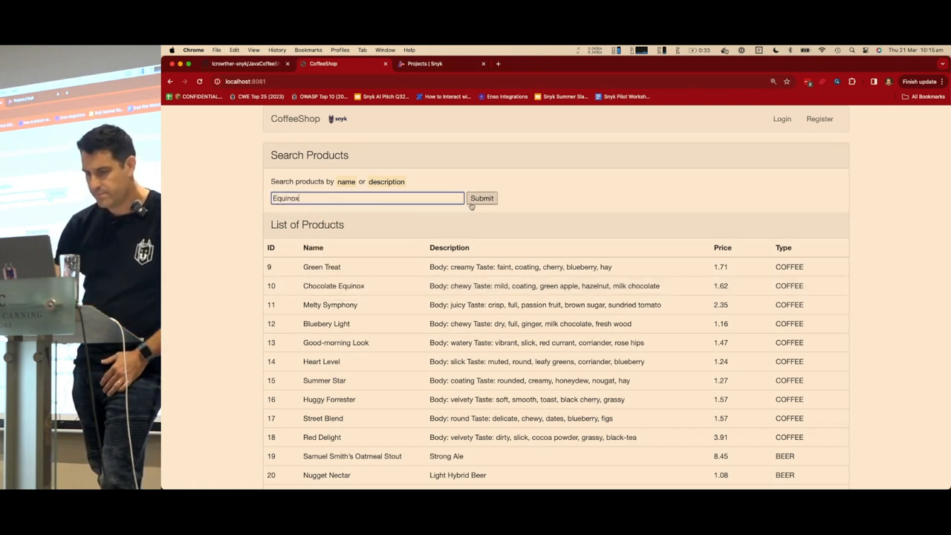
click(482, 198)
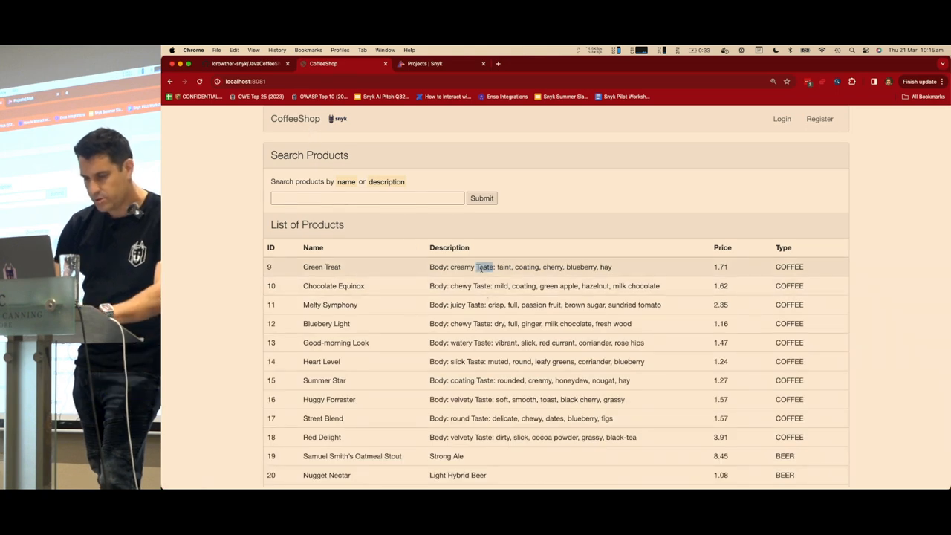
text(Taste)
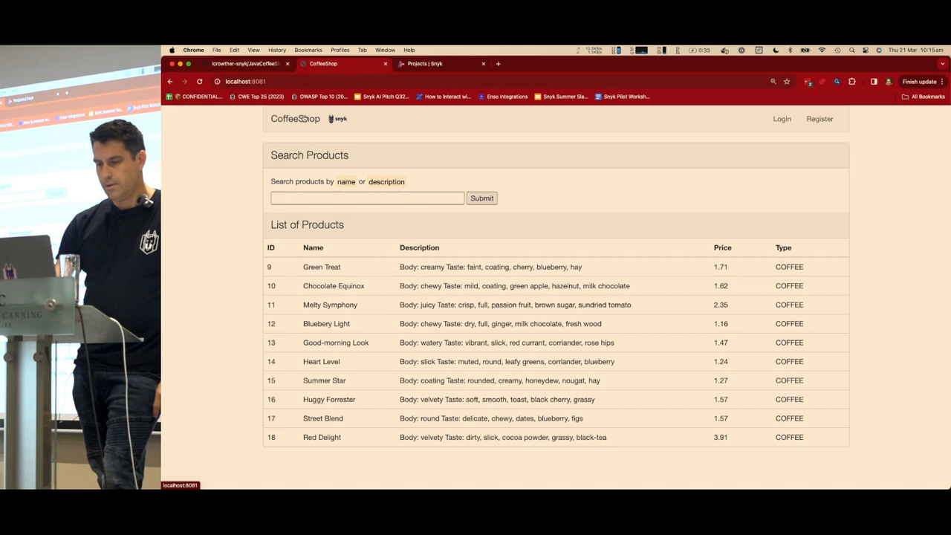
scroll(down, 3)
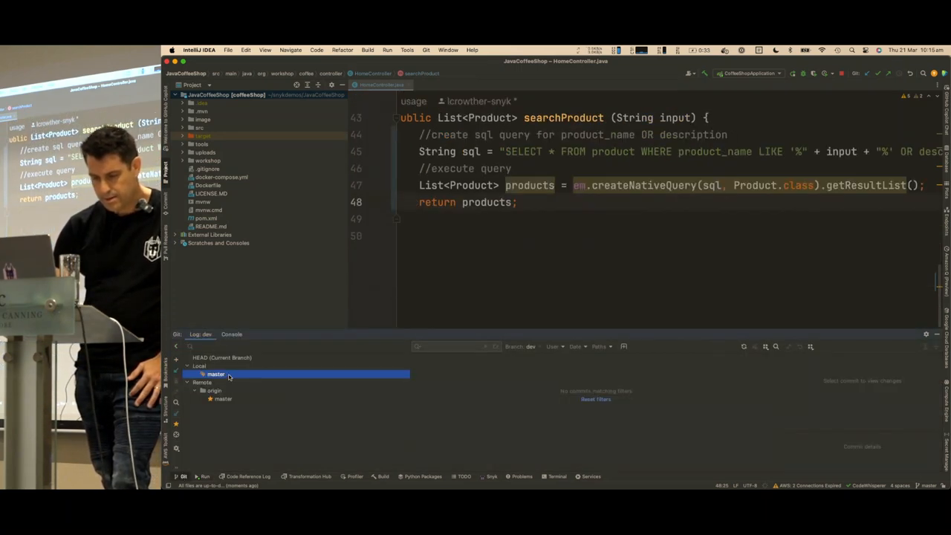
- Create and check out a new branch 'devopsdayssg' from local master
right_click(216, 374)
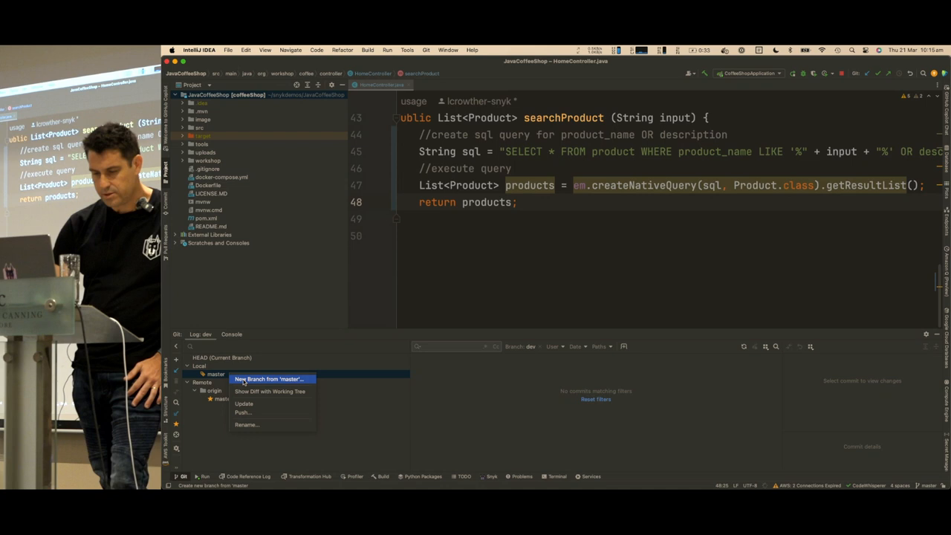
click(272, 379)
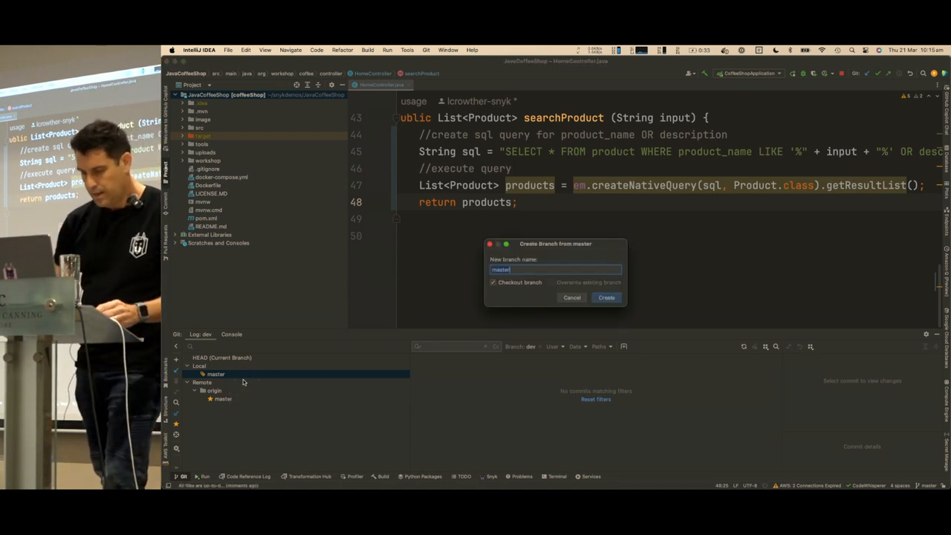
text(devopsdaysag)
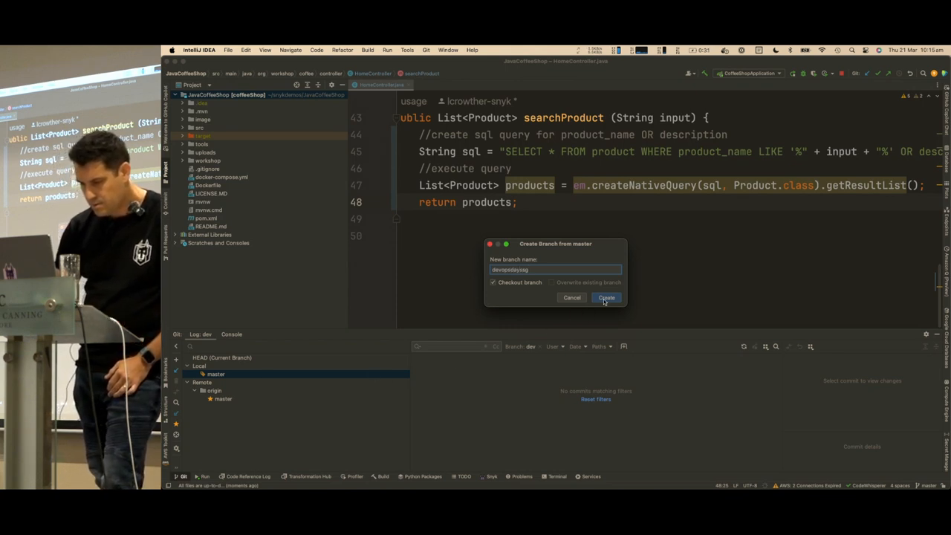
click(606, 297)
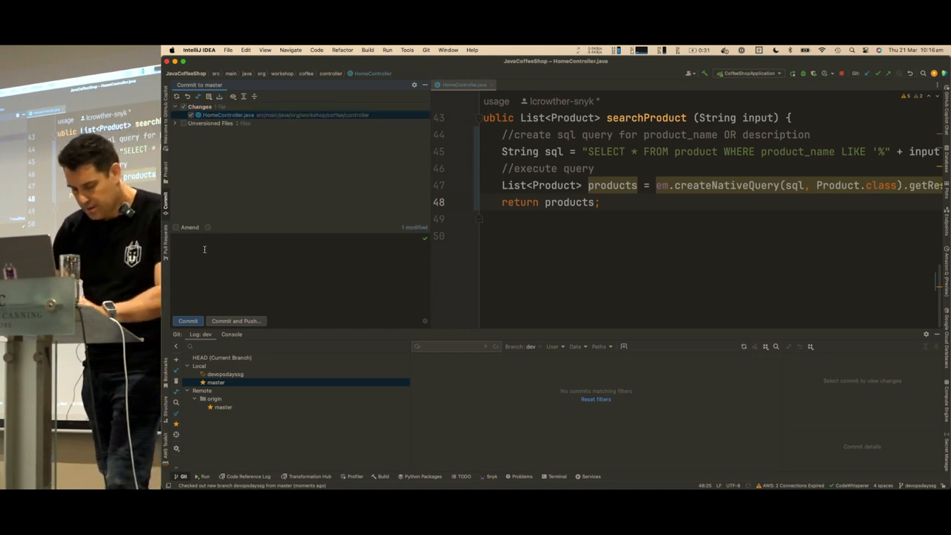
- Commit HomeController.java as 'added search function' and push to origin/devopsdayssg
text(added s)
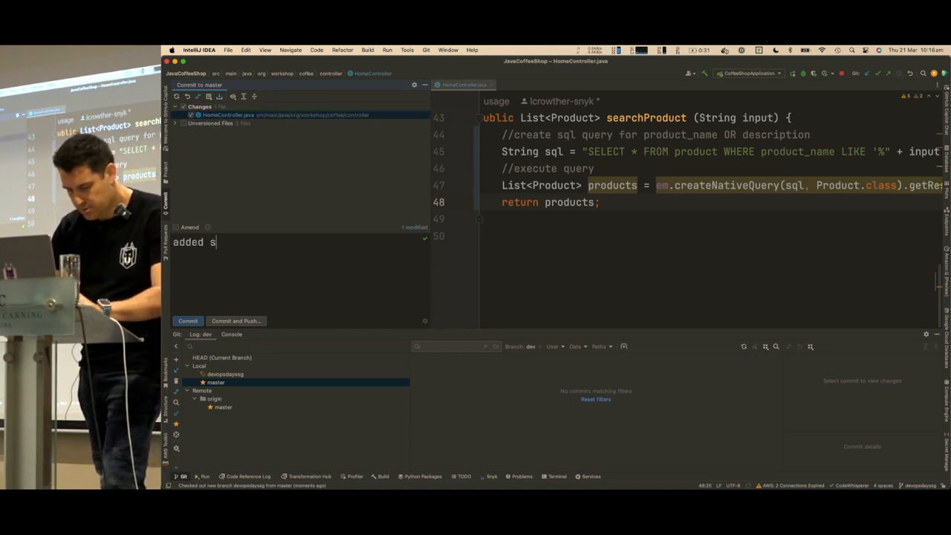
text(earch)
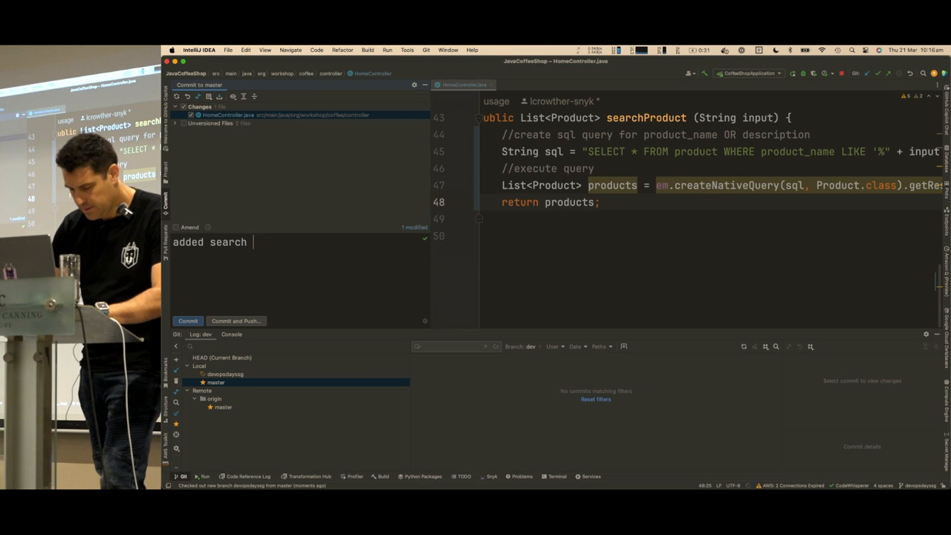
text(fiuntion ==)
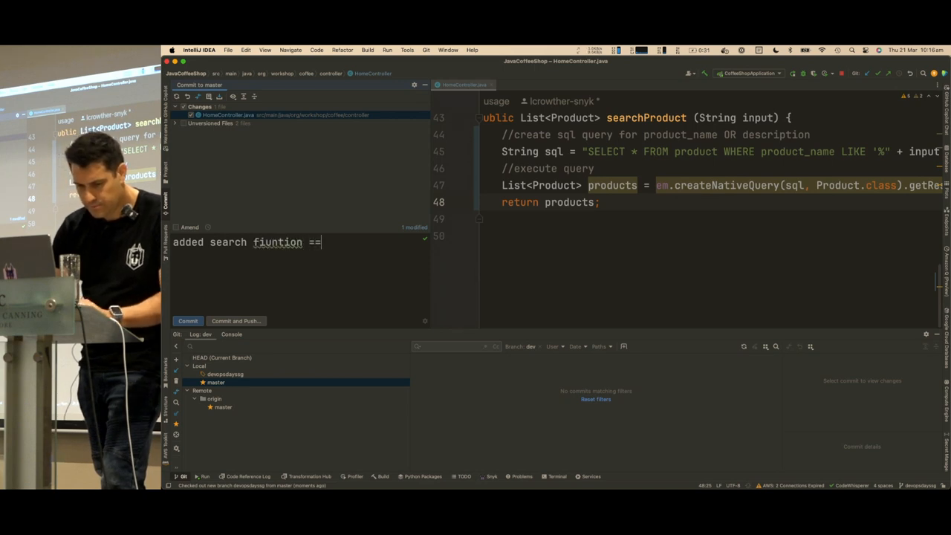
key(backspace)
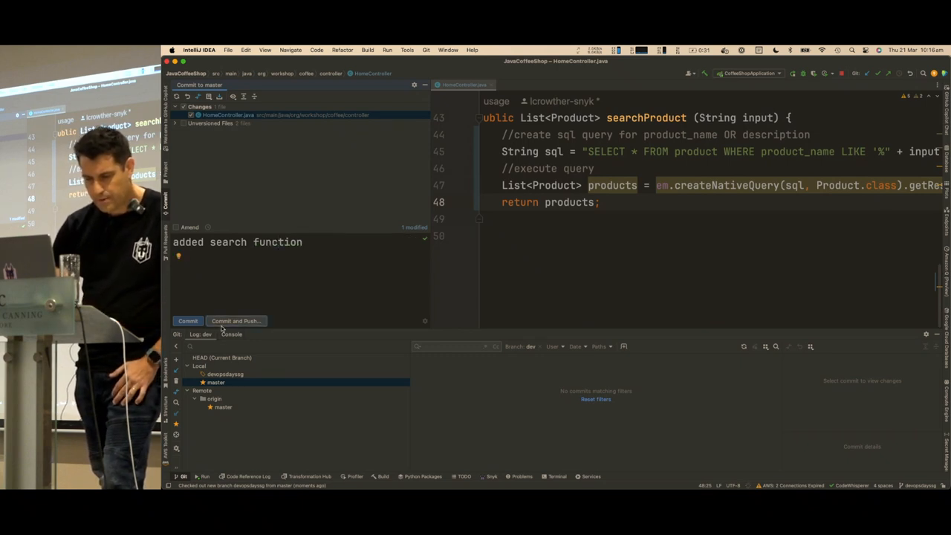
click(235, 320)
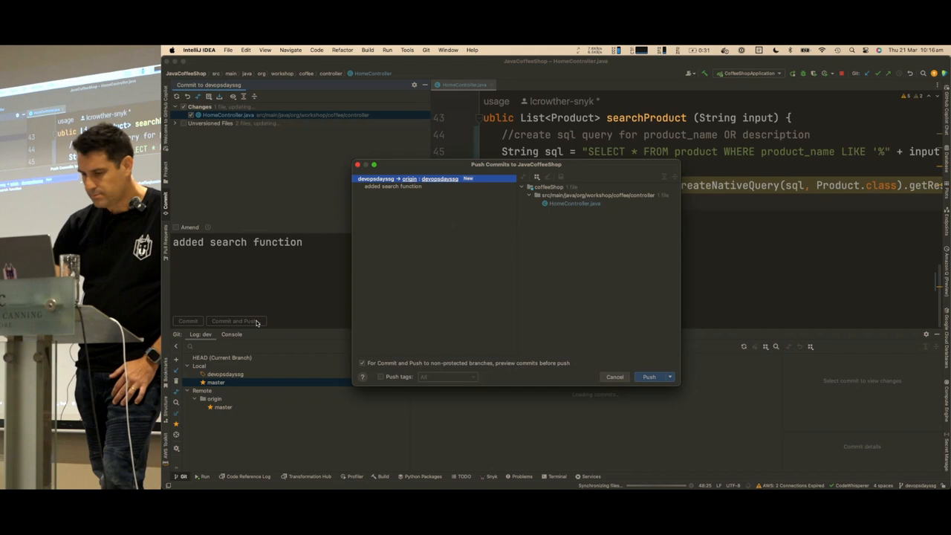
click(648, 377)
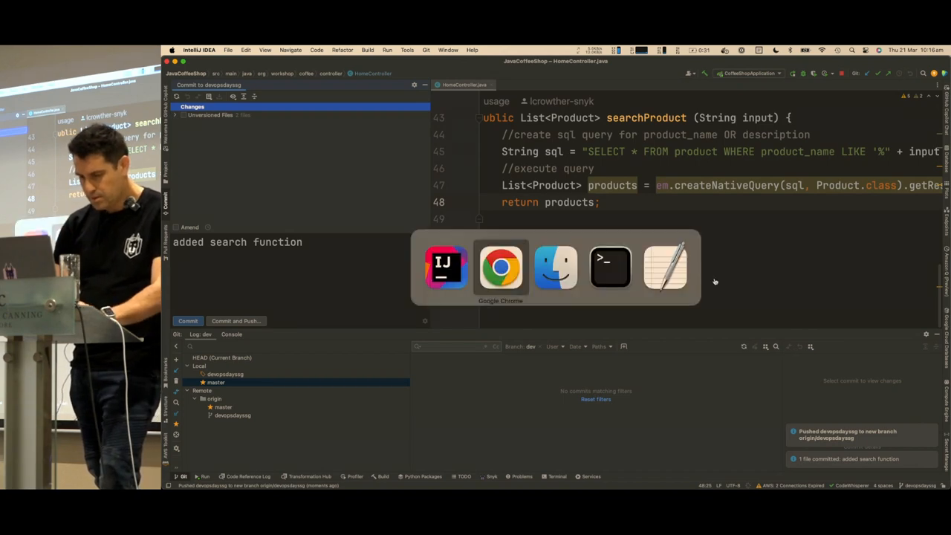
- Open a pull request 'added search function' from devopsdayssg into the fork's master
click(500, 268)
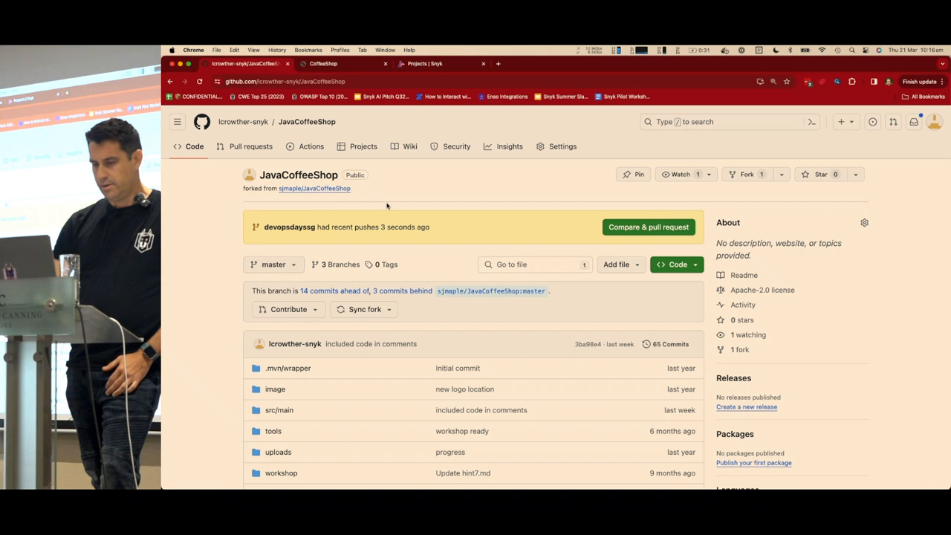
mouse_move(412, 210)
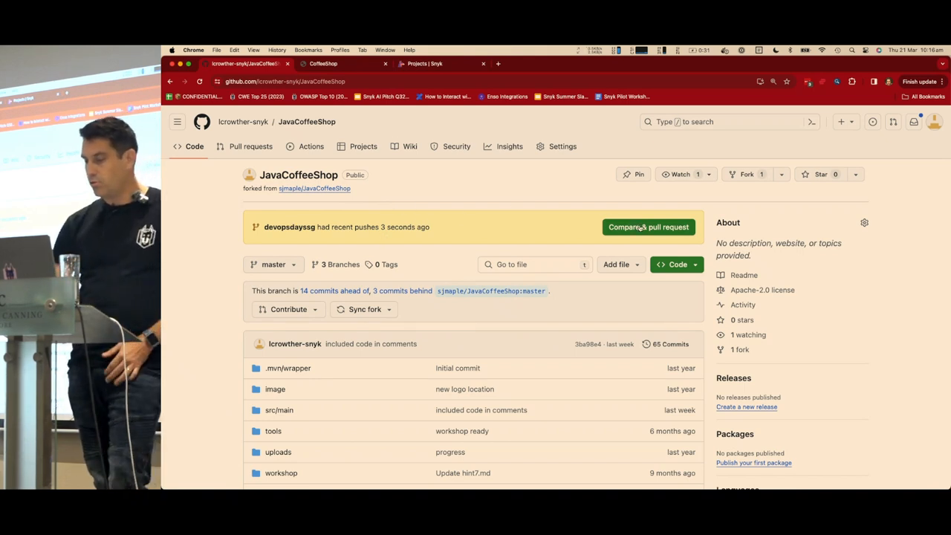
mouse_move(648, 227)
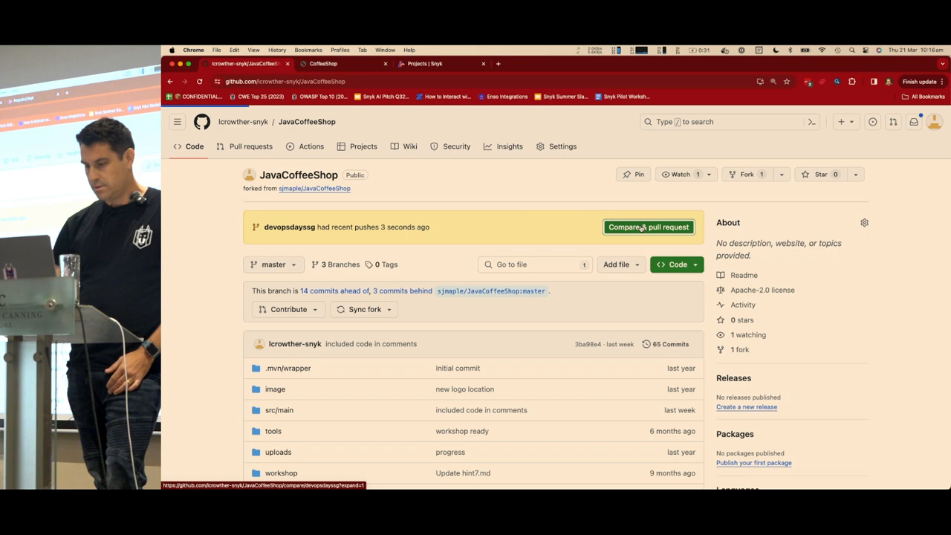
click(647, 227)
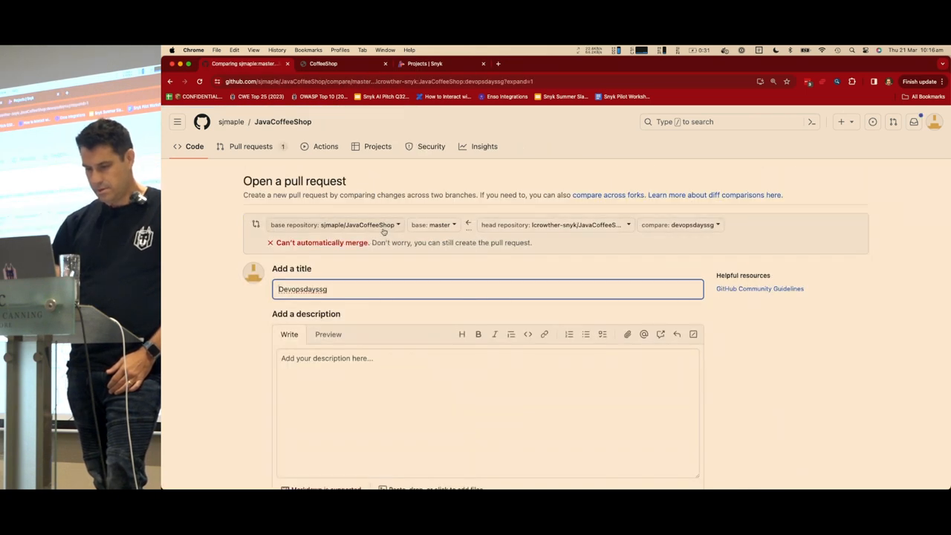
click(334, 224)
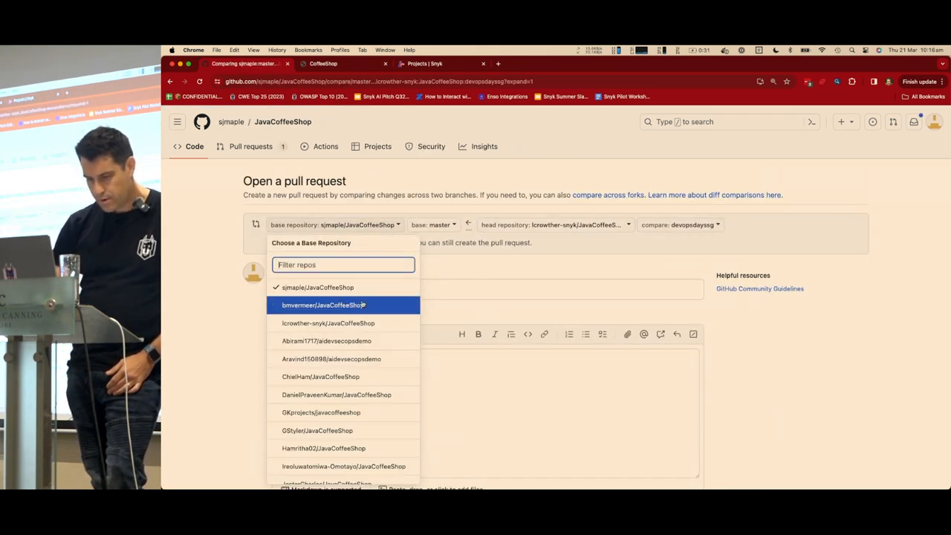
click(327, 323)
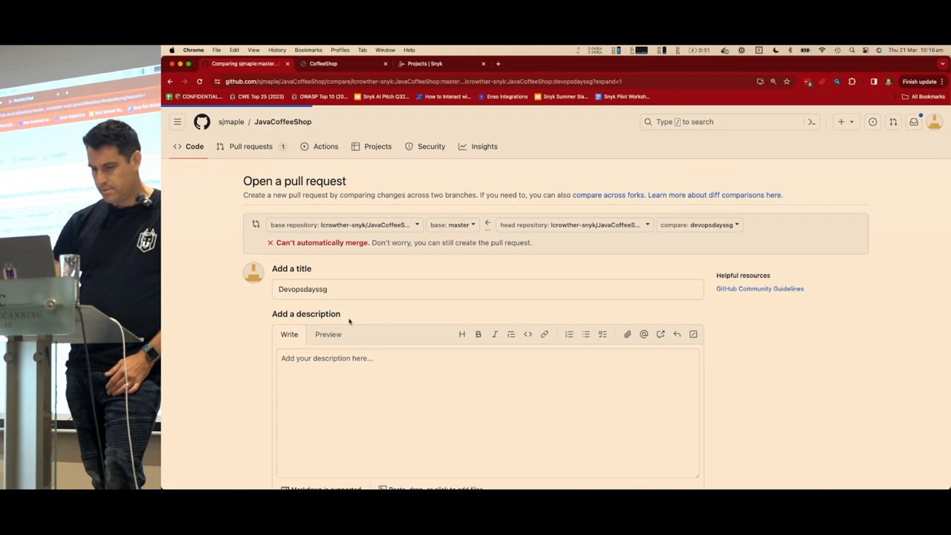
text(added search function)
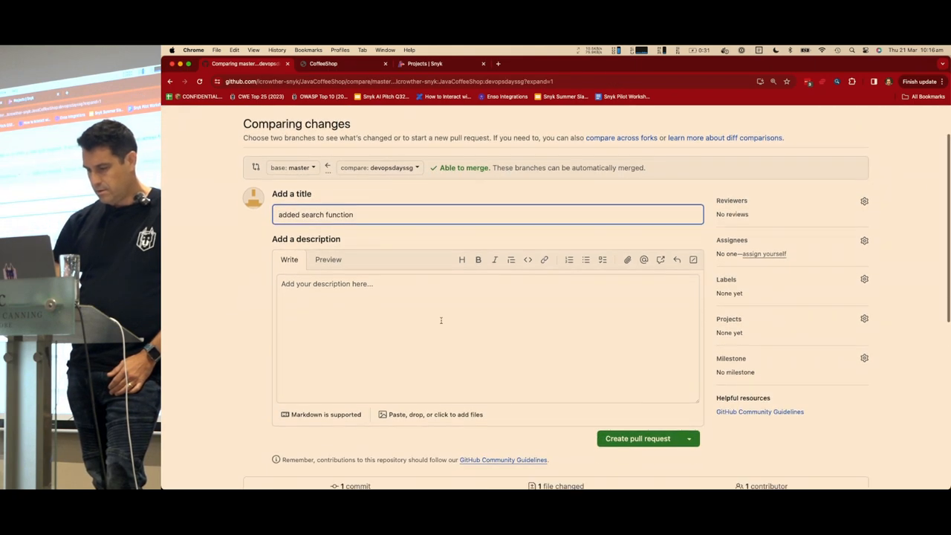
click(637, 439)
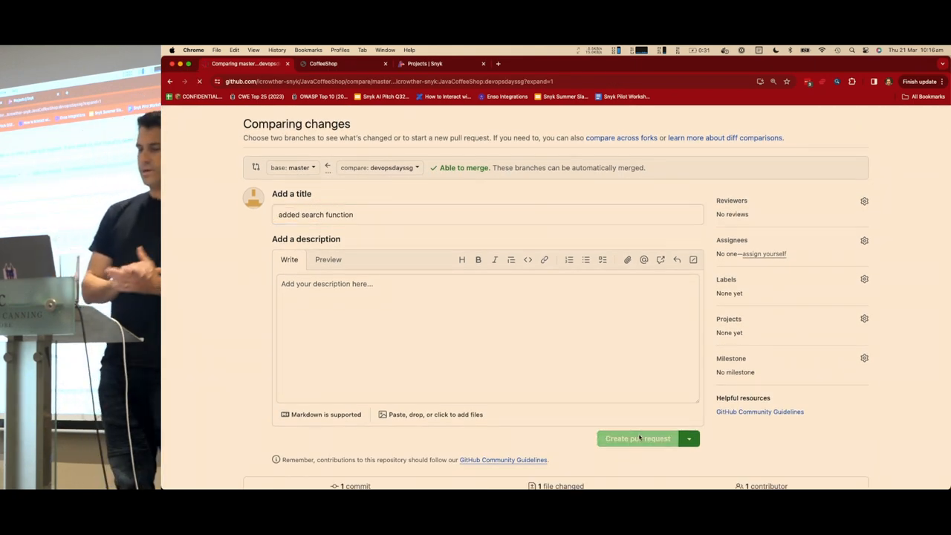
click(637, 438)
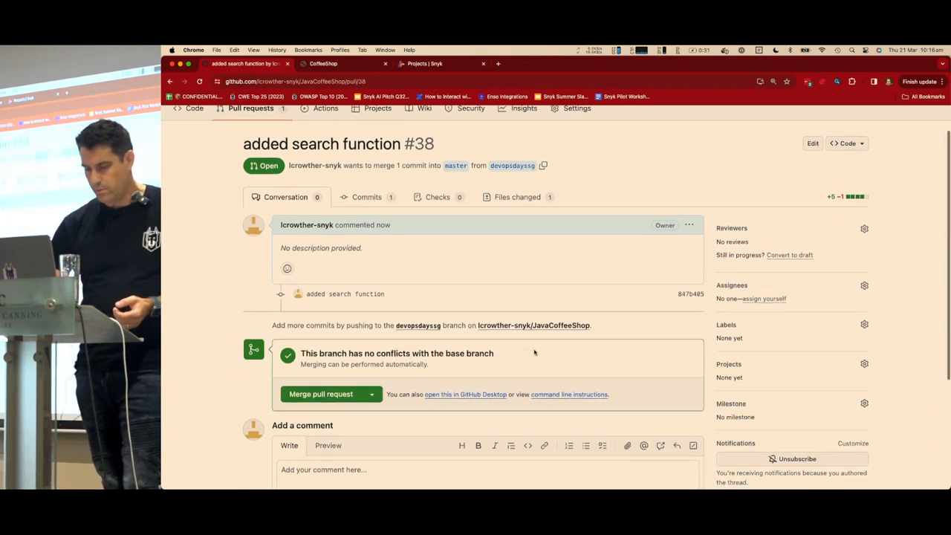
scroll(down, 3)
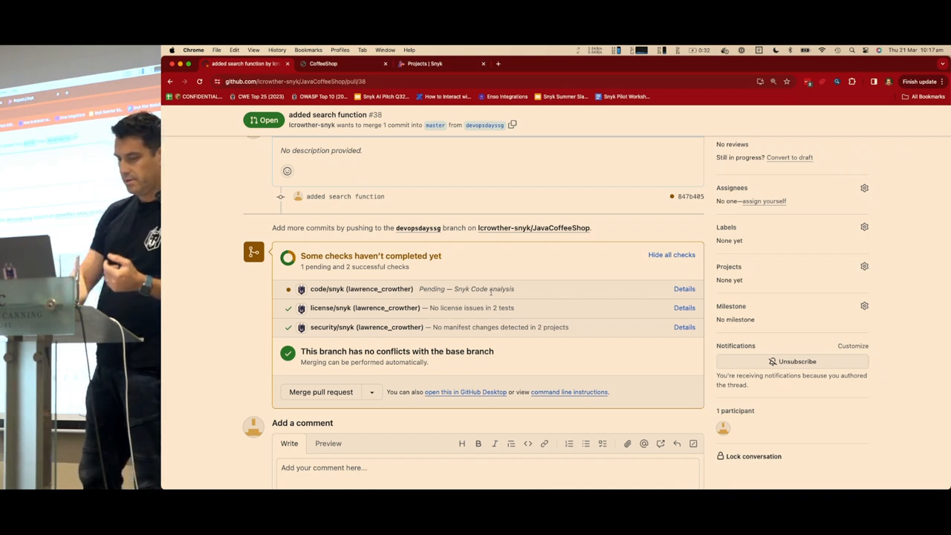
mouse_move(268, 311)
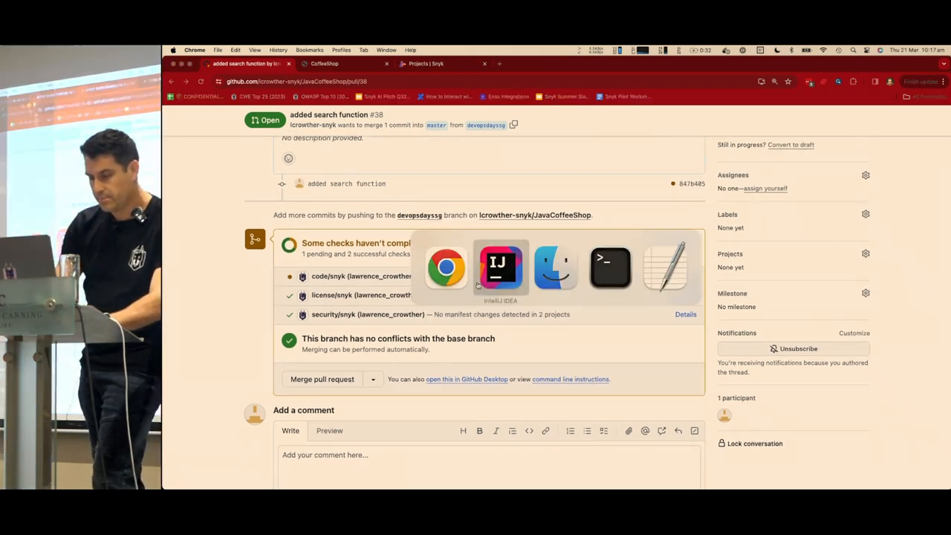
- Return to IntelliJ IDEA and view Snyk's six code security issues, including HomeController.java
click(500, 268)
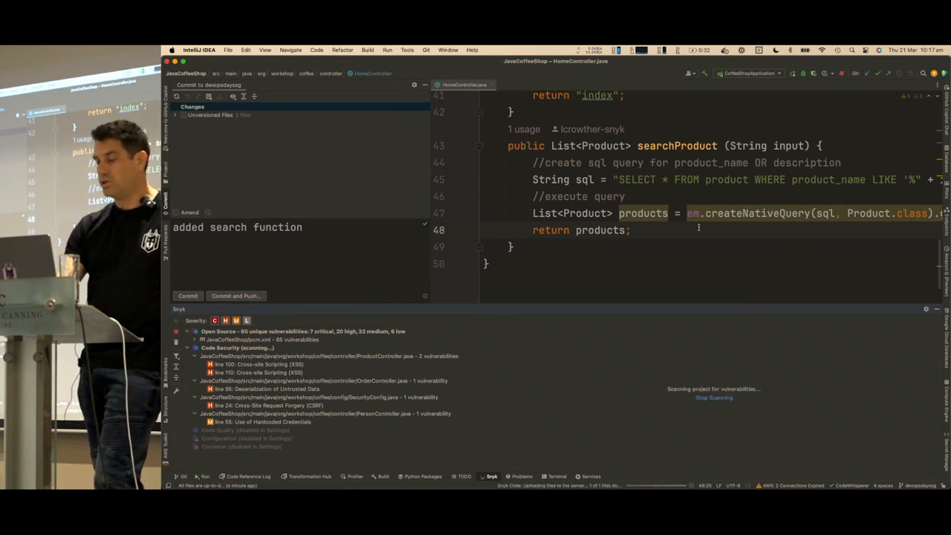
scroll(right, 3)
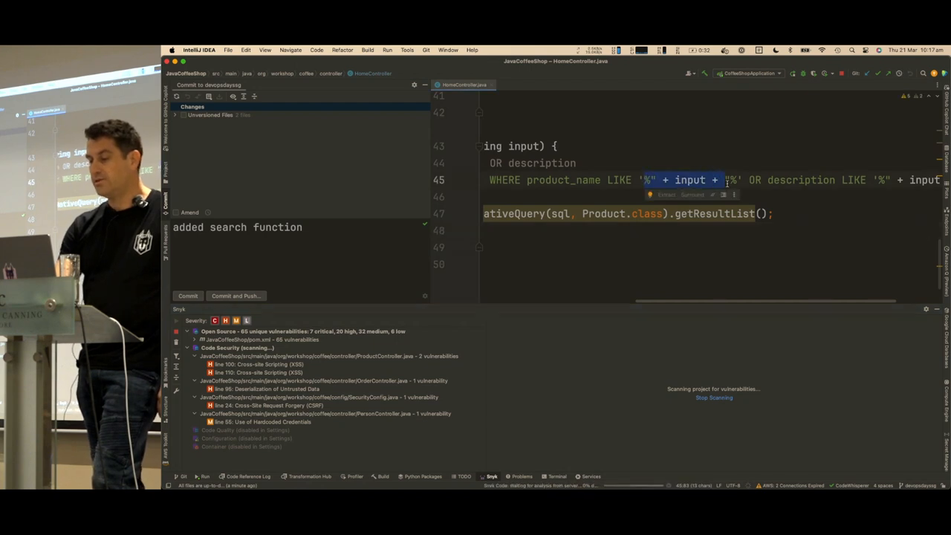
scroll(left, 3)
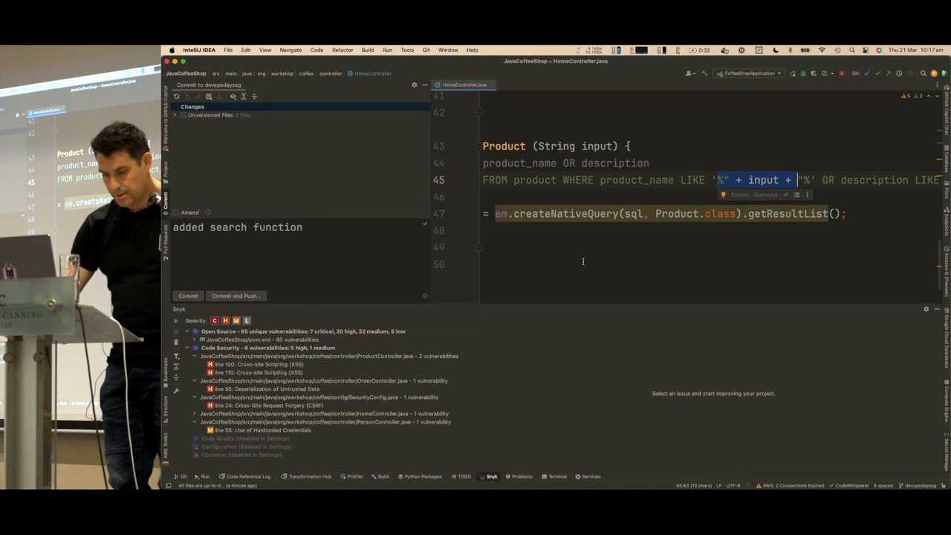
scroll(up, 3)
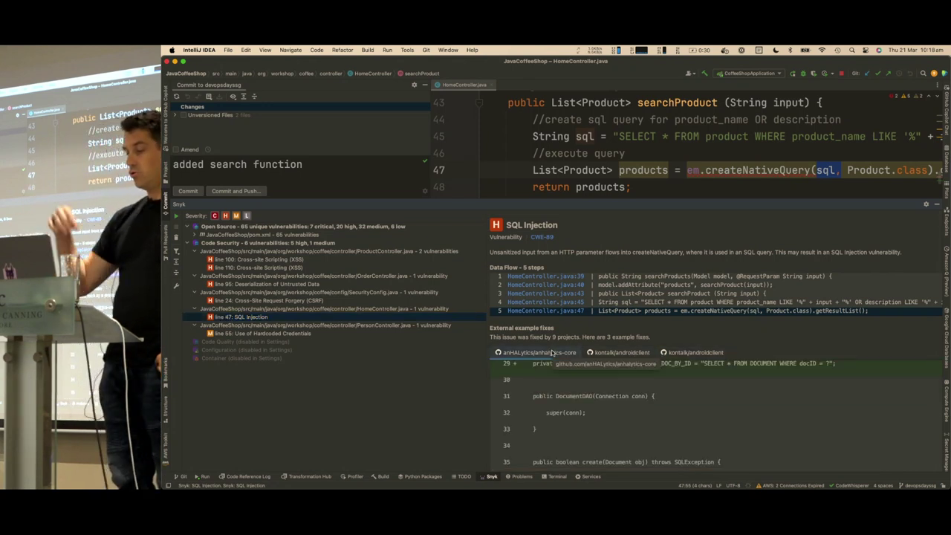
- Scroll through the SQL Injection data flow and example fixes for HomeController line 47
scroll(down, 3)
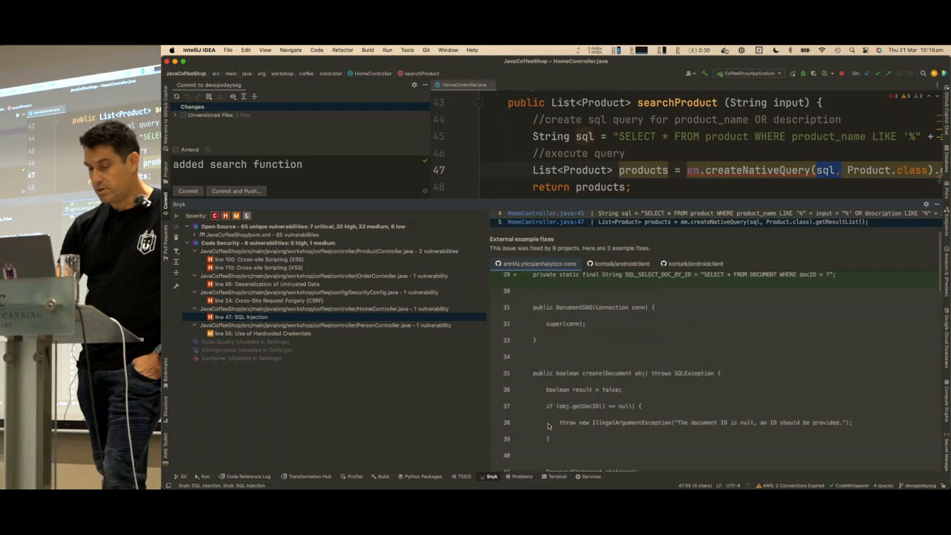
scroll(down, 3)
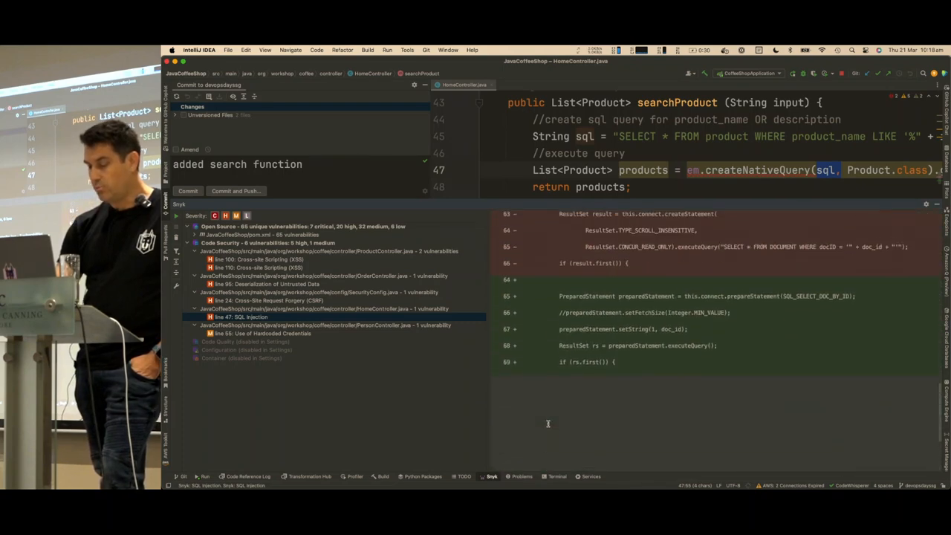
scroll(up, 3)
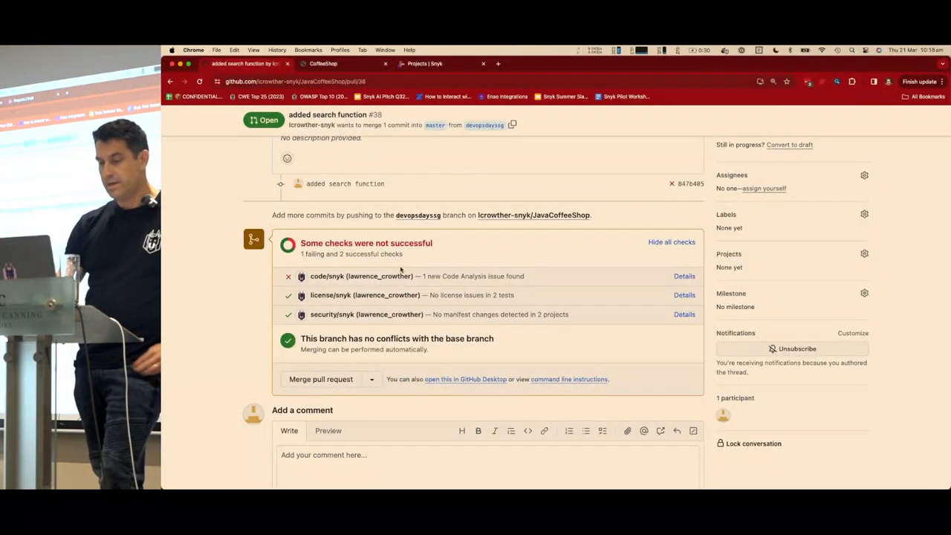
mouse_move(606, 271)
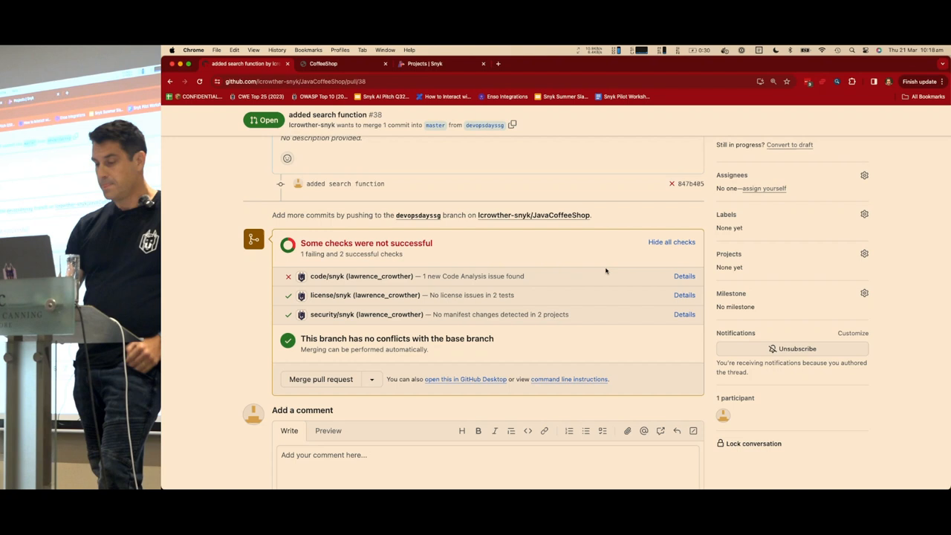
- Inspect Snyk's failed SAST report on PR #38 flagging SQL Injection at HomeController line 47
click(684, 276)
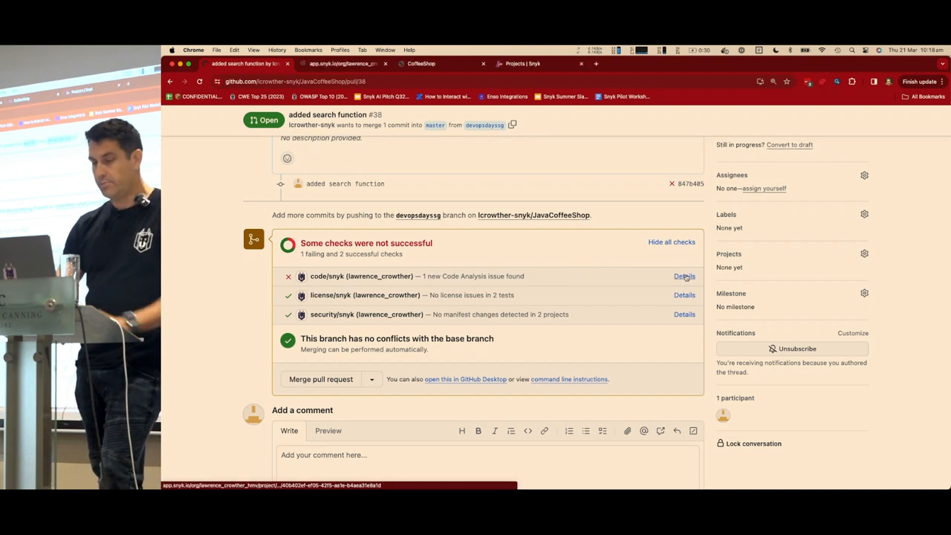
click(683, 276)
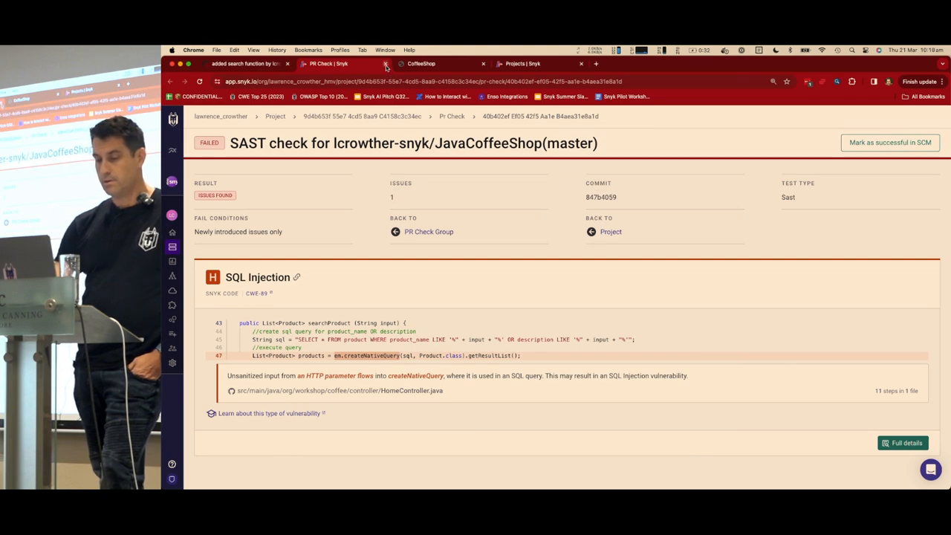
click(385, 63)
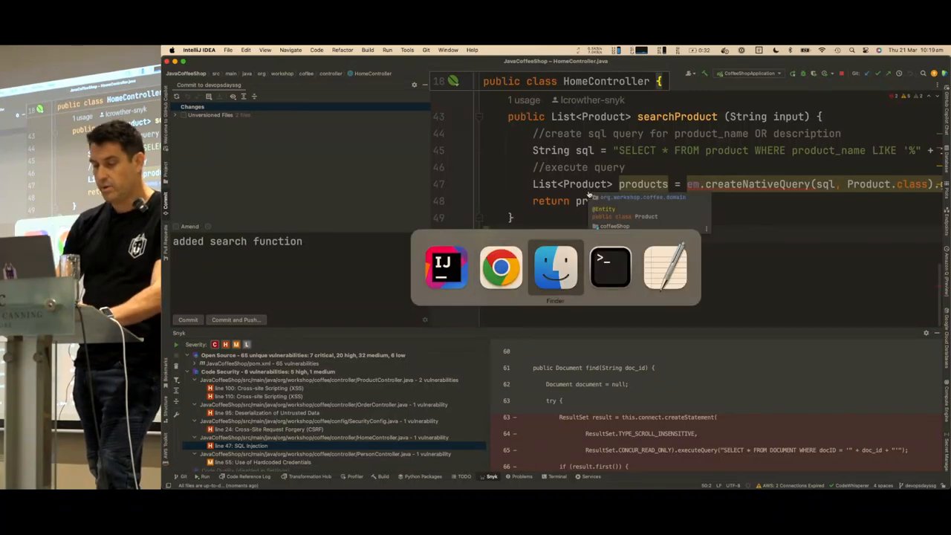
- Submit the payload %';update product set price=0-- through CoffeeShop's Search Products form
click(501, 266)
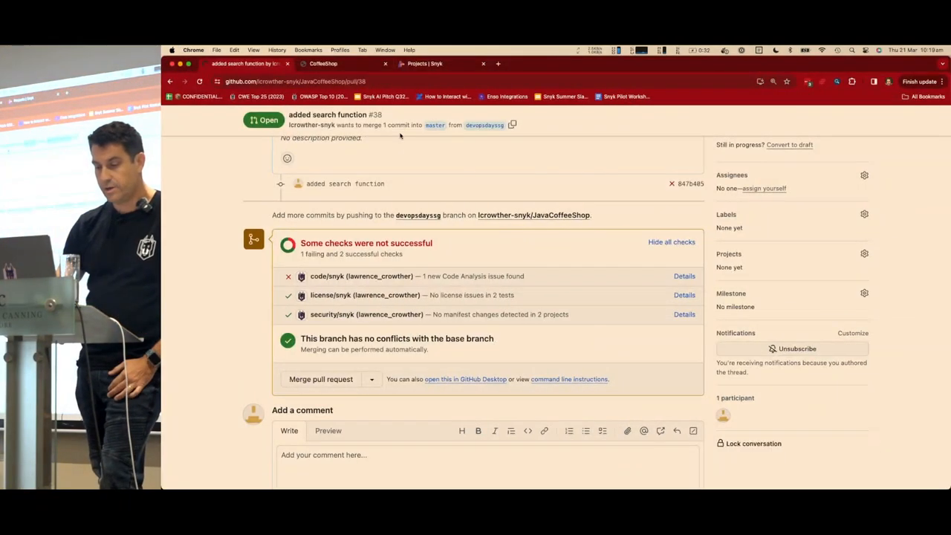
click(324, 63)
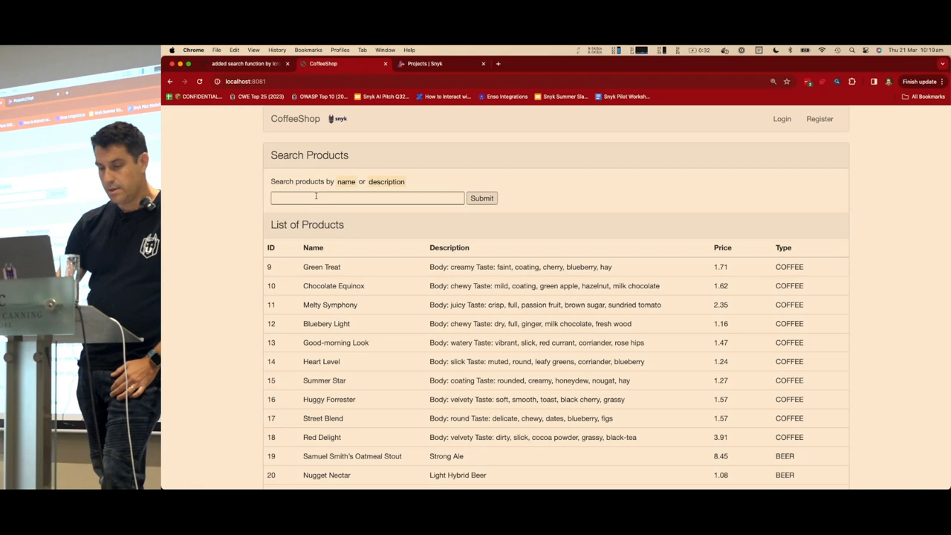
text(%';update product set price=0--)
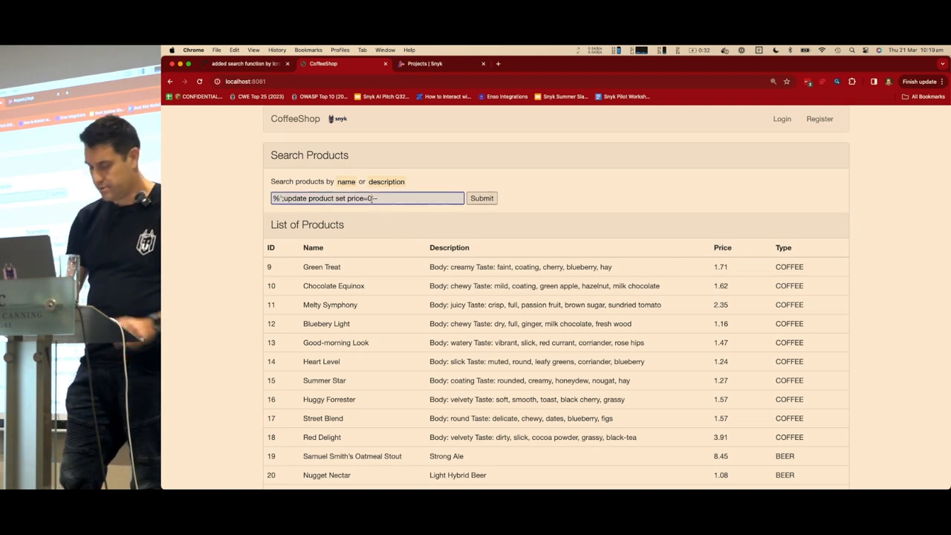
text(.5)
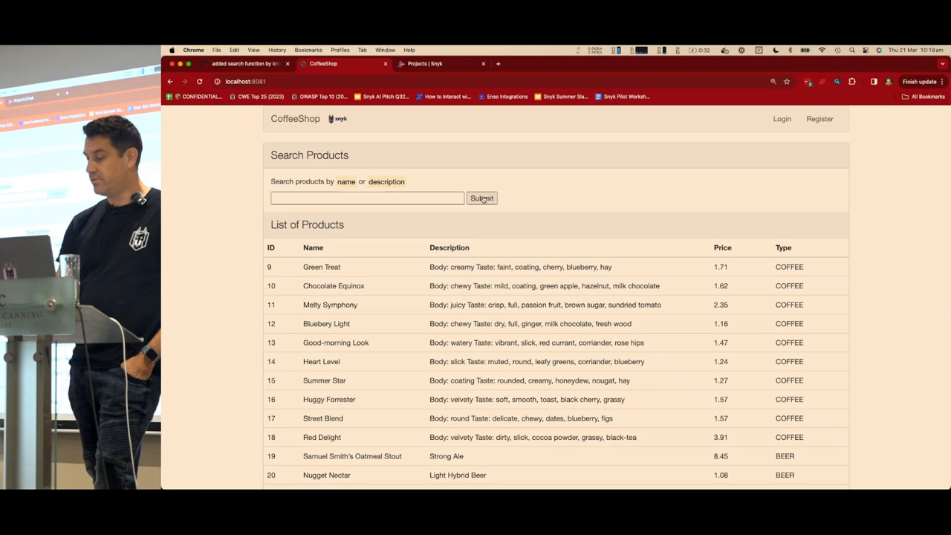
click(482, 197)
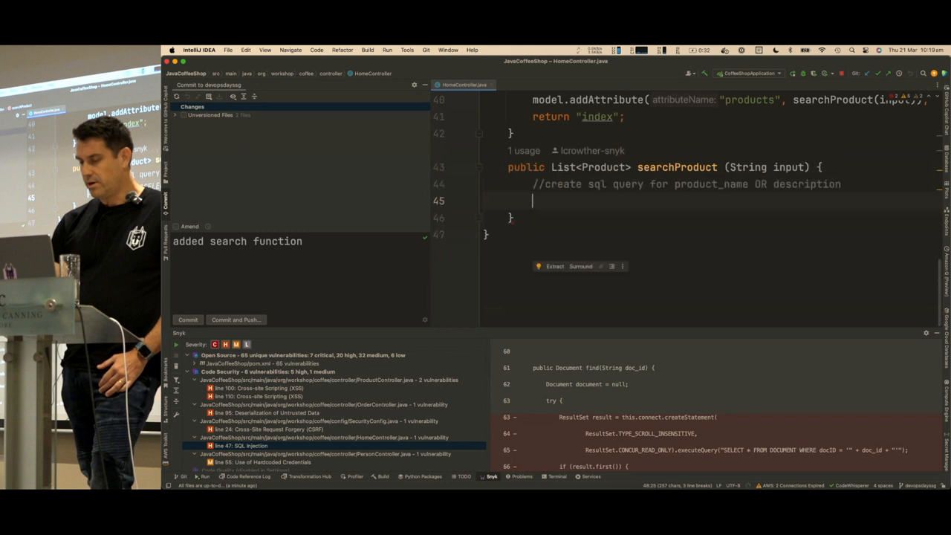
- Rewrite searchProduct's concatenated SQL as a LIKE ? native query bound via setParameter
text(String sql = "SELECT * FROM product WHERE product_name LIKE '%" +)
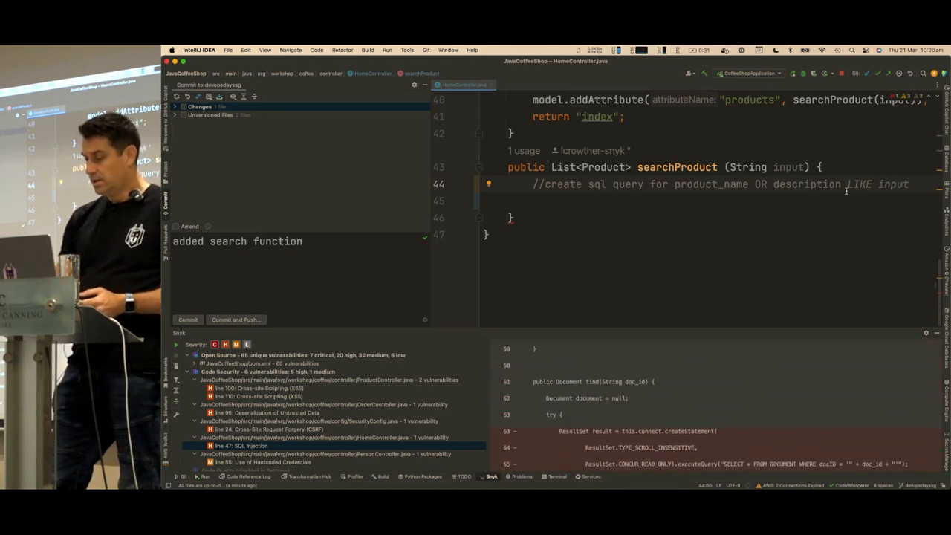
text(using a prepared sta)
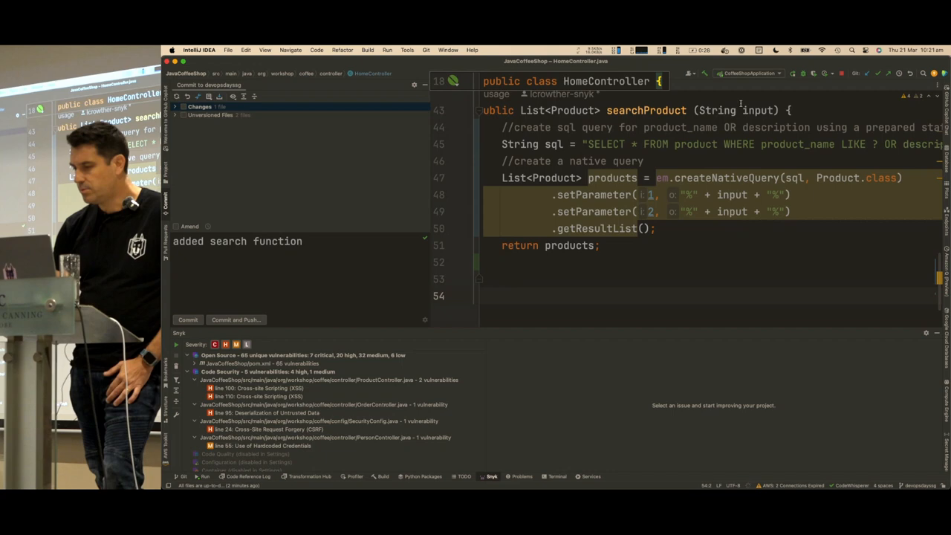
- Rerun the fixed app, resubmit the price=0 injection search, and reload the product list
click(794, 73)
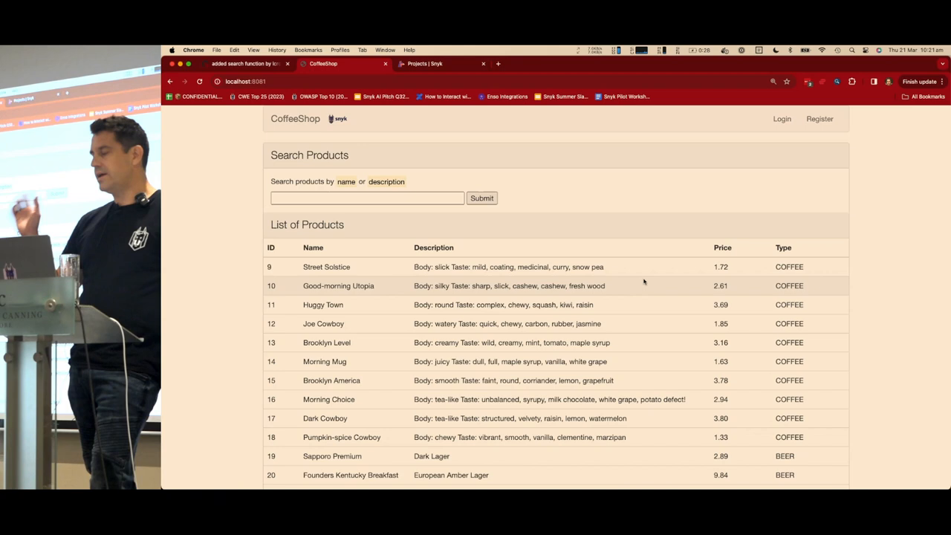
mouse_move(710, 315)
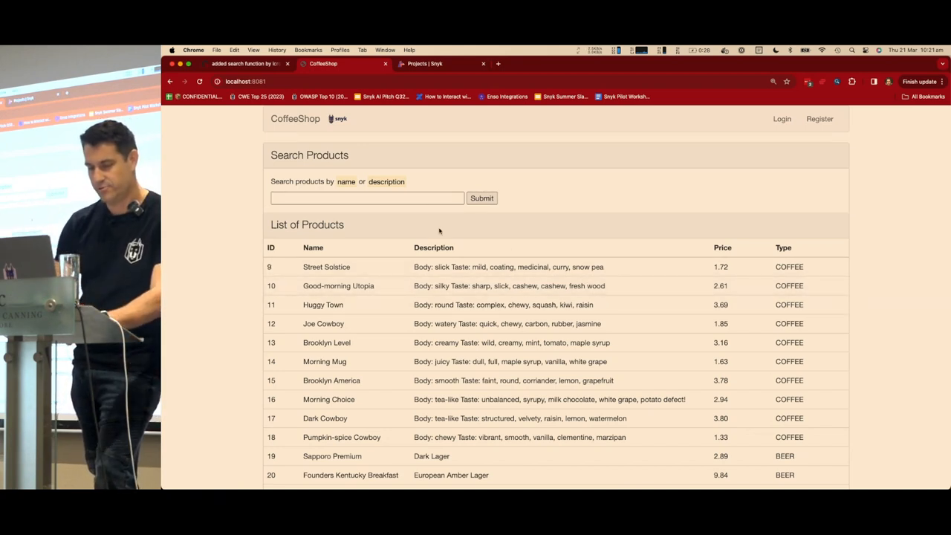
text(%';update product set price=0--)
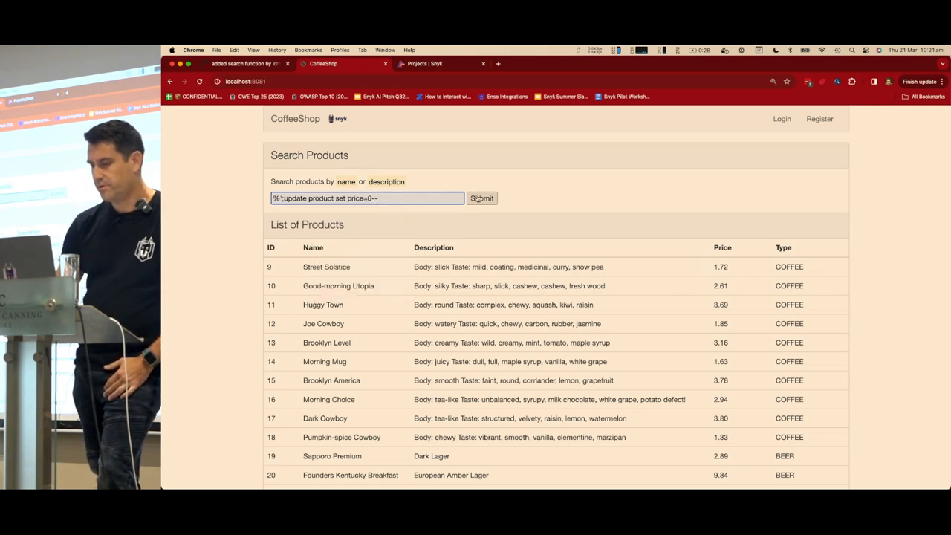
click(482, 198)
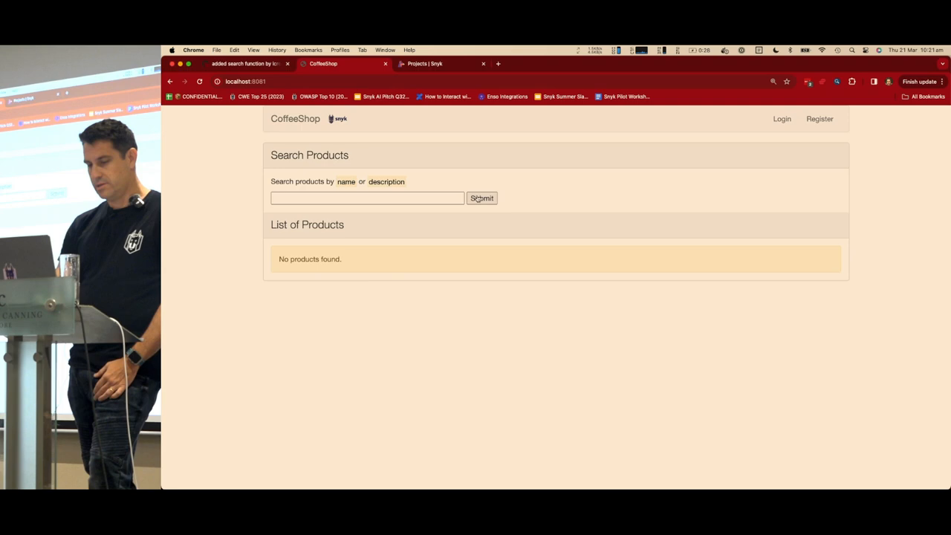
click(482, 198)
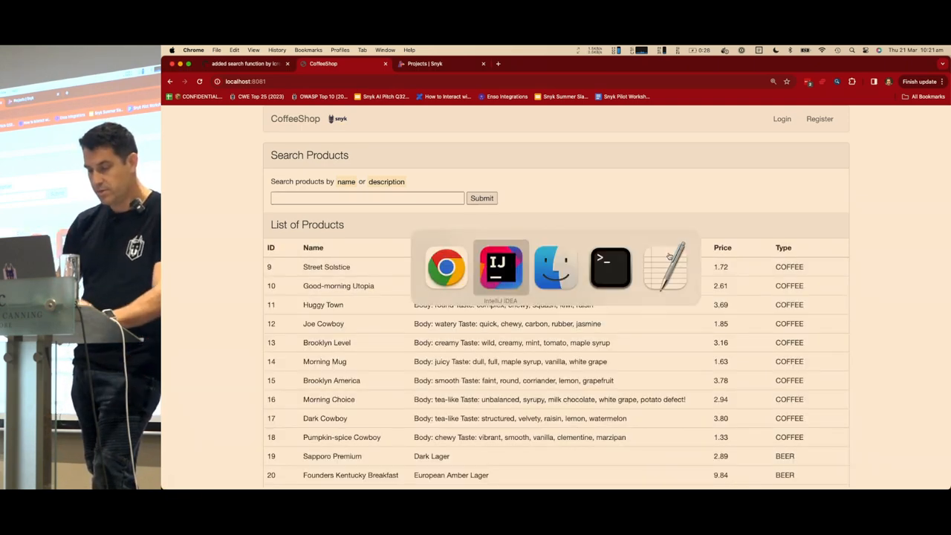
- Commit HomeController.java with message 'fixed sqli' and push it to devopsdayssg
click(500, 266)
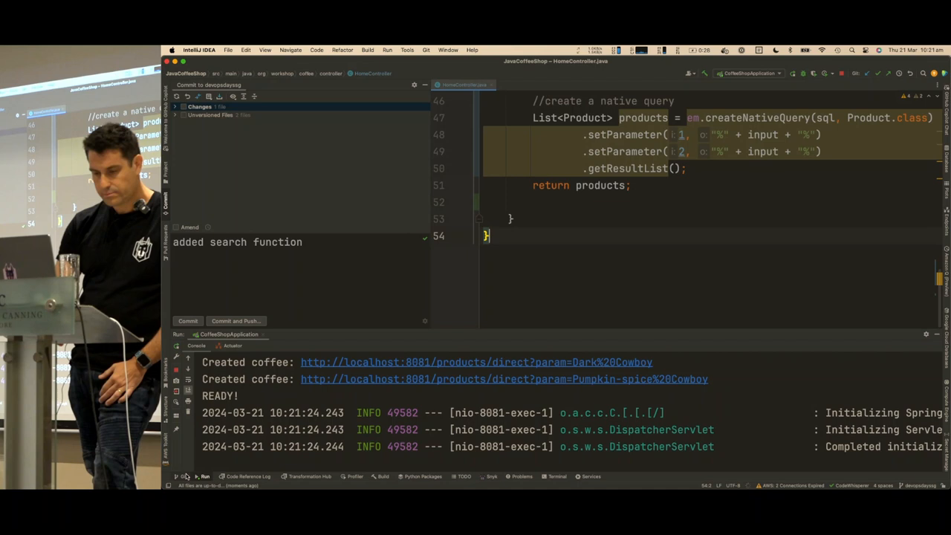
click(175, 107)
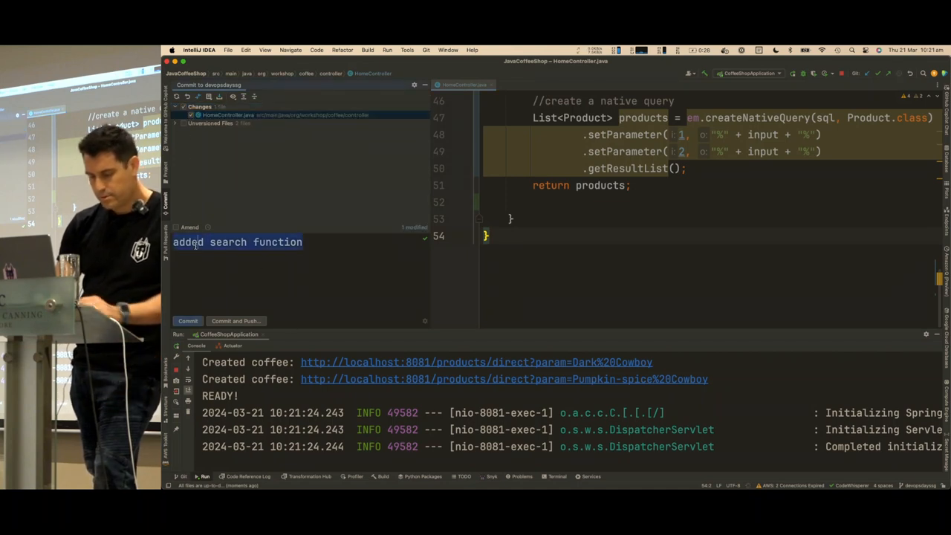
text(fixed)
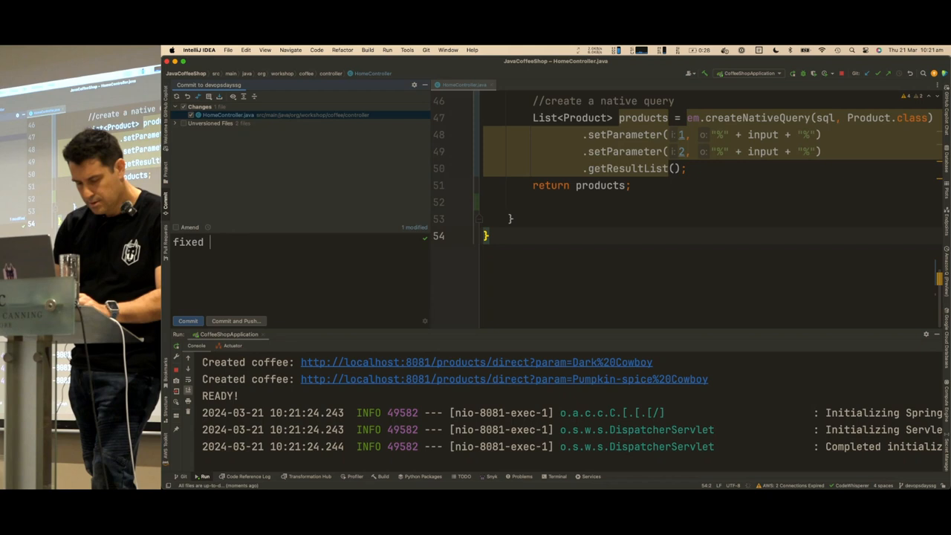
text(sqli)
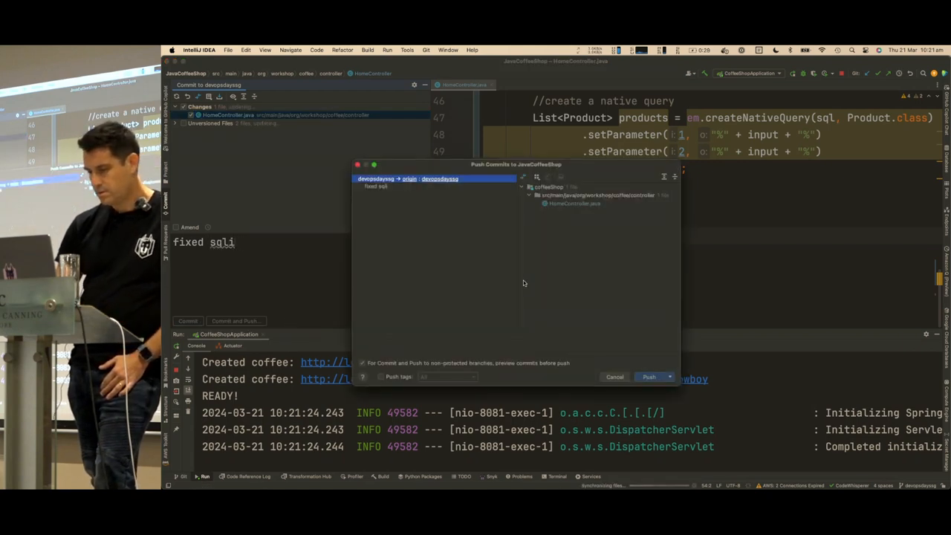
click(649, 377)
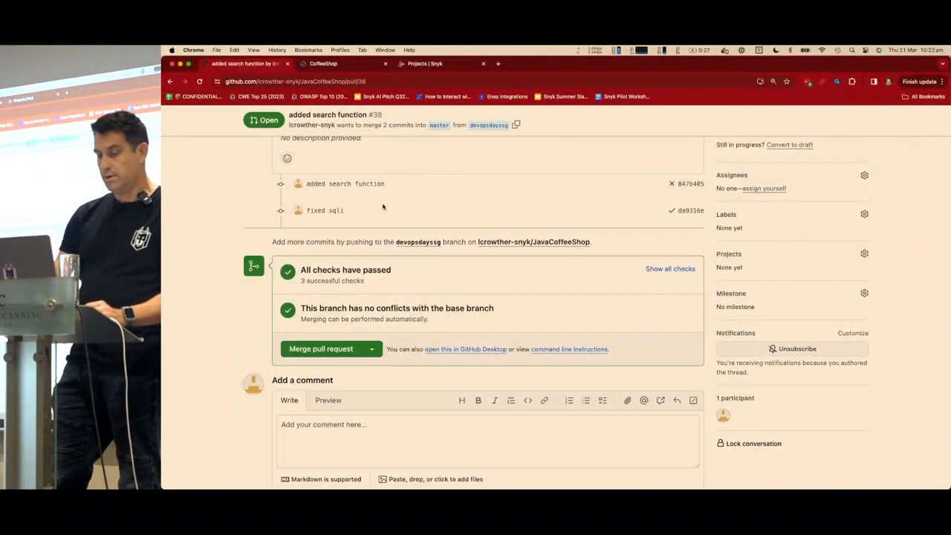
- Return to the CoffeeShop tab after PR #38 shows the new commit passing all checks
click(323, 63)
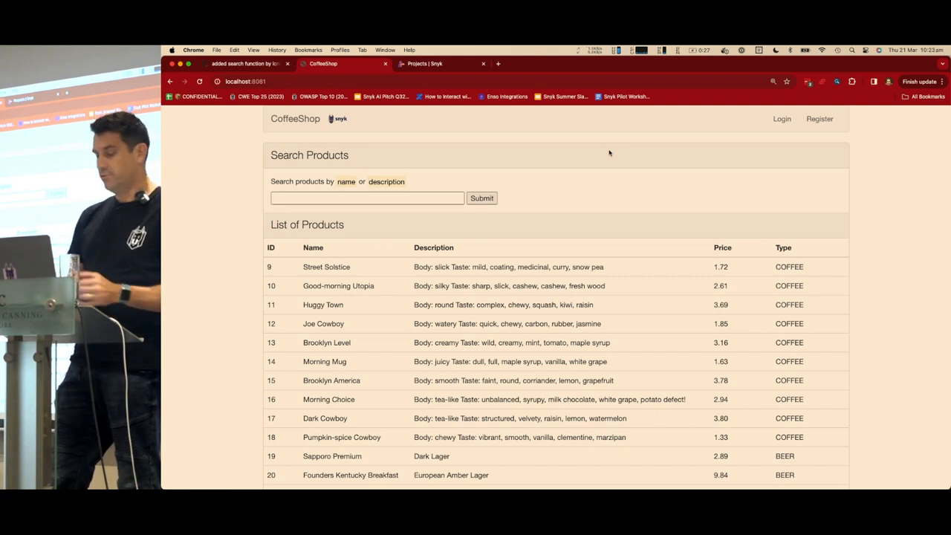
mouse_move(782, 119)
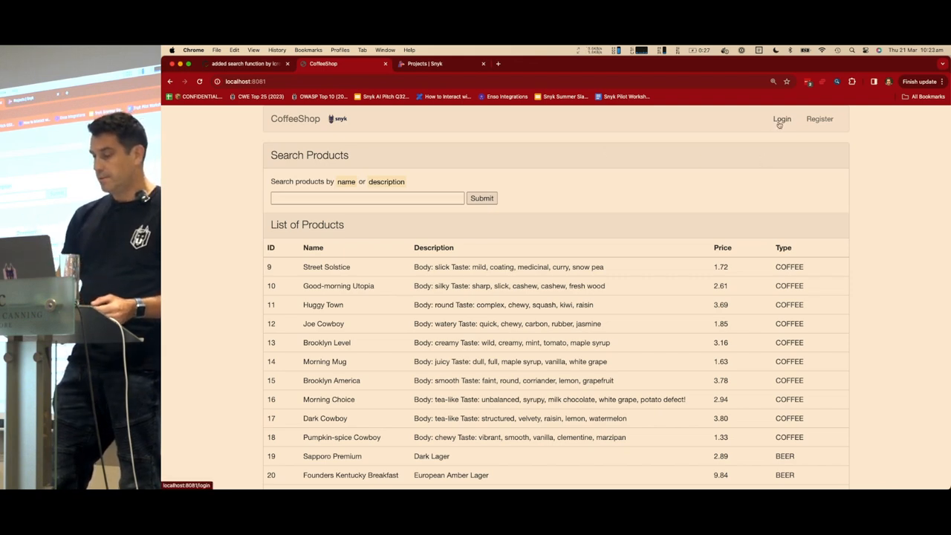
- Sign in to CoffeeShop as loz and dismiss the breached-password warning
click(782, 119)
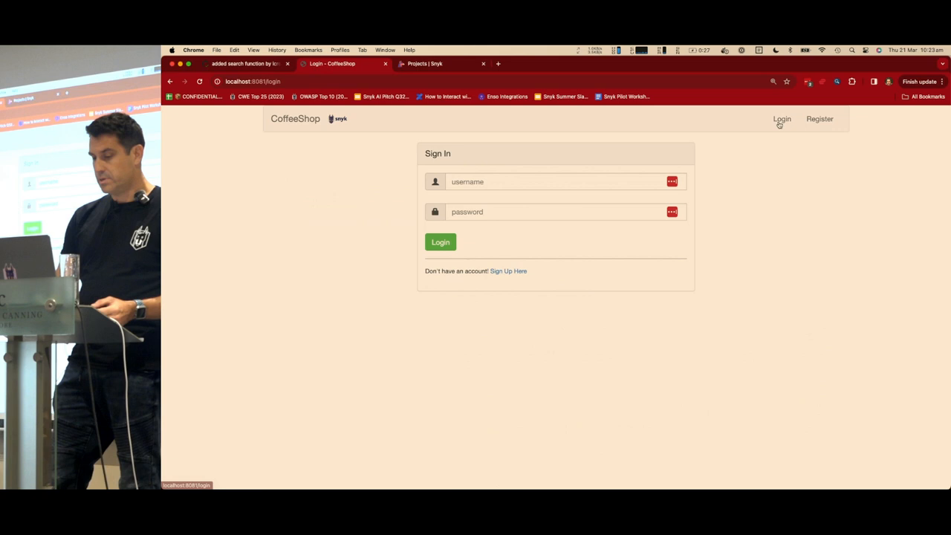
text(loz)
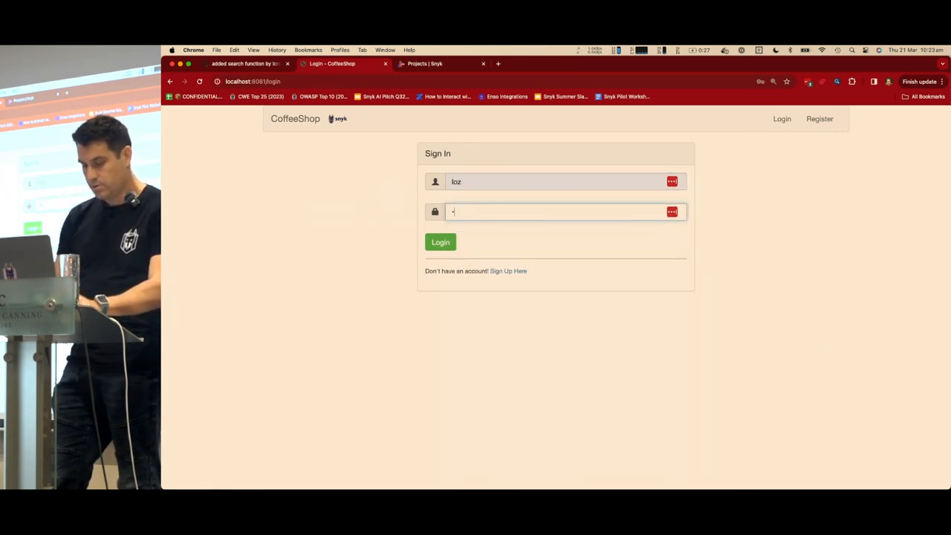
click(440, 243)
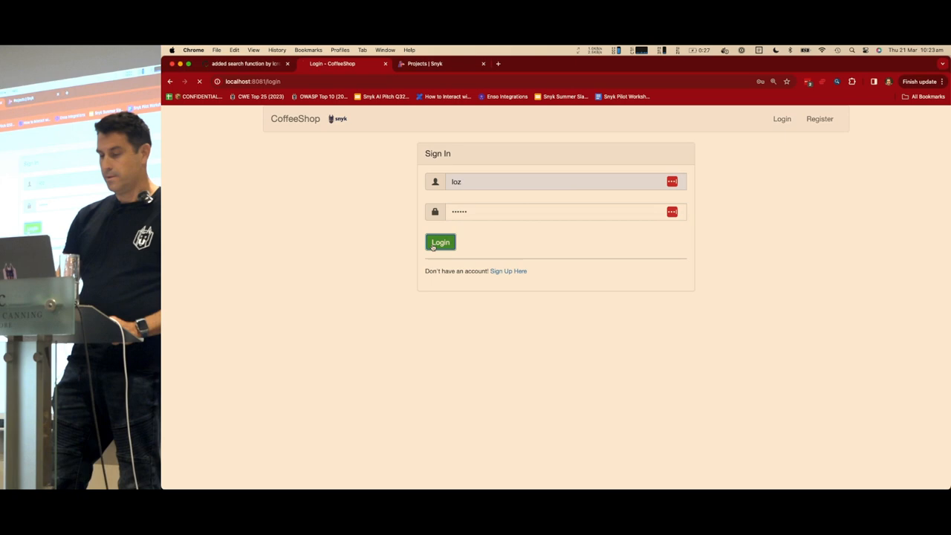
click(440, 243)
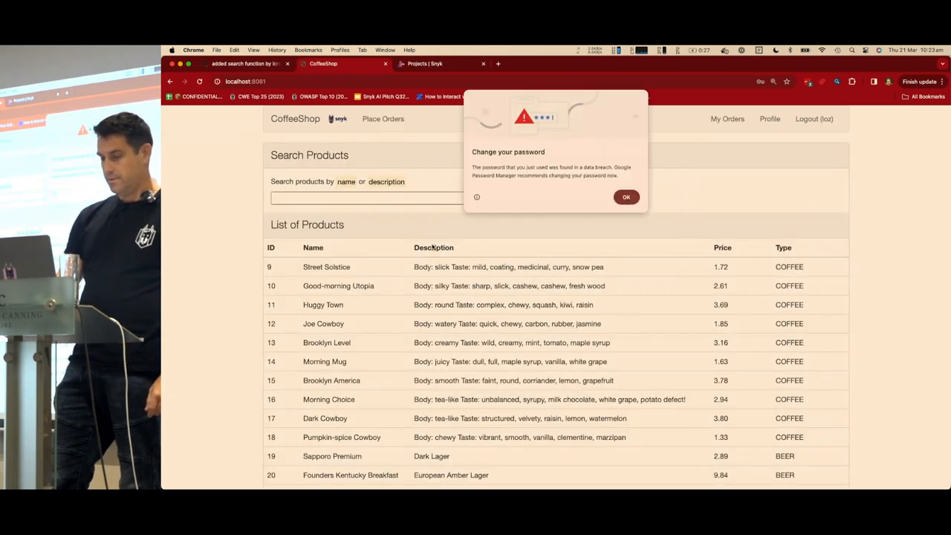
click(626, 197)
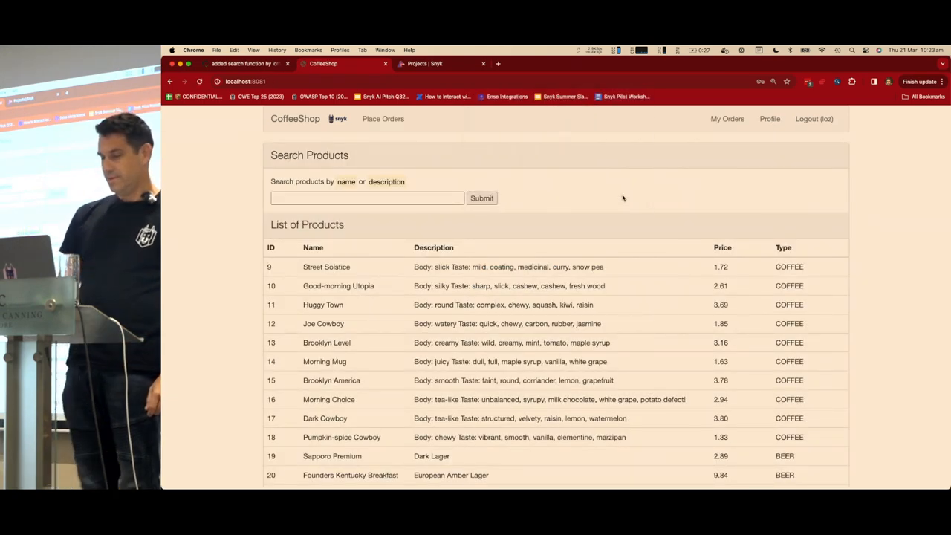
mouse_move(754, 150)
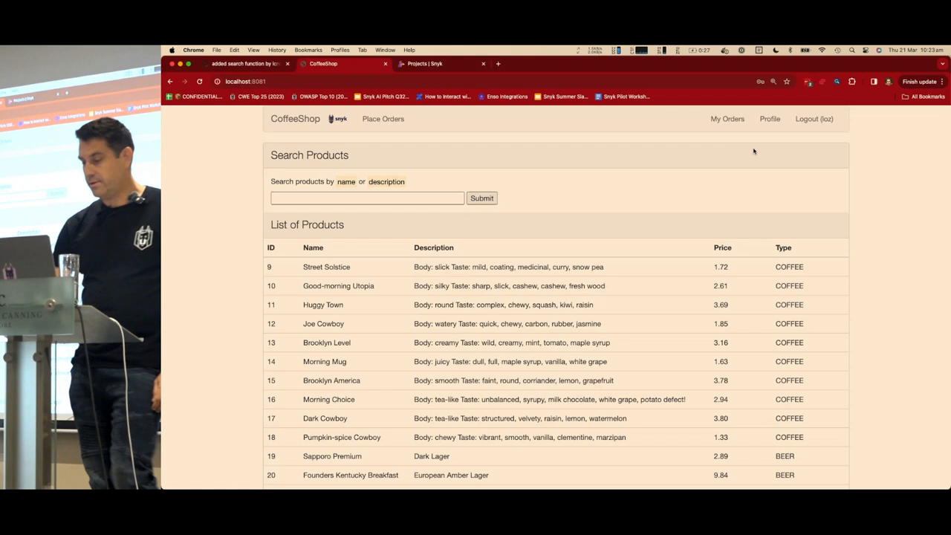
- Open the profile's upload-image page and choose a 'loz' image file
click(770, 118)
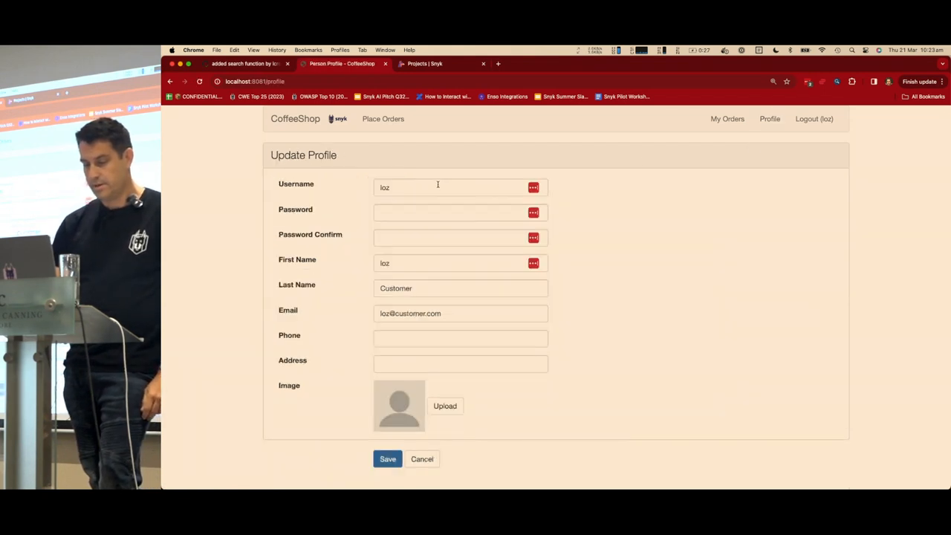
click(444, 406)
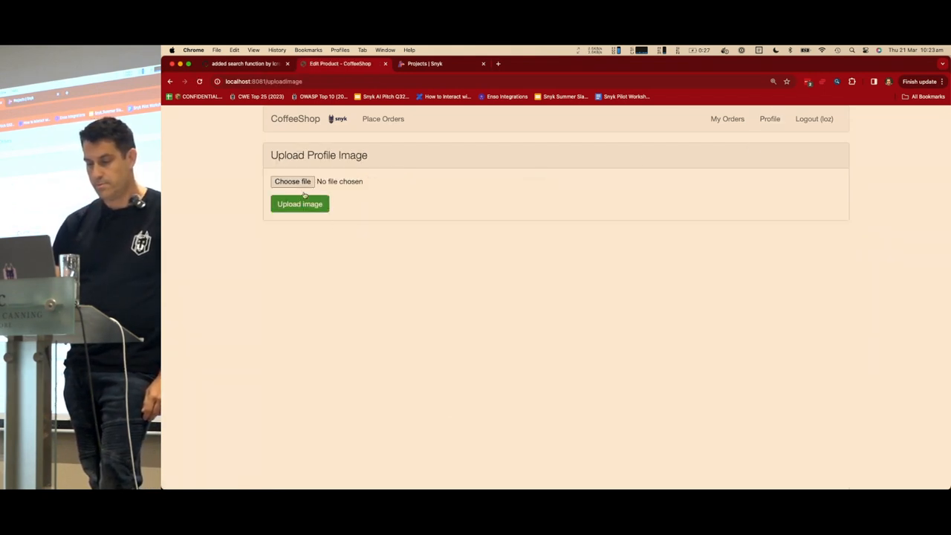
click(292, 180)
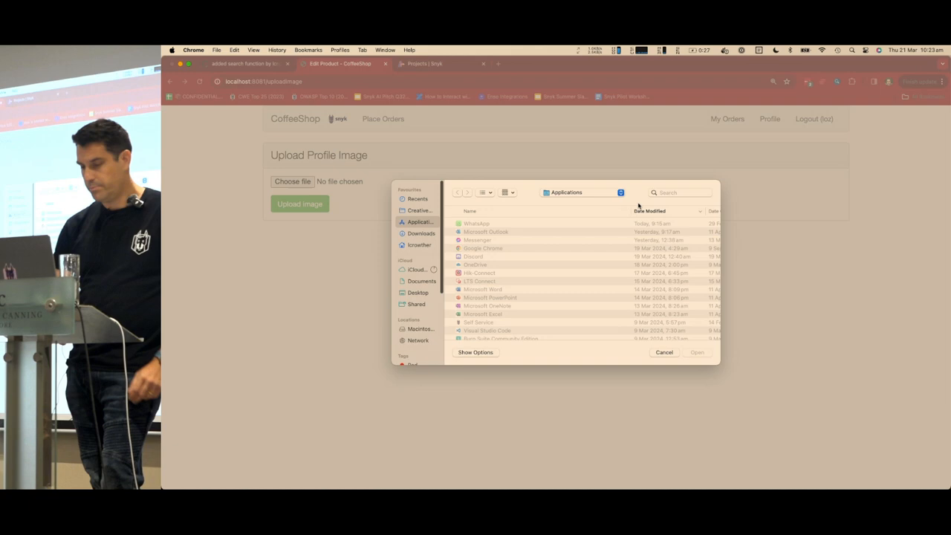
text(loz.jpg)
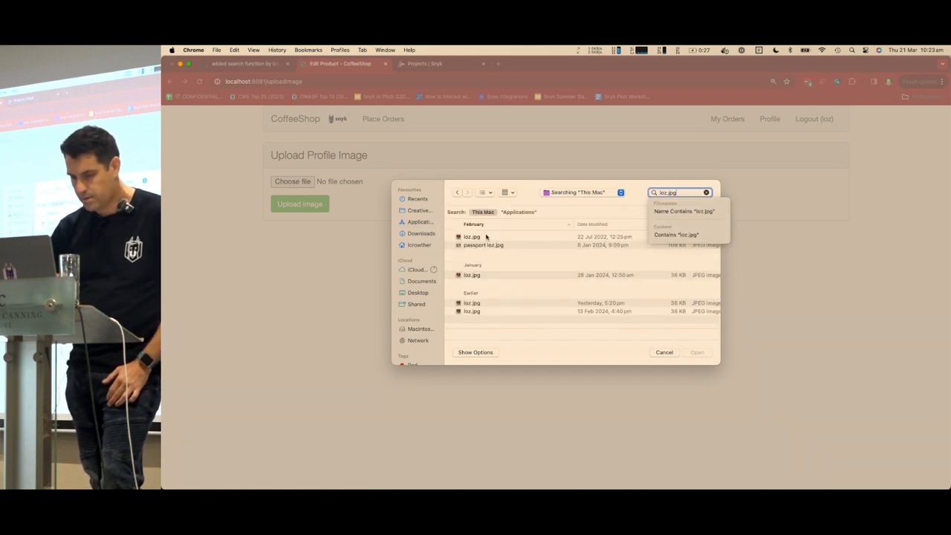
click(697, 352)
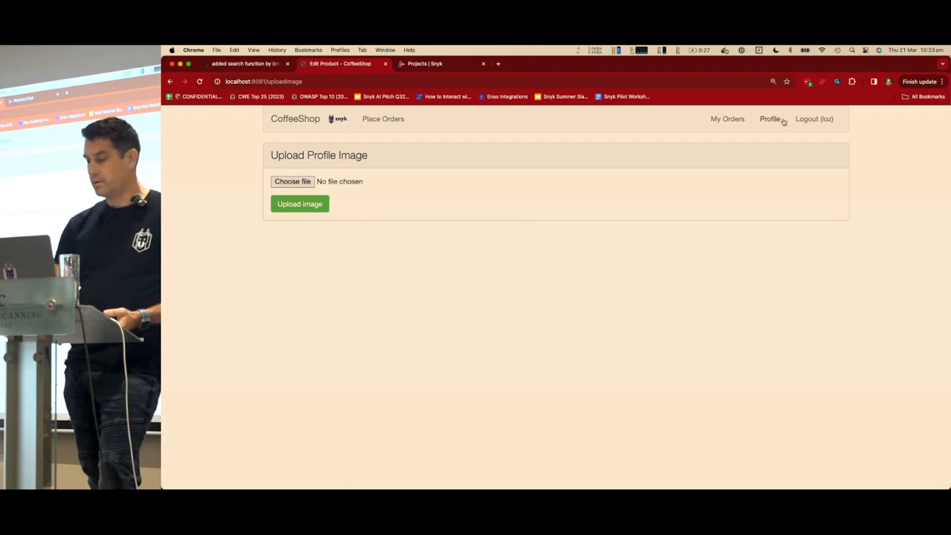
click(770, 119)
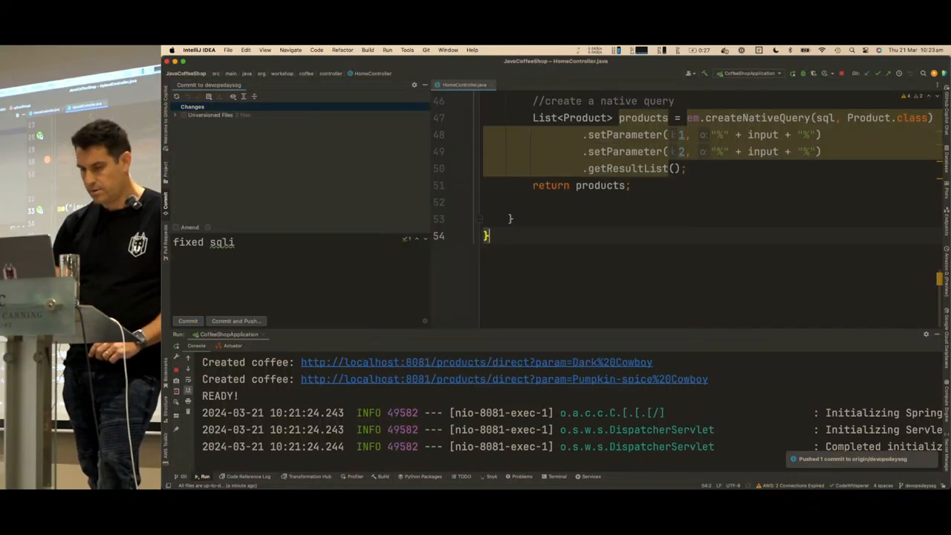
- Switch to UploadController.java to edit the uploadImage handler
click(531, 84)
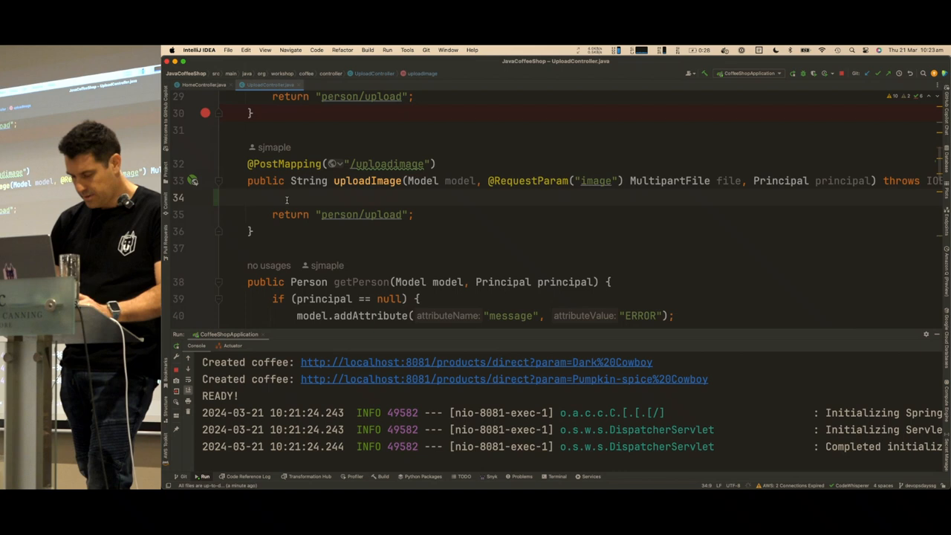
- Get the original filename, build the uploads path, and write the file bytes there
text(//get file name)
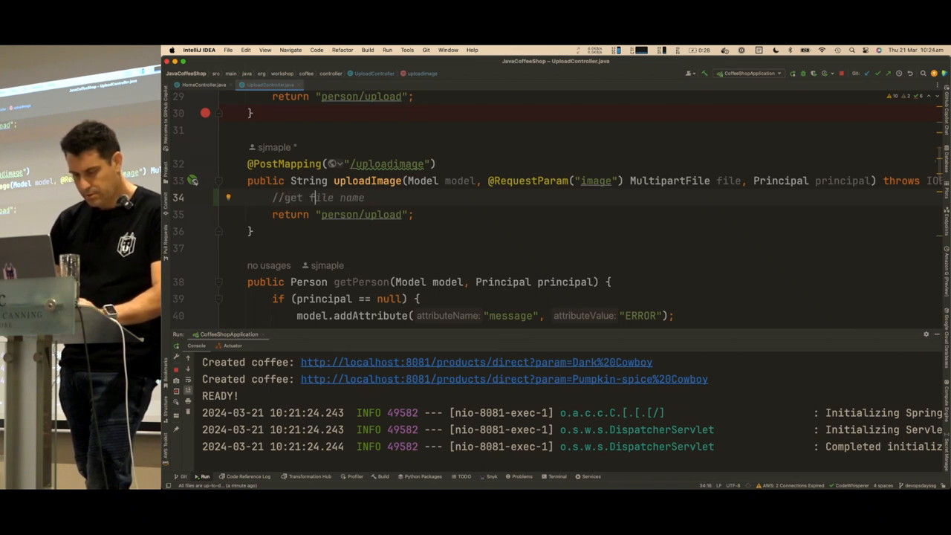
text(var fileName = file.getOriginalFilename();)
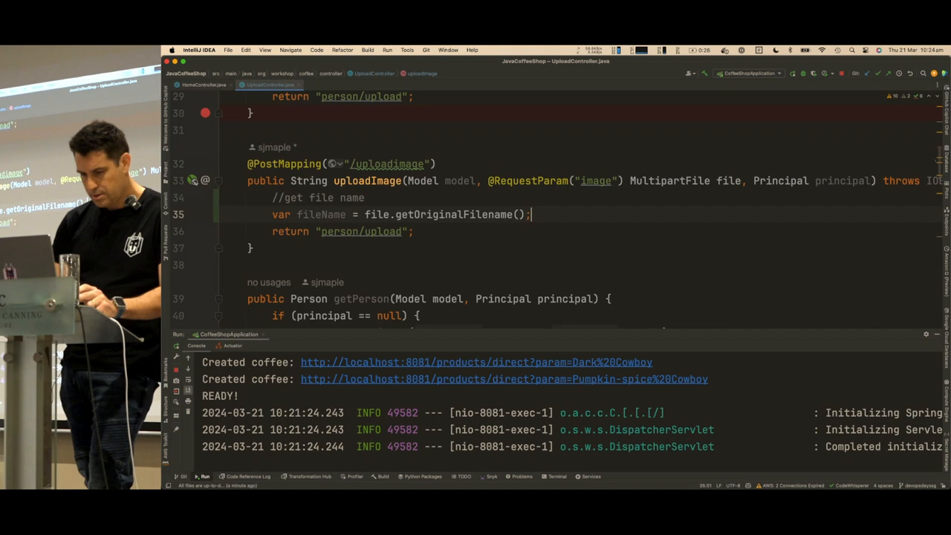
text(//get path and save to uploads directory using file separator)
text(var path = Paths.get(UPLOAD_DIRECTORY + File.separator + fileName);)
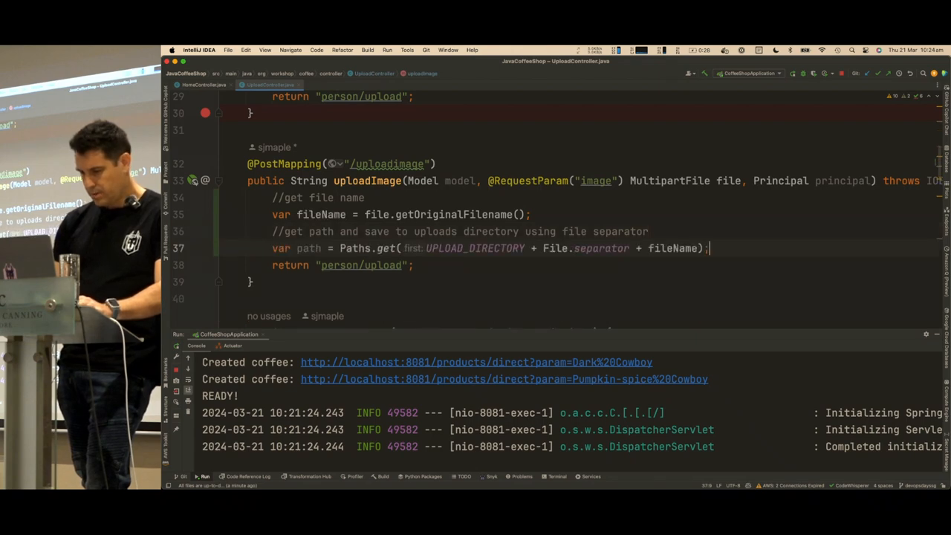
key(Return)
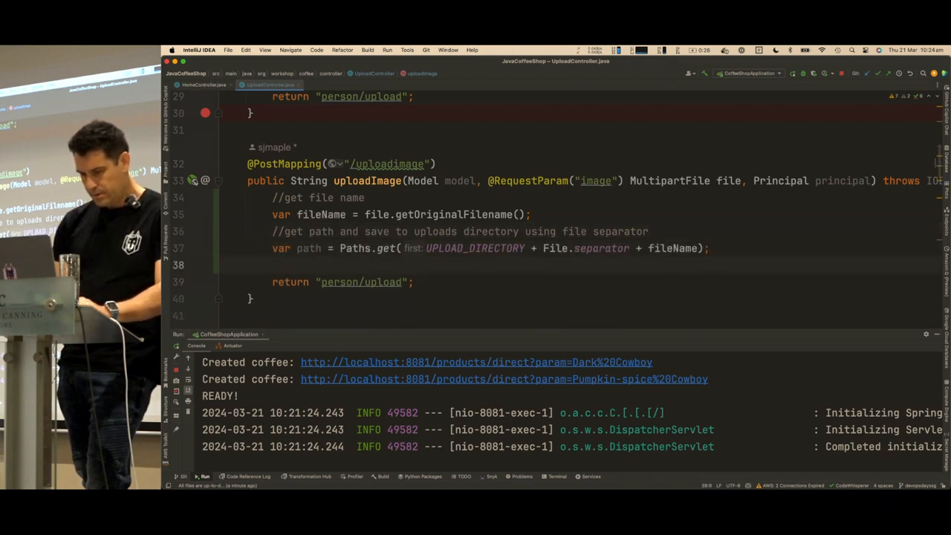
text(//write file to the path)
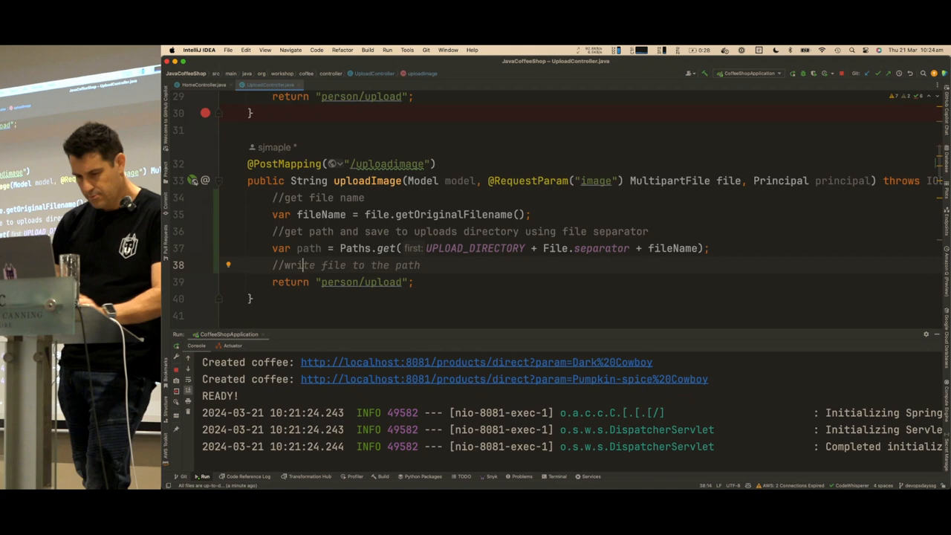
text(Files.write(path, file.getBytes());)
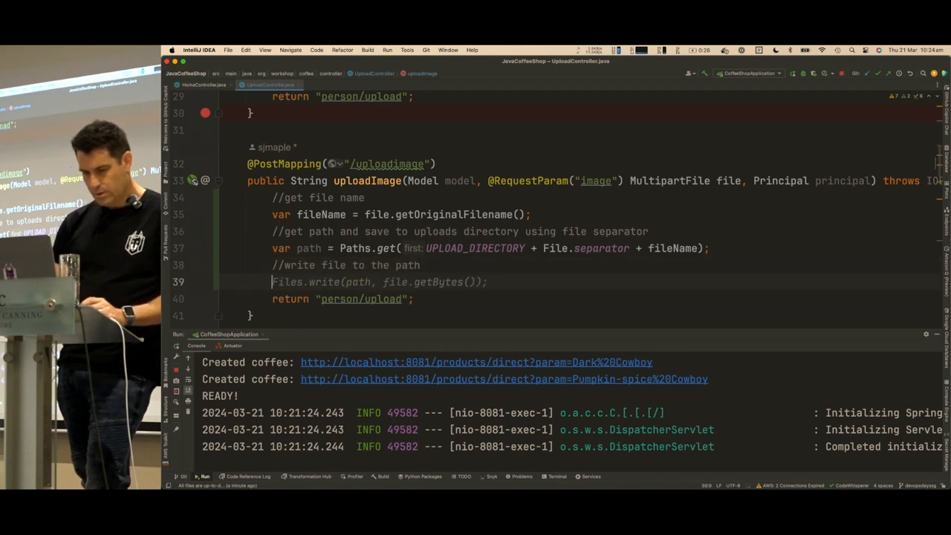
- Set the filename as the person's profile picture, save the person, and add a message
text(//get person)
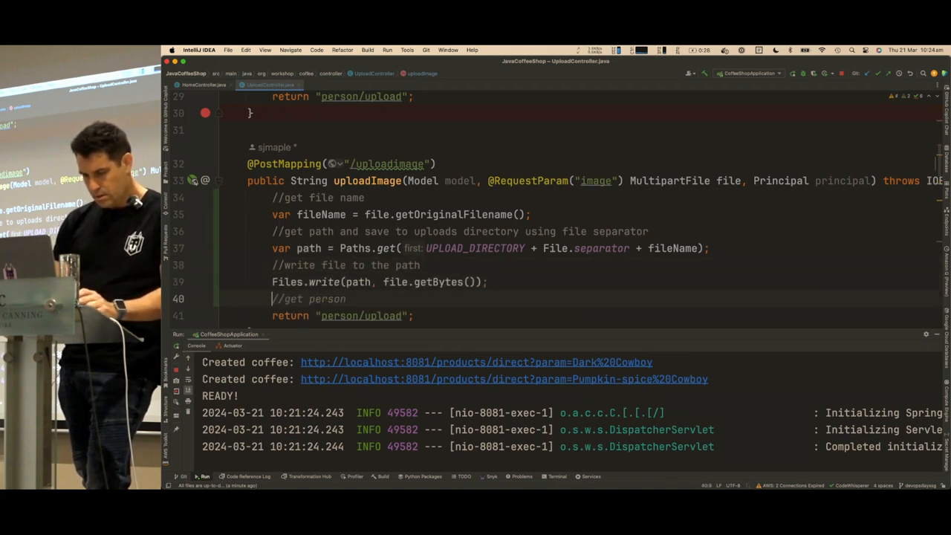
text(var person = getPerson(model, principal);)
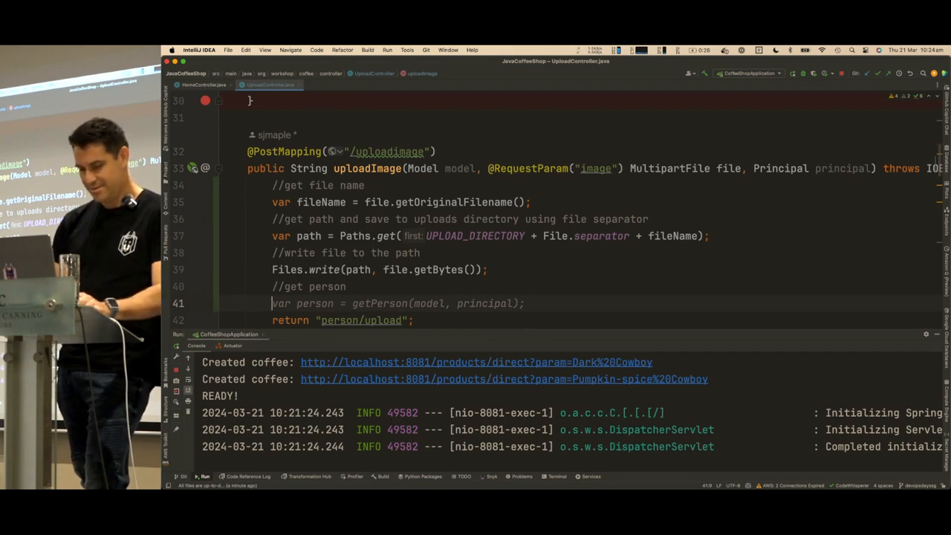
text(//save image path to person)
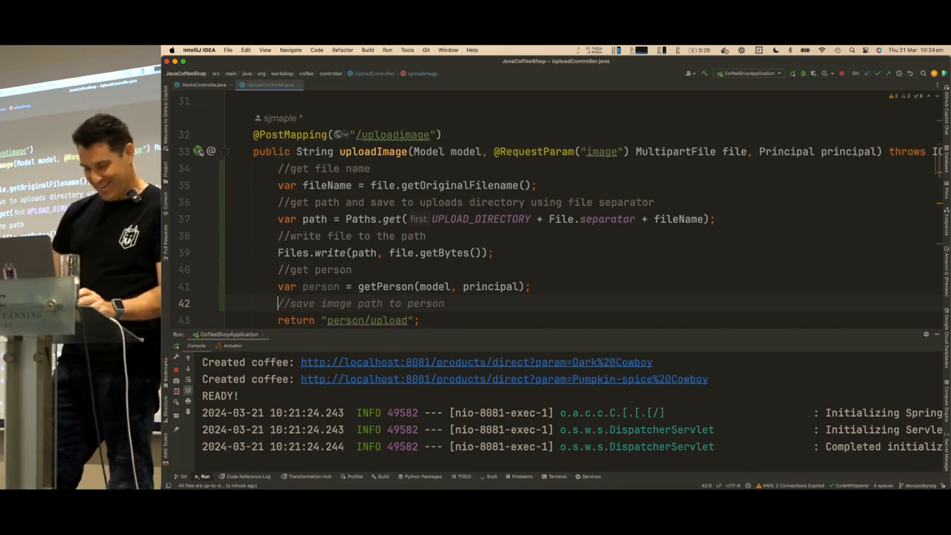
key(enter)
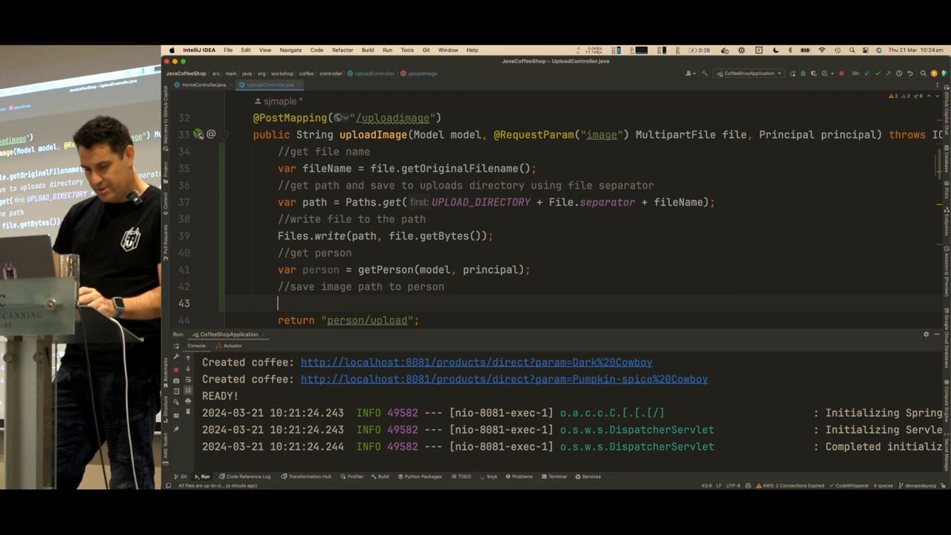
text(person.setProfilePicture(fileName);)
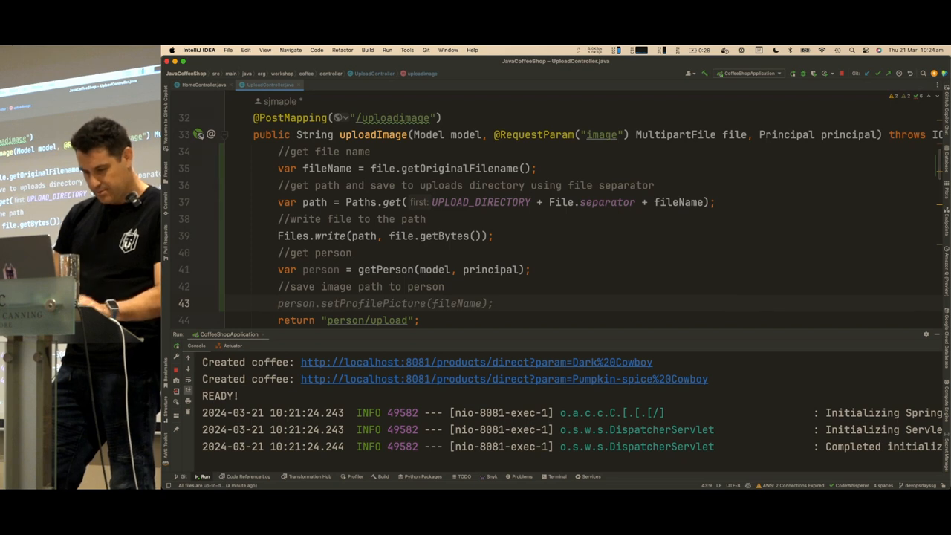
text(//save person)
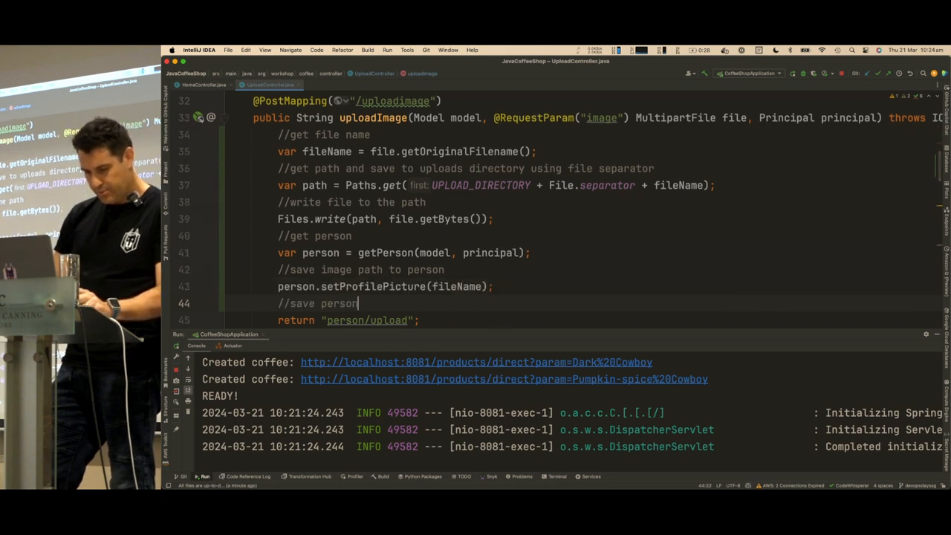
text(personService.savePerson(person);)
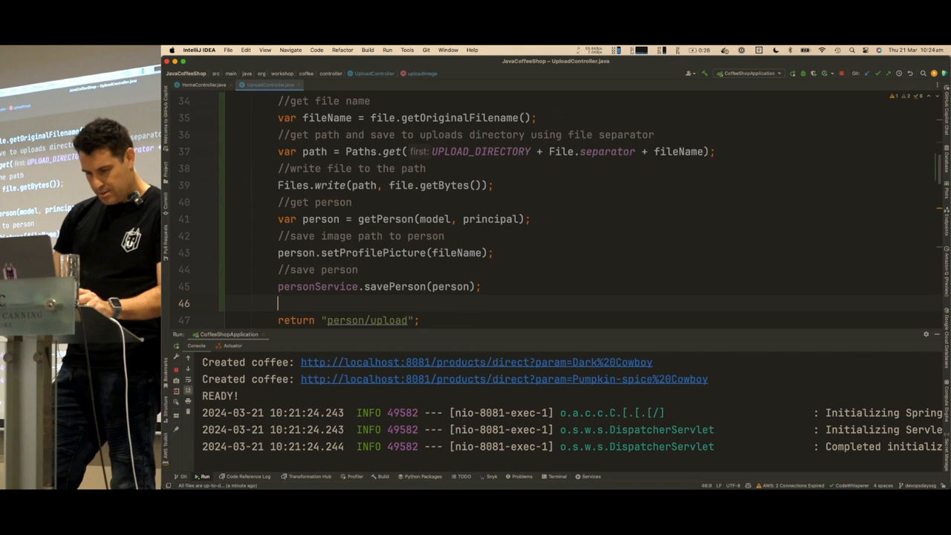
text(//add message)
text(model.addAttribute("msg", "Image uploaded successfully");)
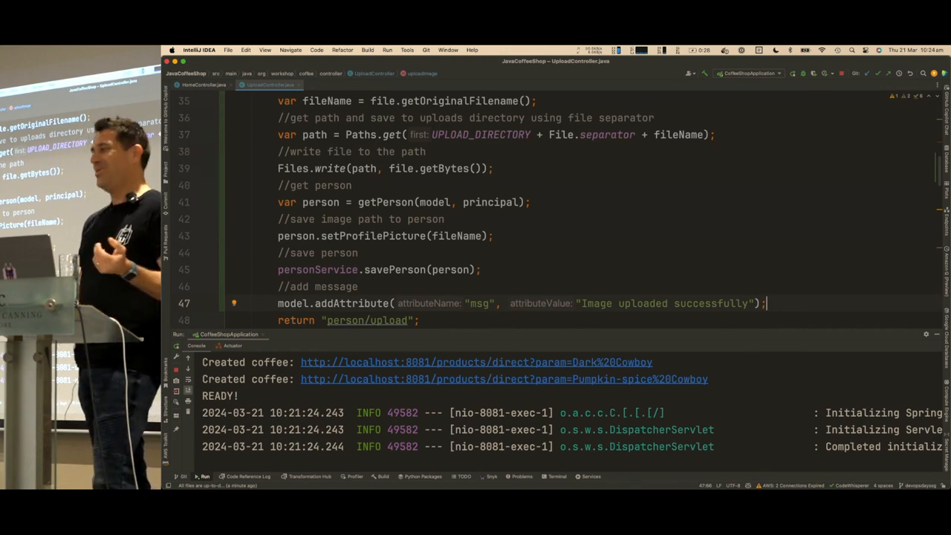
mouse_move(325, 215)
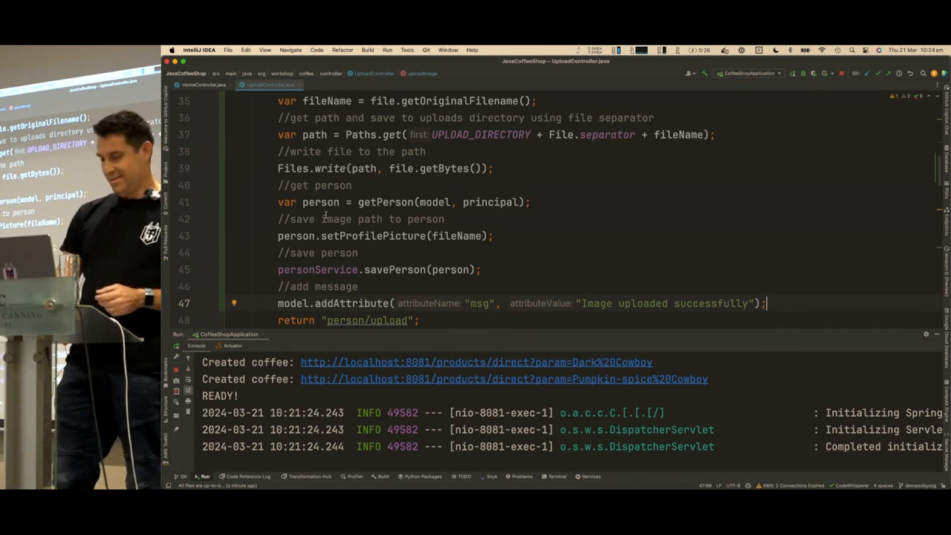
scroll(up, 3)
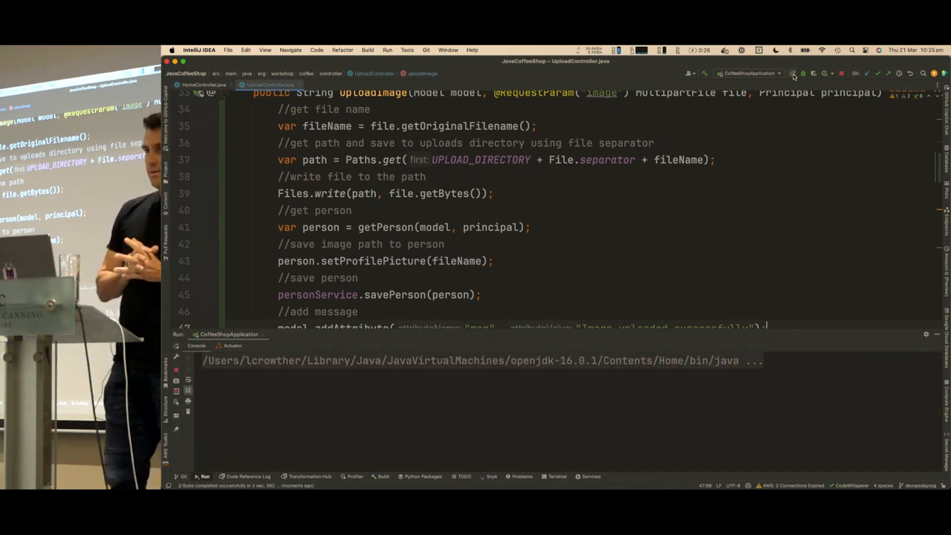
- Rerun CoffeeShopApplication to rebuild with the new upload code
click(793, 72)
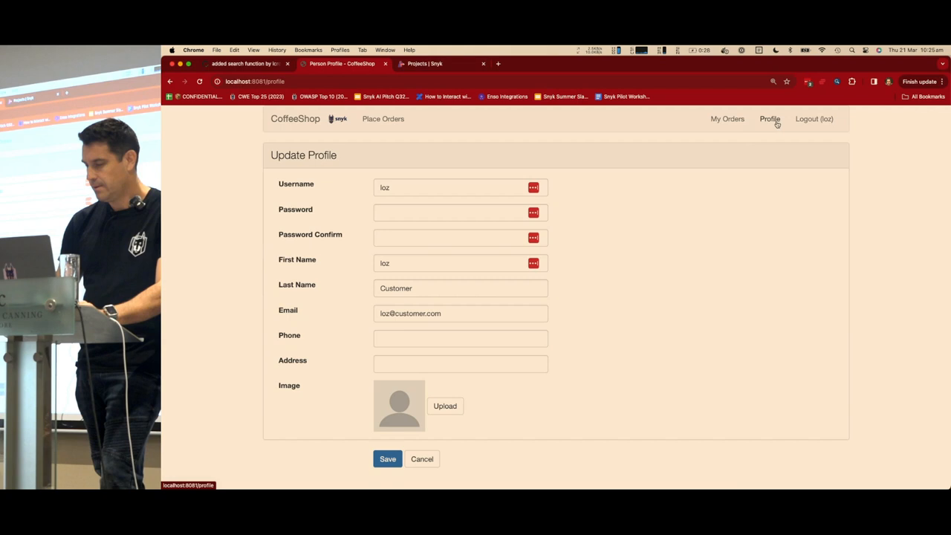
mouse_move(715, 203)
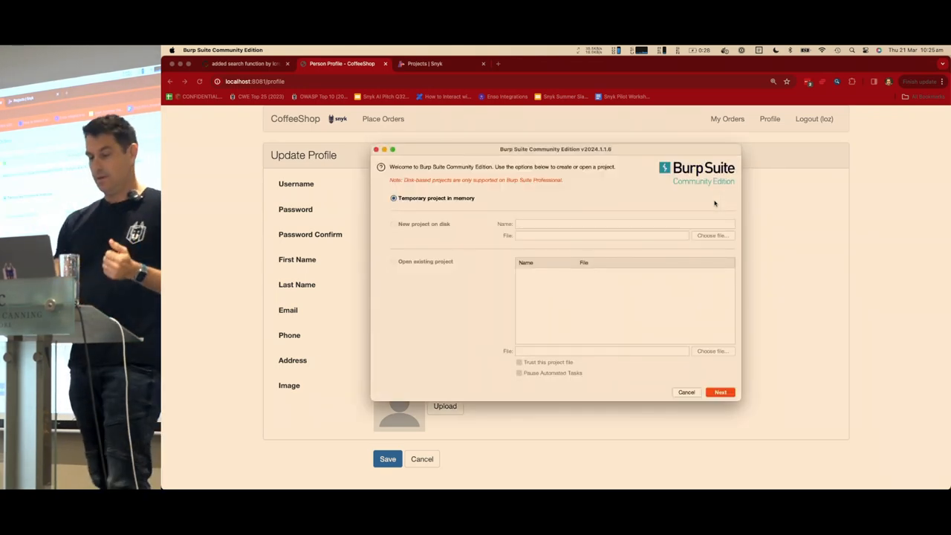
- Start a temporary Burp project with defaults and open CoffeeShop's sign-in page in Burp's browser
click(720, 391)
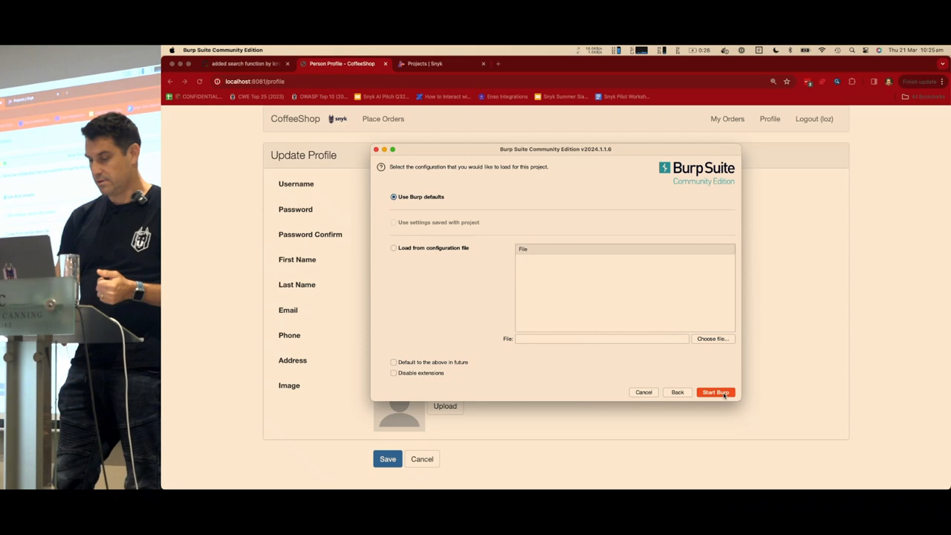
click(715, 392)
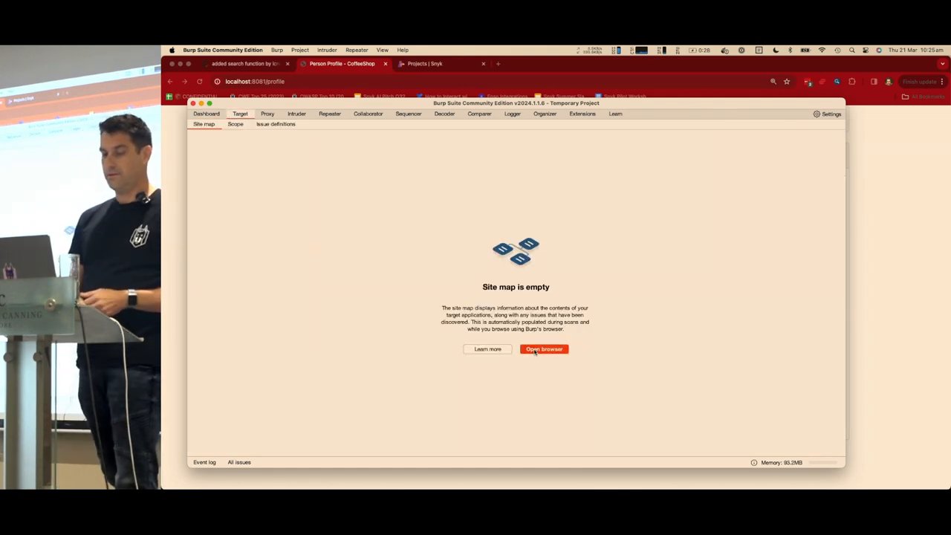
click(544, 349)
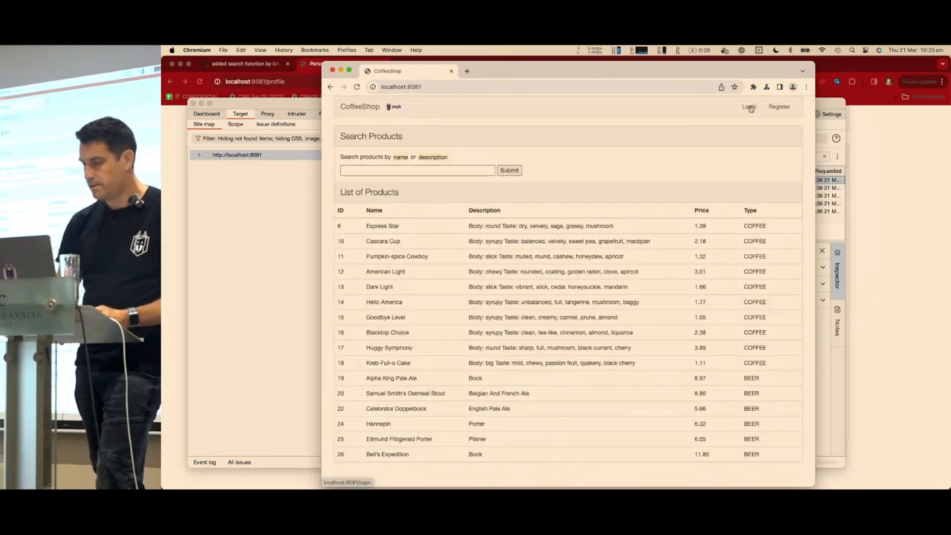
click(749, 107)
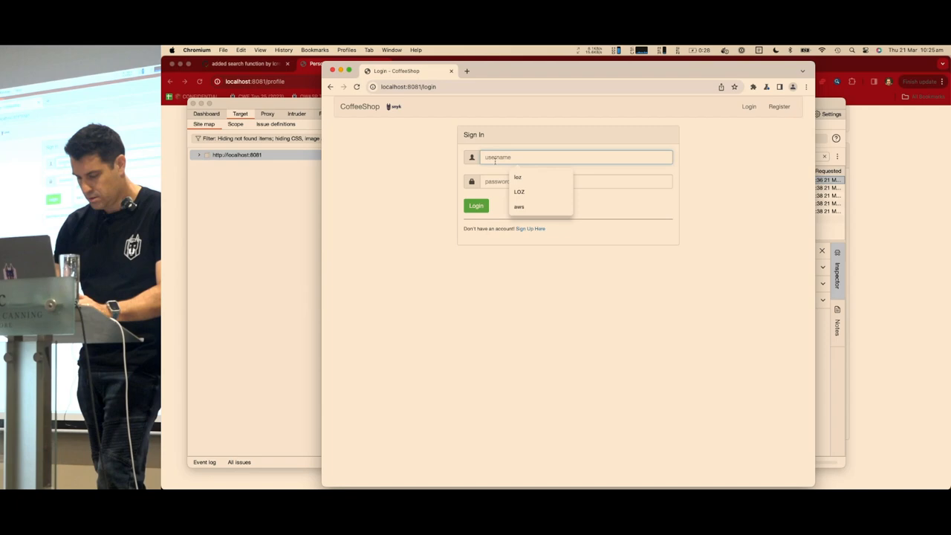
- Sign in with the saved credentials and upload a profile photo from the Profile page
click(518, 177)
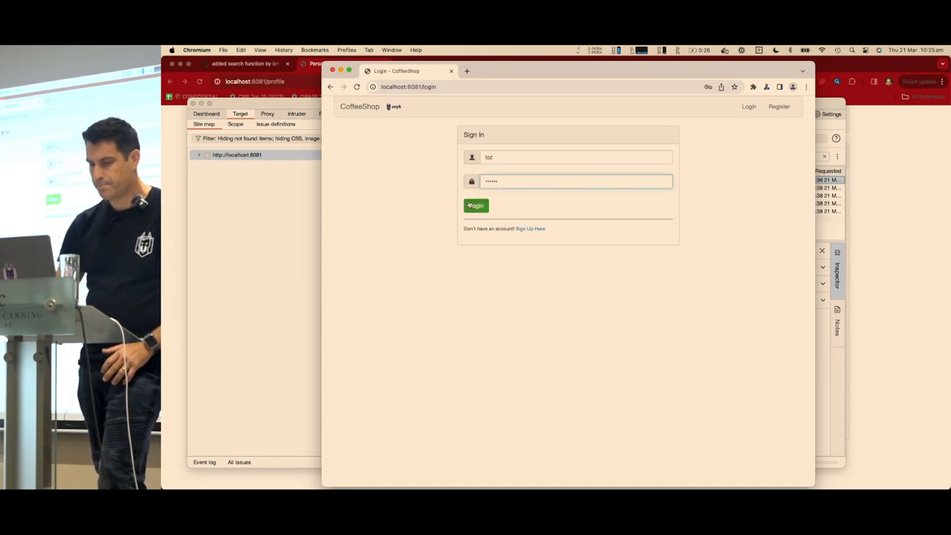
click(476, 206)
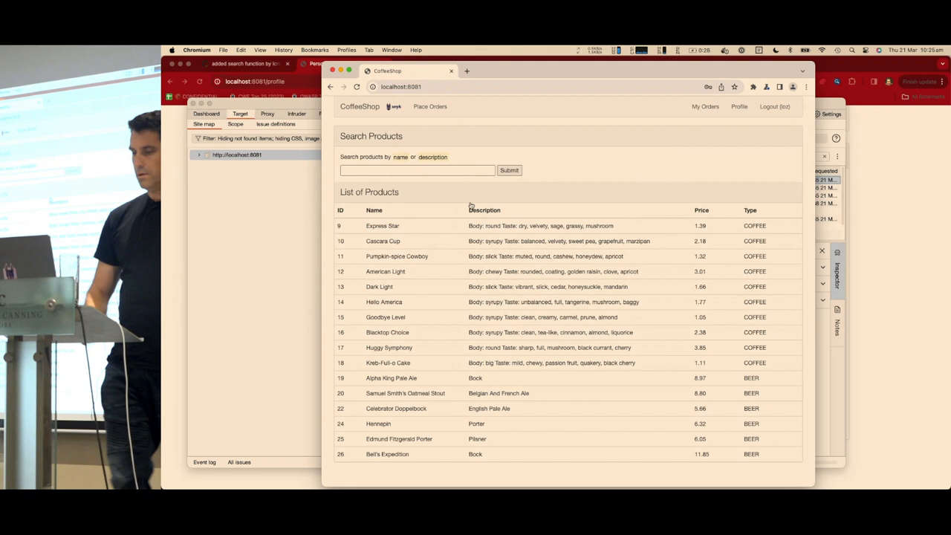
click(739, 107)
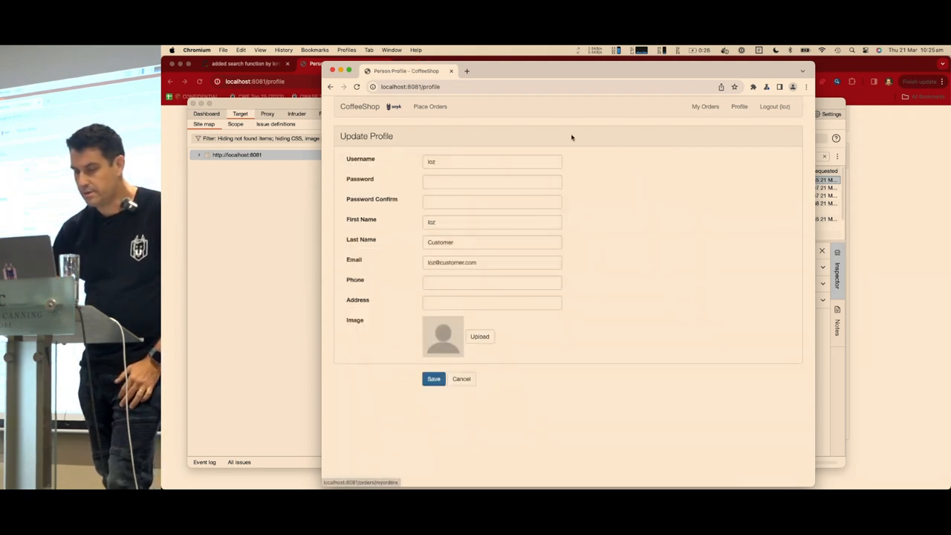
click(479, 336)
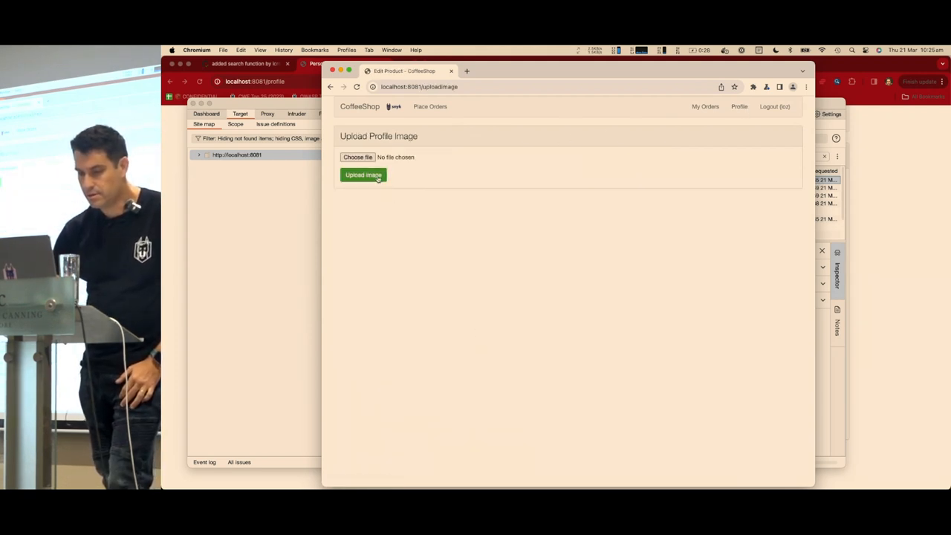
click(357, 156)
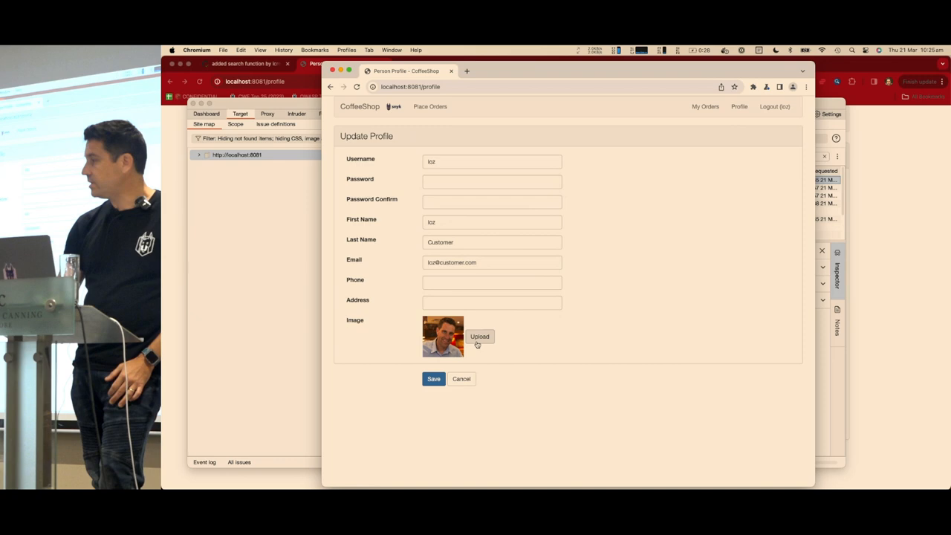
mouse_move(362, 305)
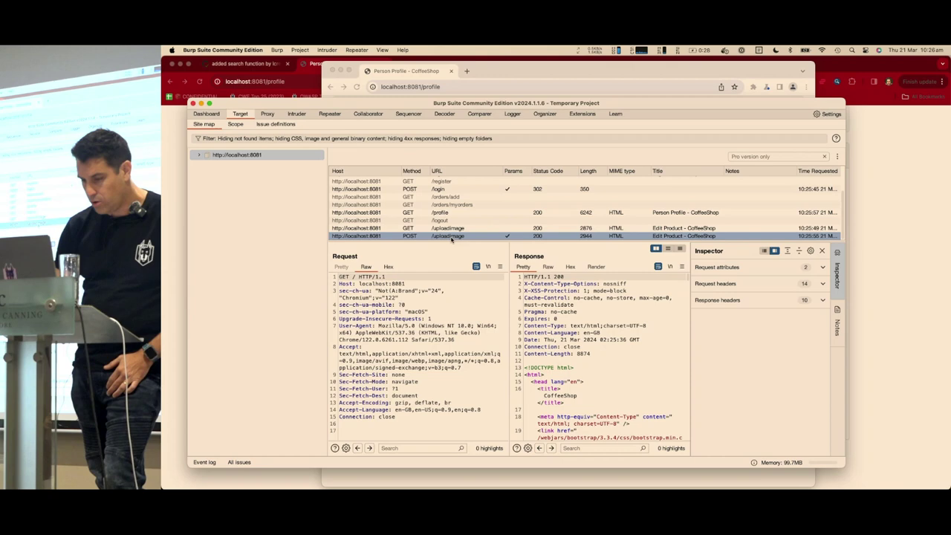
- Send the POST /uploadimage request carrying loz.jpg from the site map to Repeater
right_click(447, 236)
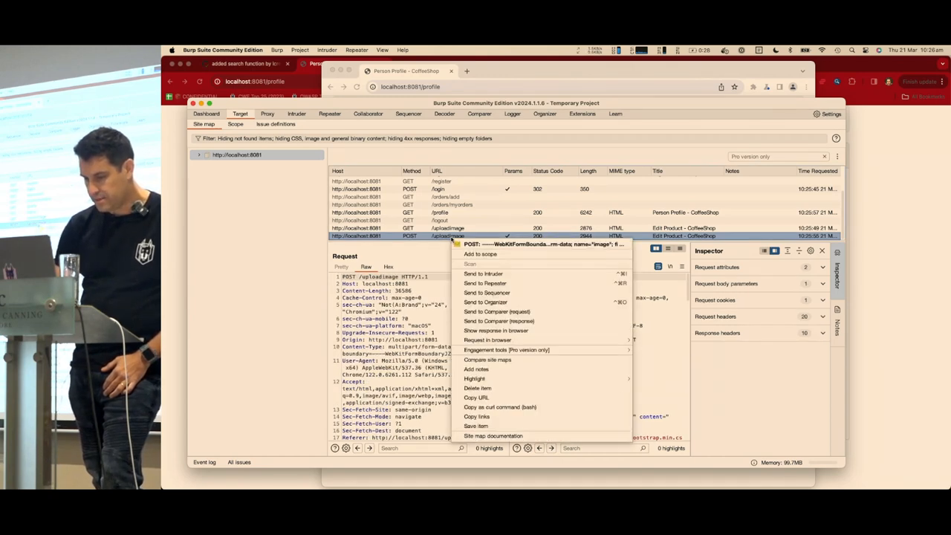
mouse_move(484, 283)
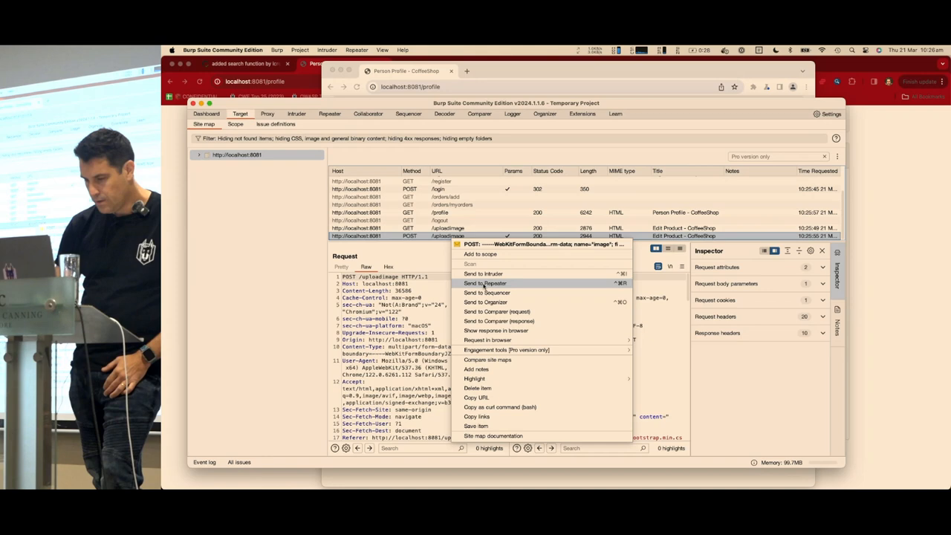
click(485, 283)
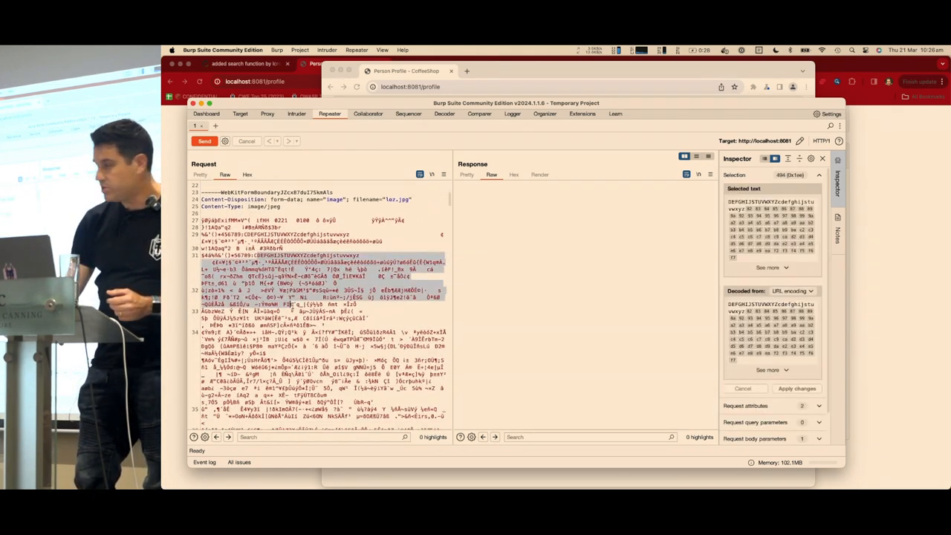
scroll(up, 3)
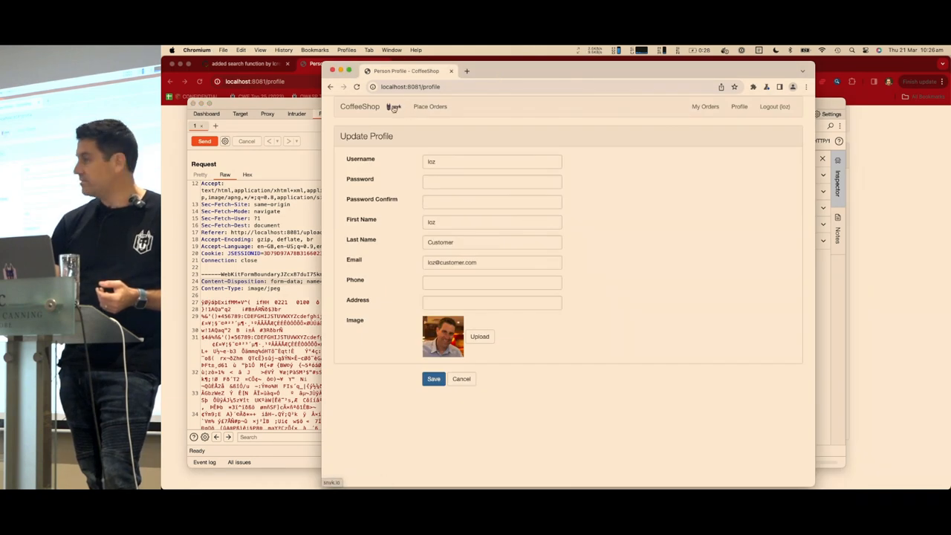
- Check the logo's path, change filename loz.jpg to ../image/snyklogo.png in Repeater, and send
right_click(394, 107)
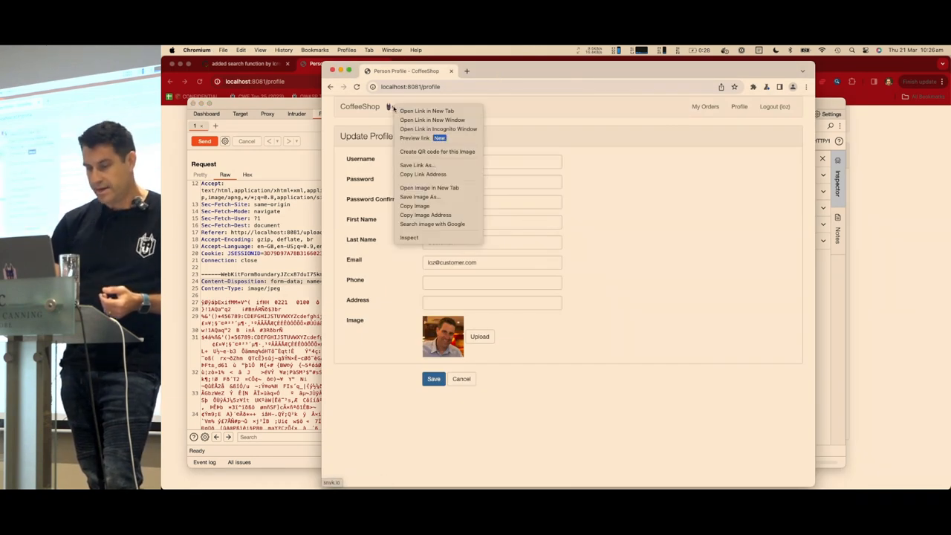
mouse_move(425, 215)
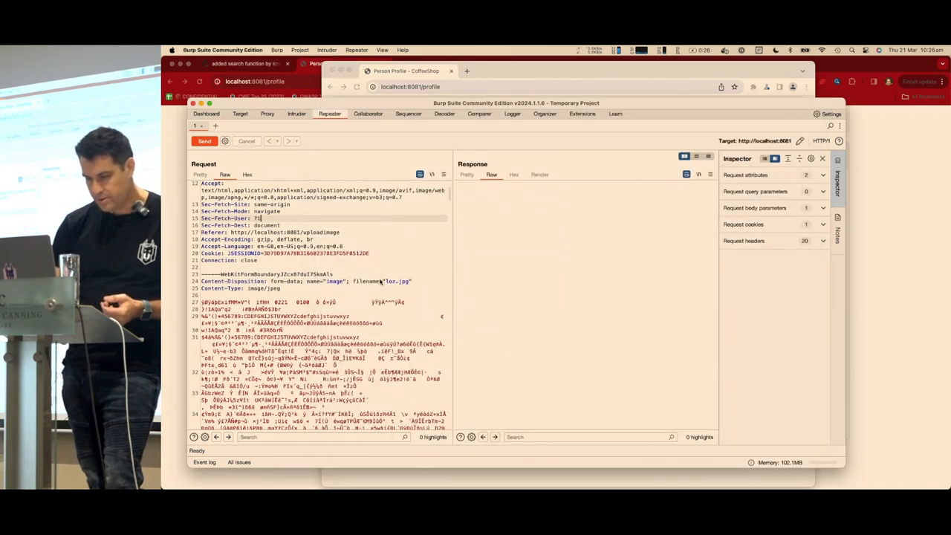
double_click(396, 281)
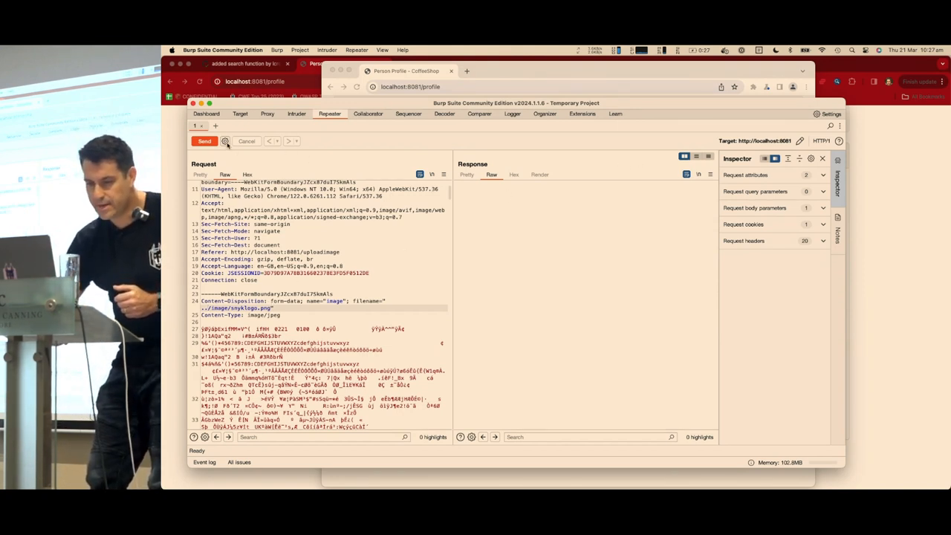
click(204, 141)
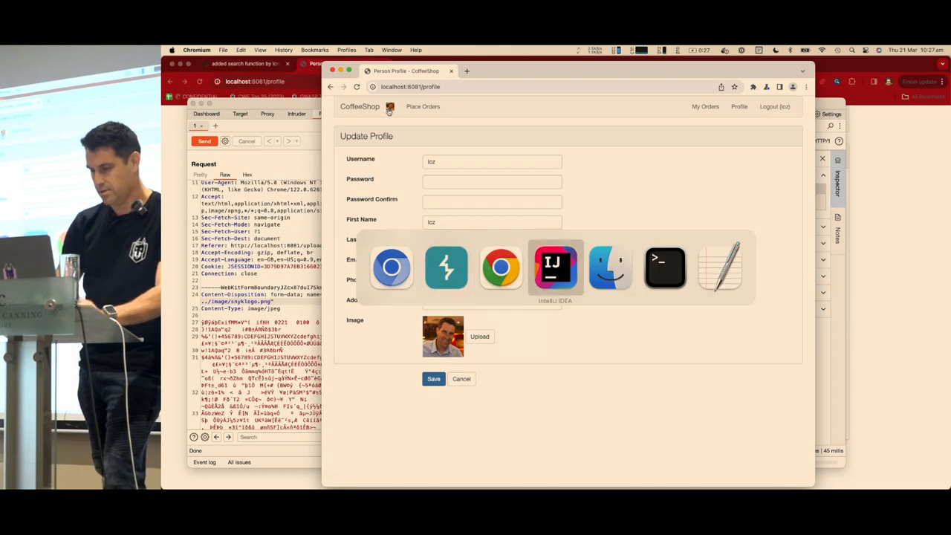
- Review Snyk's Path Traversal fix examples and insert a blank line after line 37 in UploadController
click(555, 266)
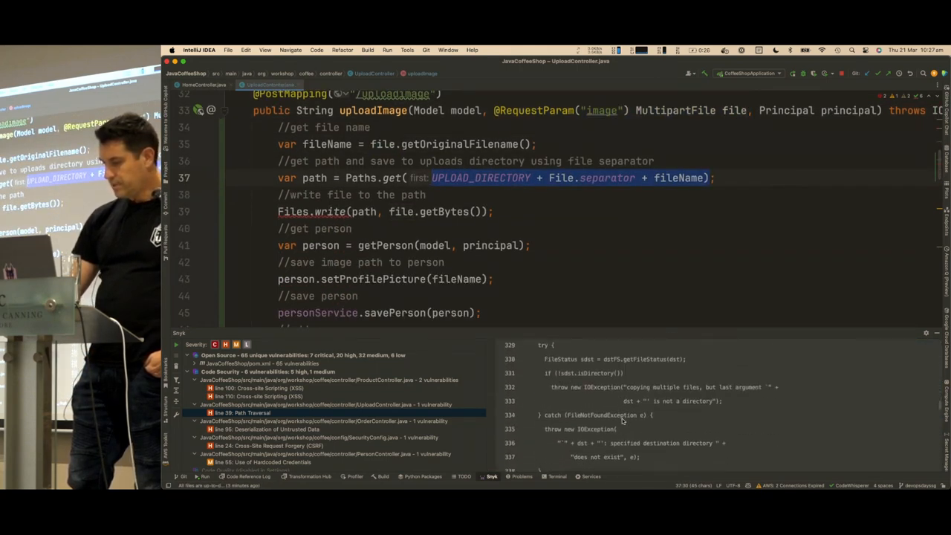
scroll(down, 3)
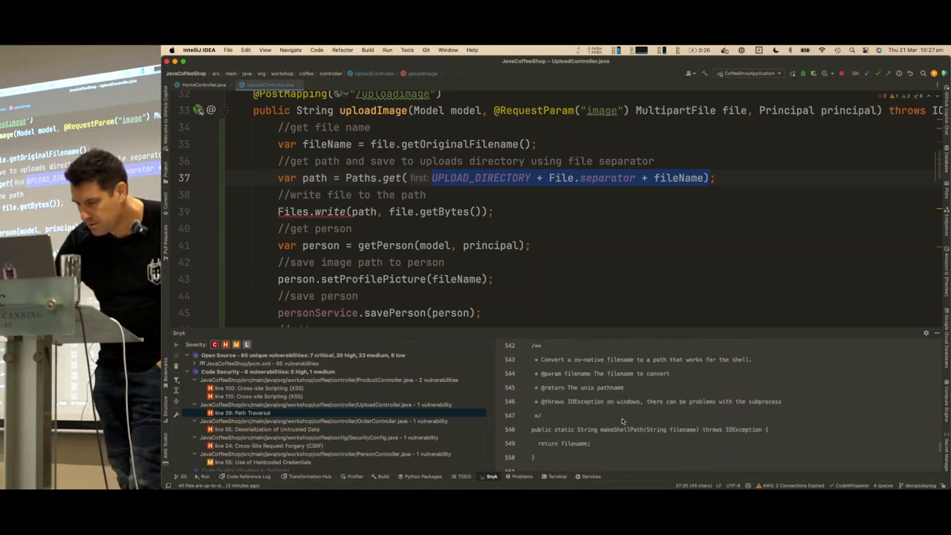
scroll(down, 3)
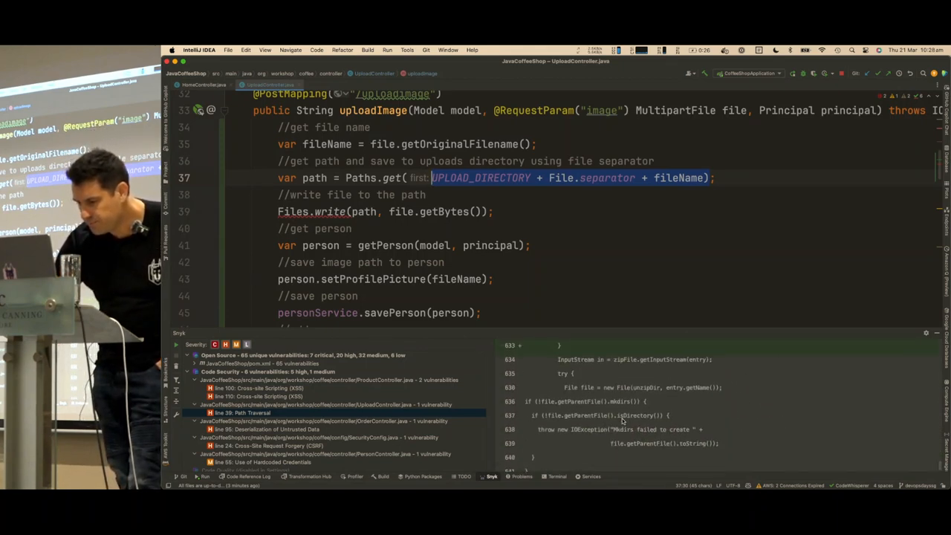
scroll(up, 3)
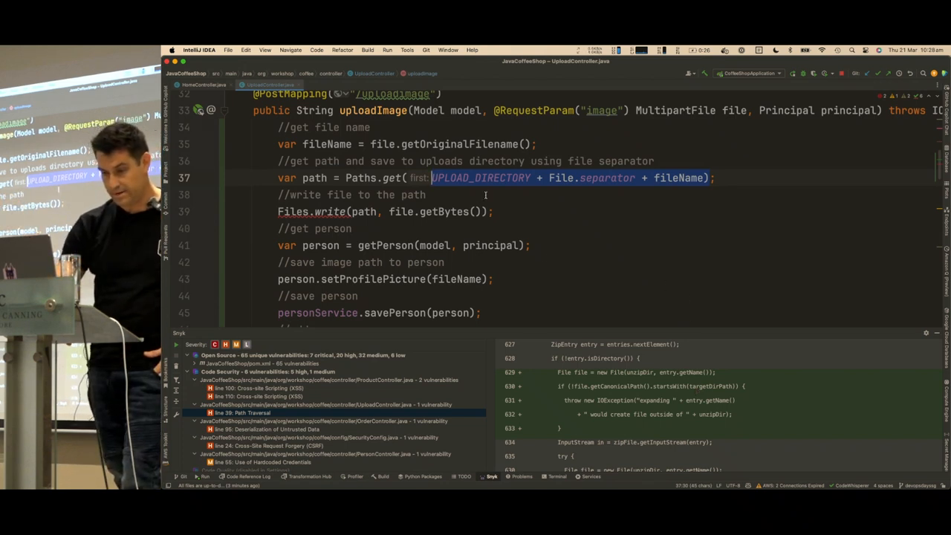
mouse_move(481, 178)
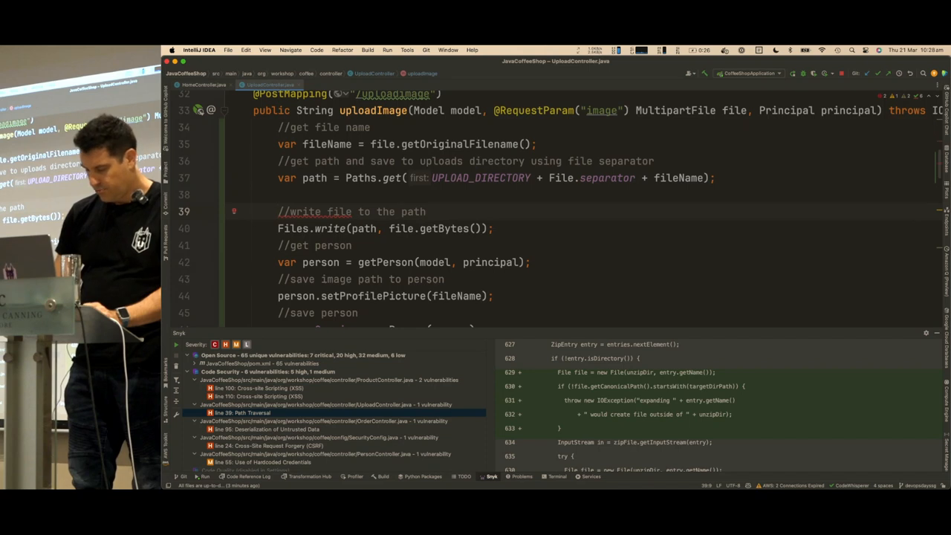
- Add a check comment and an if (!path.normalize().startsWith(Paths.get(UPLOAD_DIRECTORY))) guard
text(//check if there is a path traversal vulnerability using normalize)
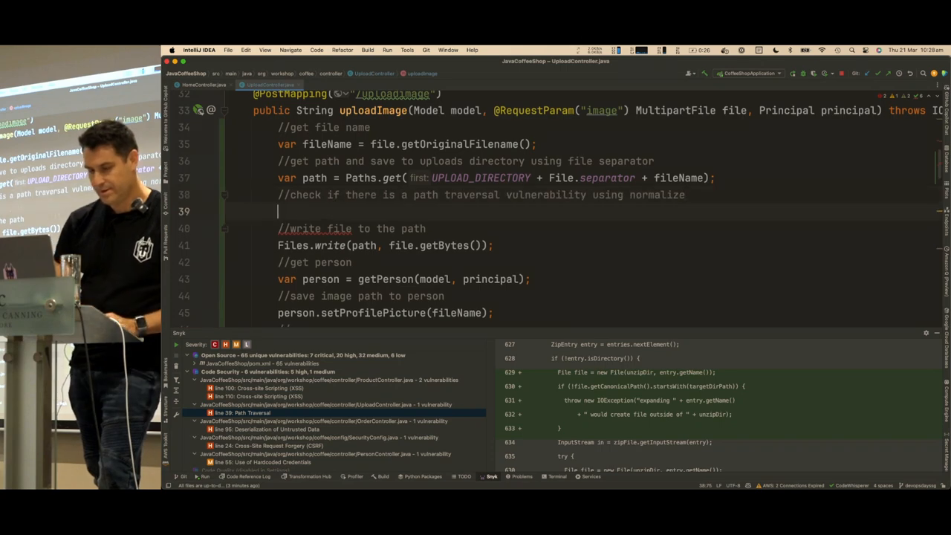
text(if (!path.normalize().startsWith(Paths.get(UPLOAD_DIRECTORY))) {)
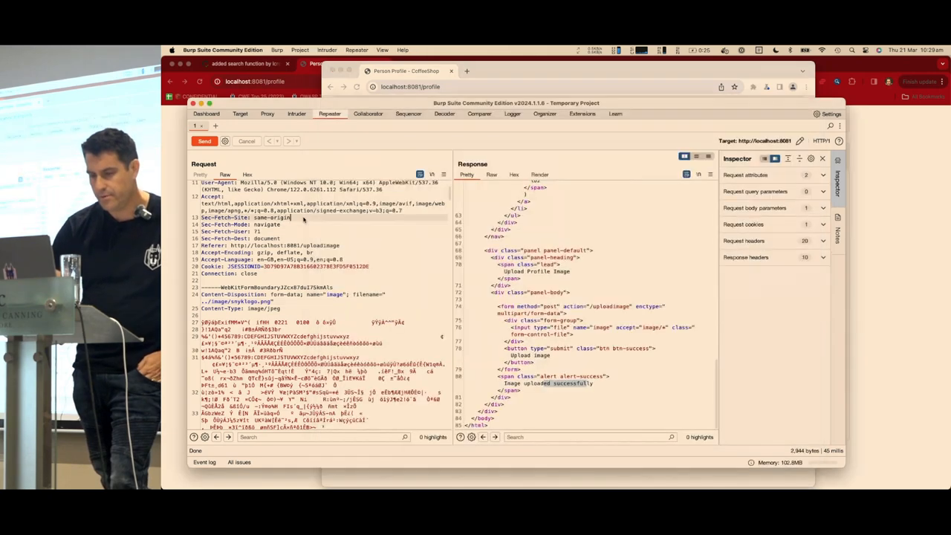
- Scroll the Repeater panes to confirm the 'Image uploaded successfully' response
scroll(up, 3)
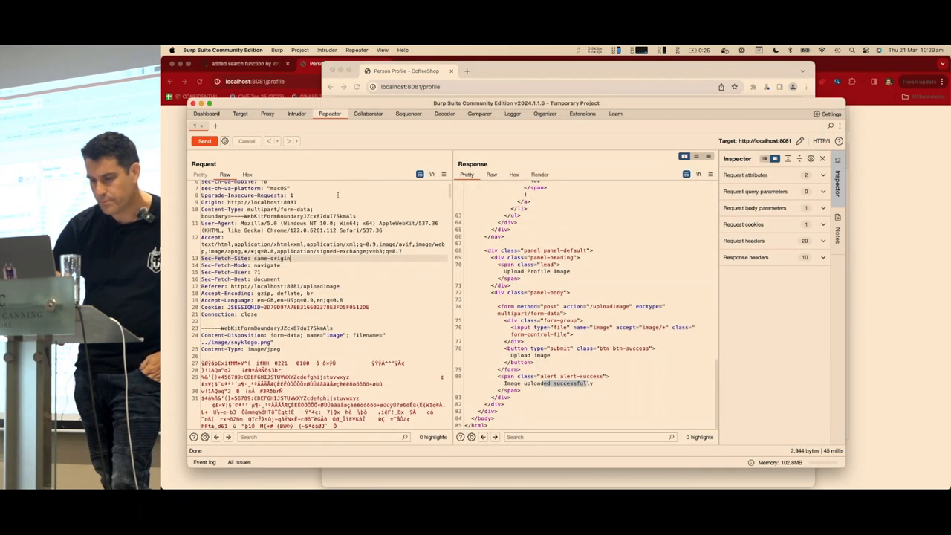
scroll(up, 3)
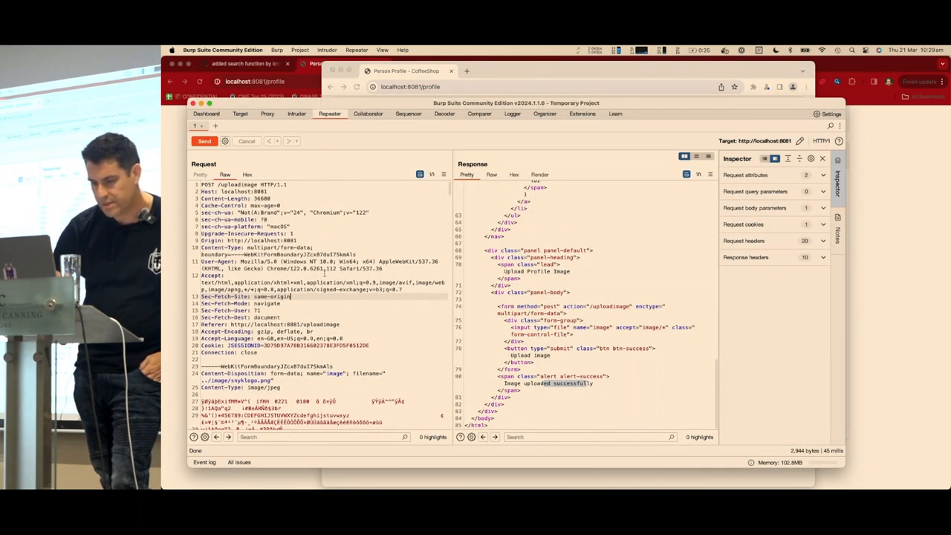
scroll(down, 3)
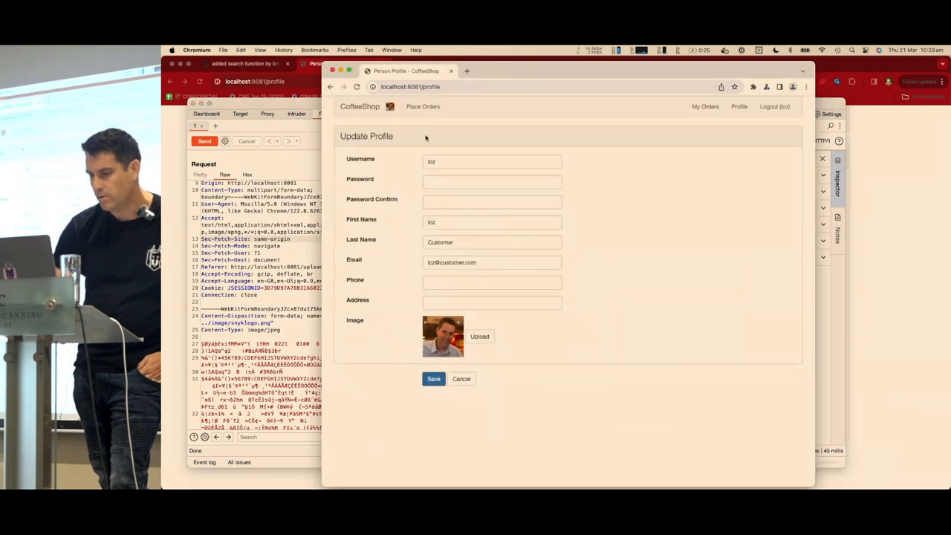
mouse_move(479, 337)
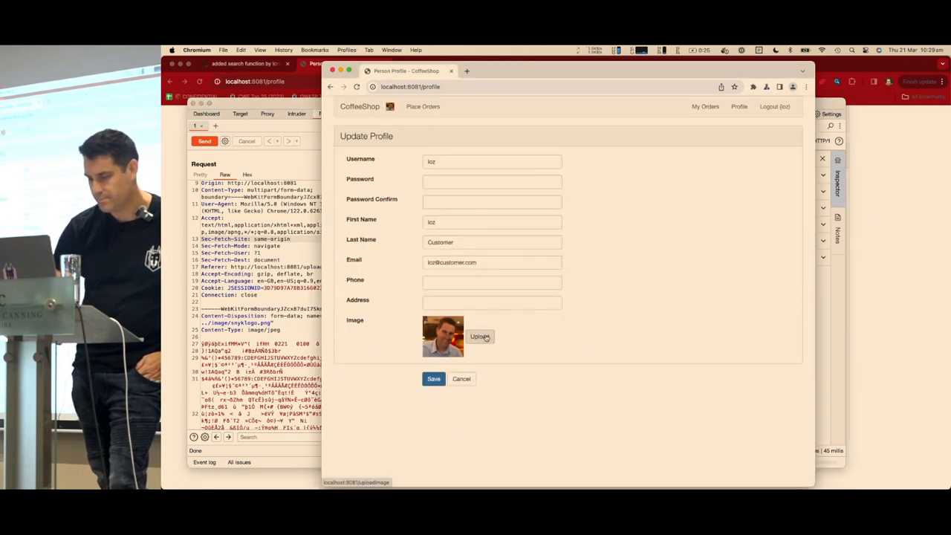
- Upload another profile image through the CoffeeShop Upload page
click(479, 336)
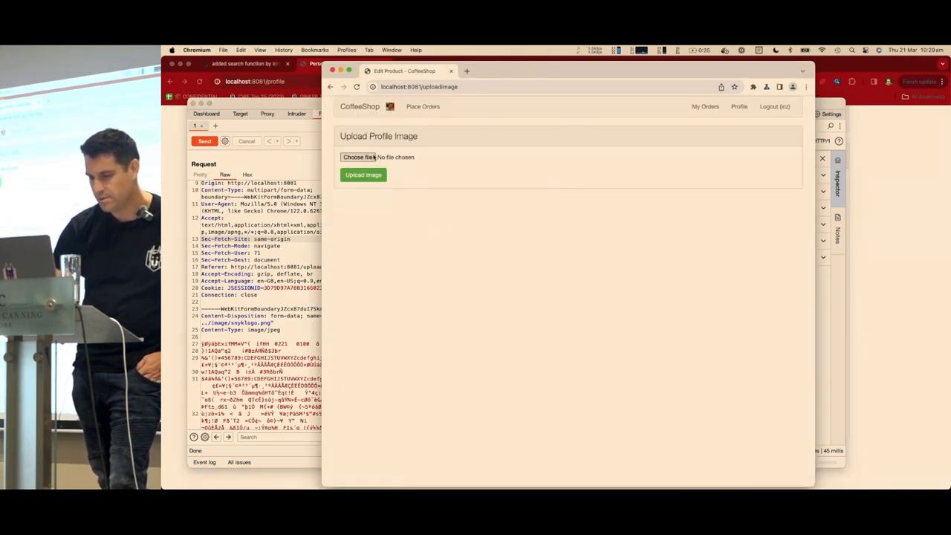
click(358, 157)
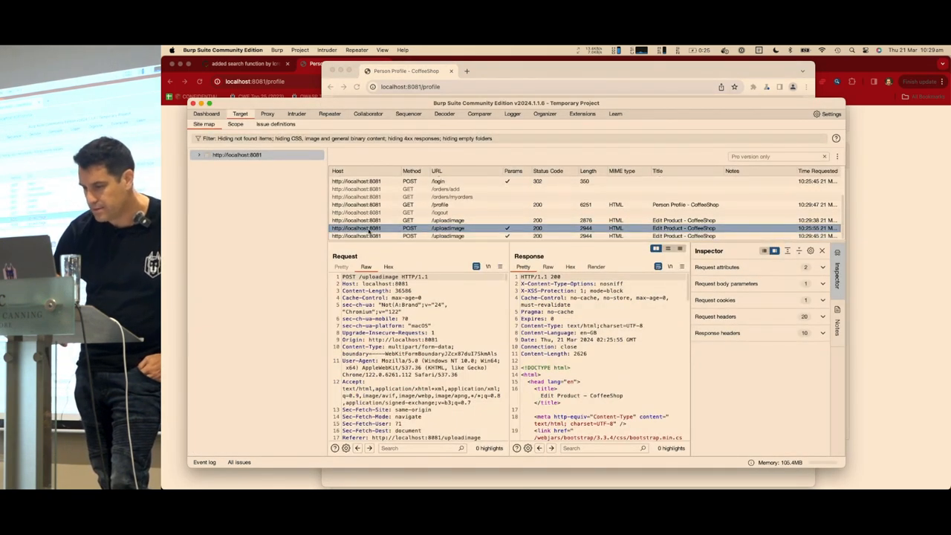
- Send the newest POST /uploadimage request from the site map to Repeater
click(446, 213)
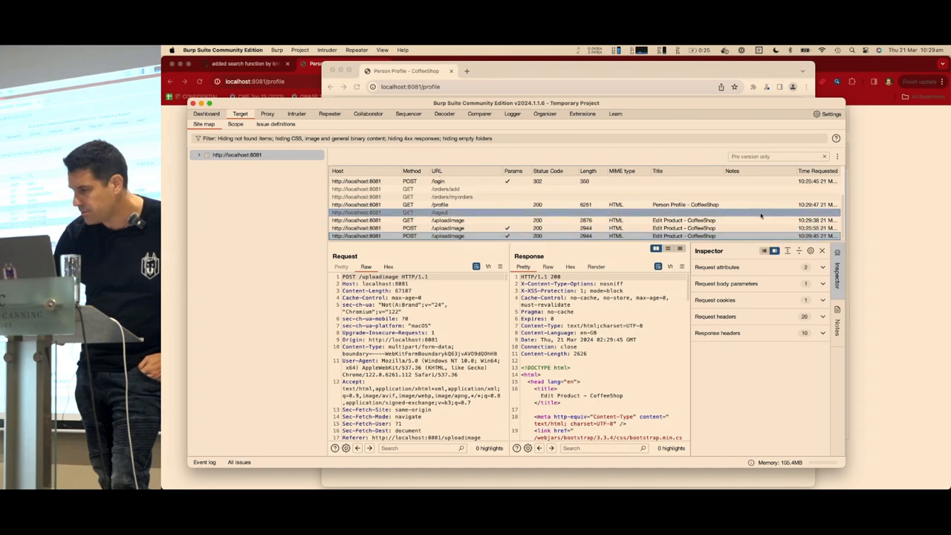
click(461, 237)
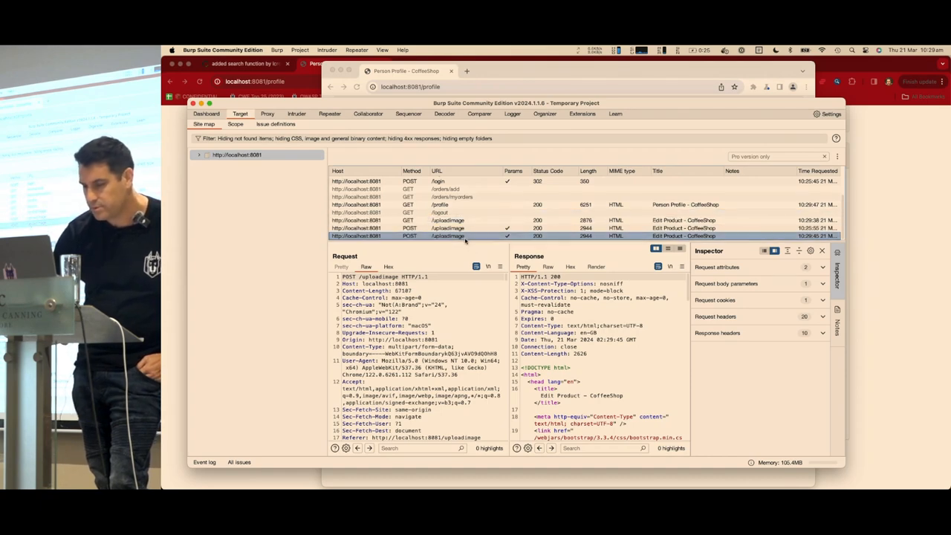
right_click(446, 236)
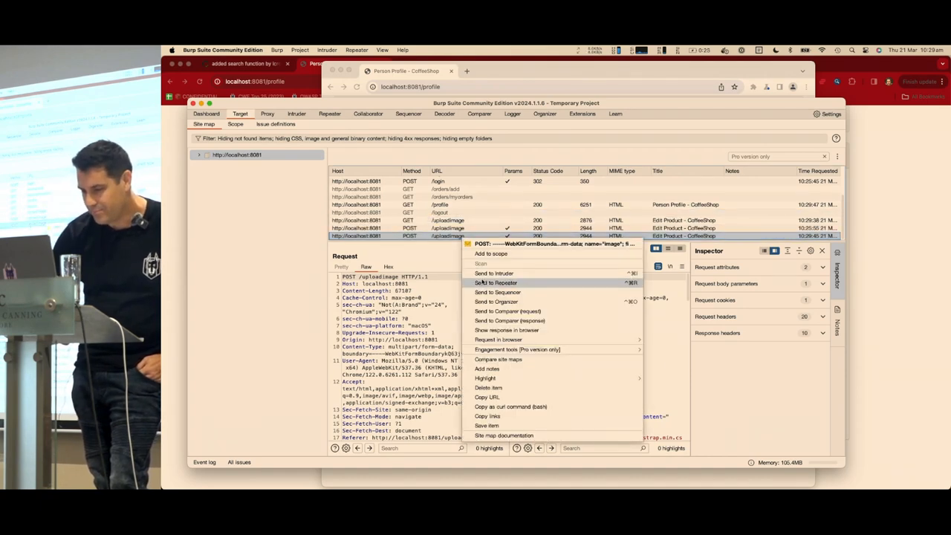
click(495, 282)
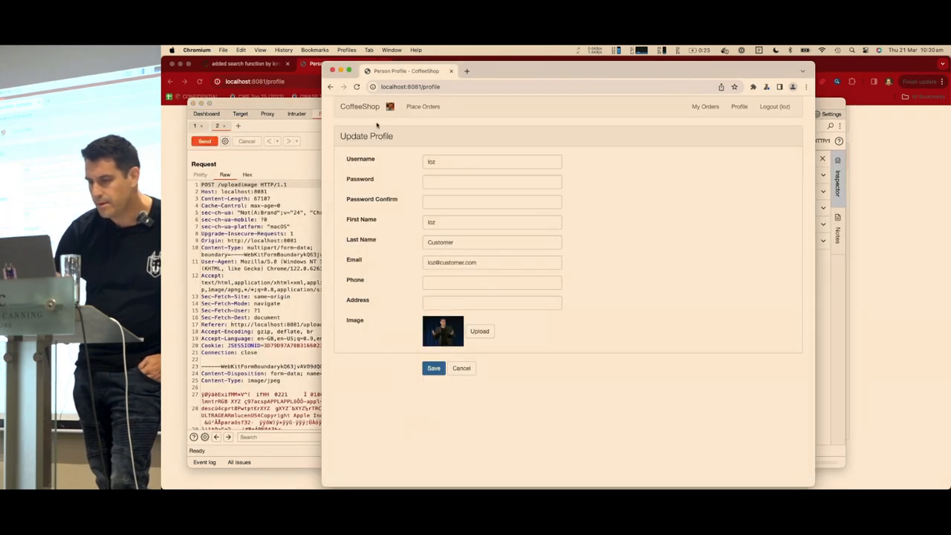
- Rename loz_blackhat.jpg to ../image/snyklogo.png, resend, and reload the profile page to check the logo
right_click(390, 106)
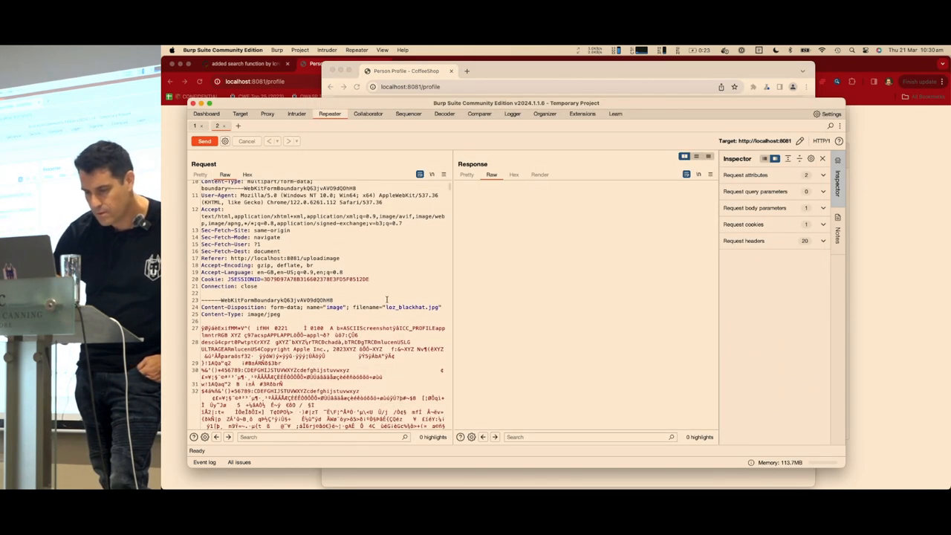
double_click(411, 307)
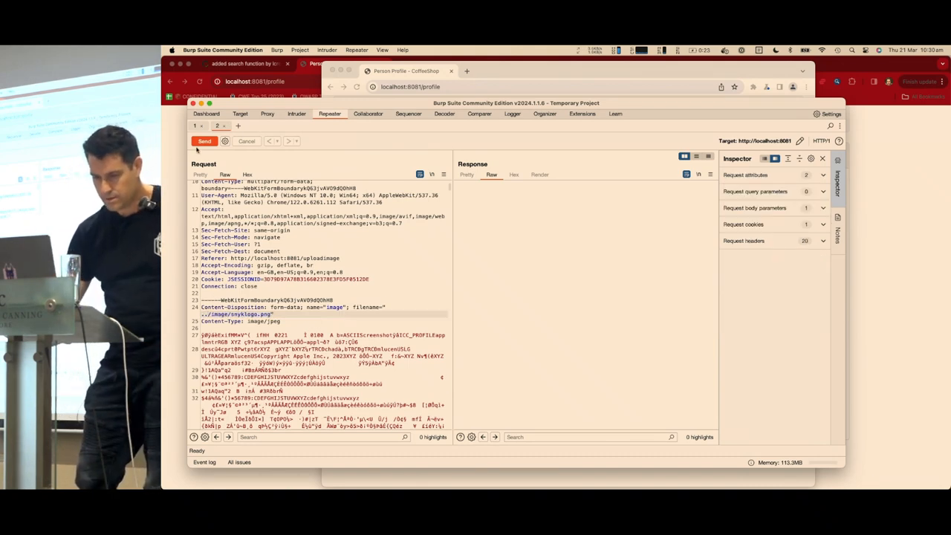
click(205, 141)
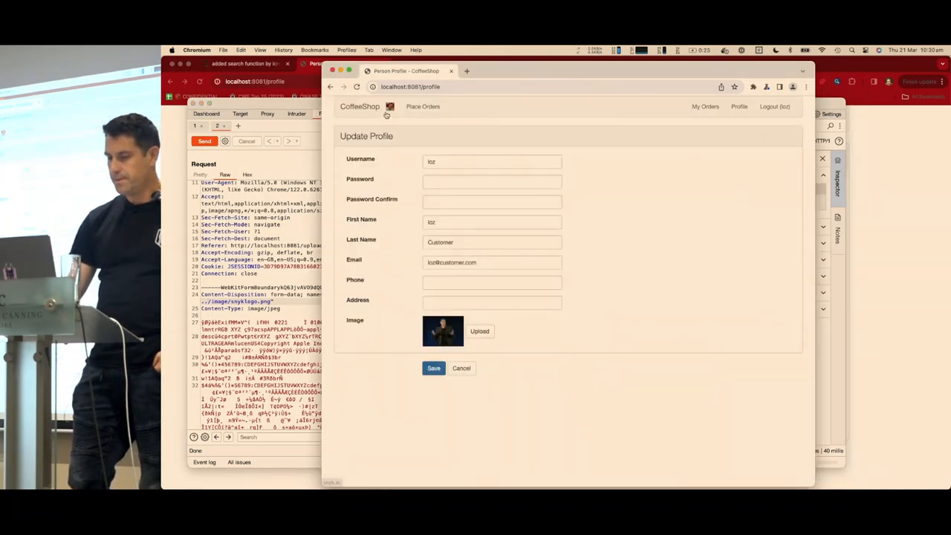
click(356, 86)
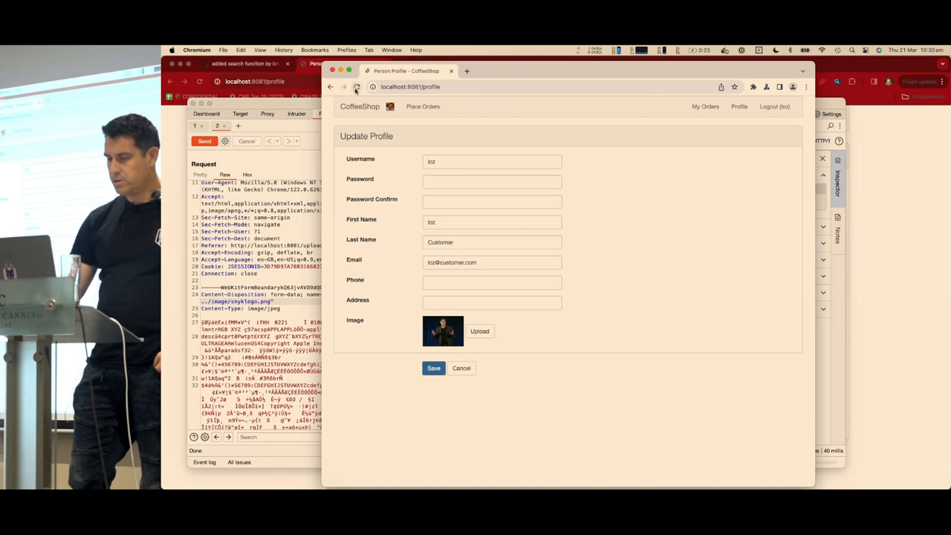